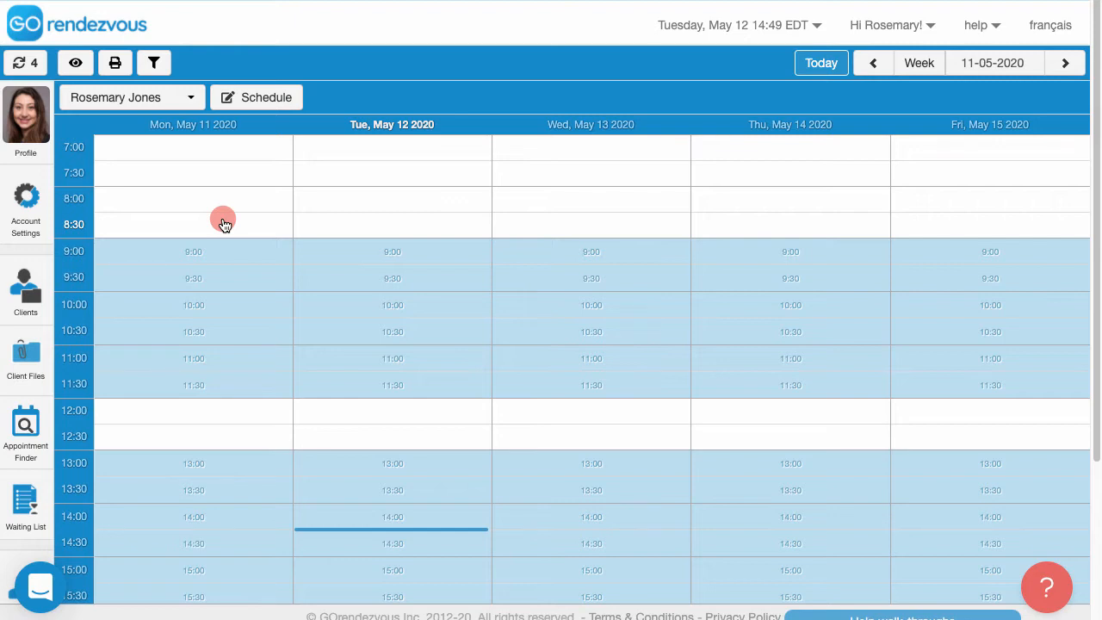
pyautogui.moveTo(73, 192)
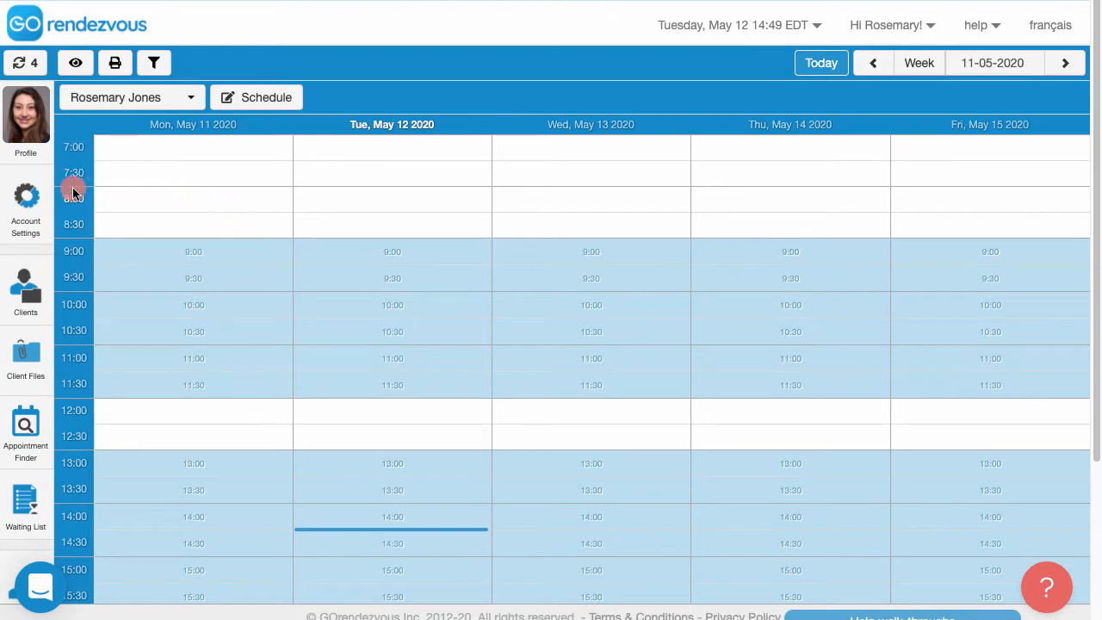
pyautogui.click(26, 198)
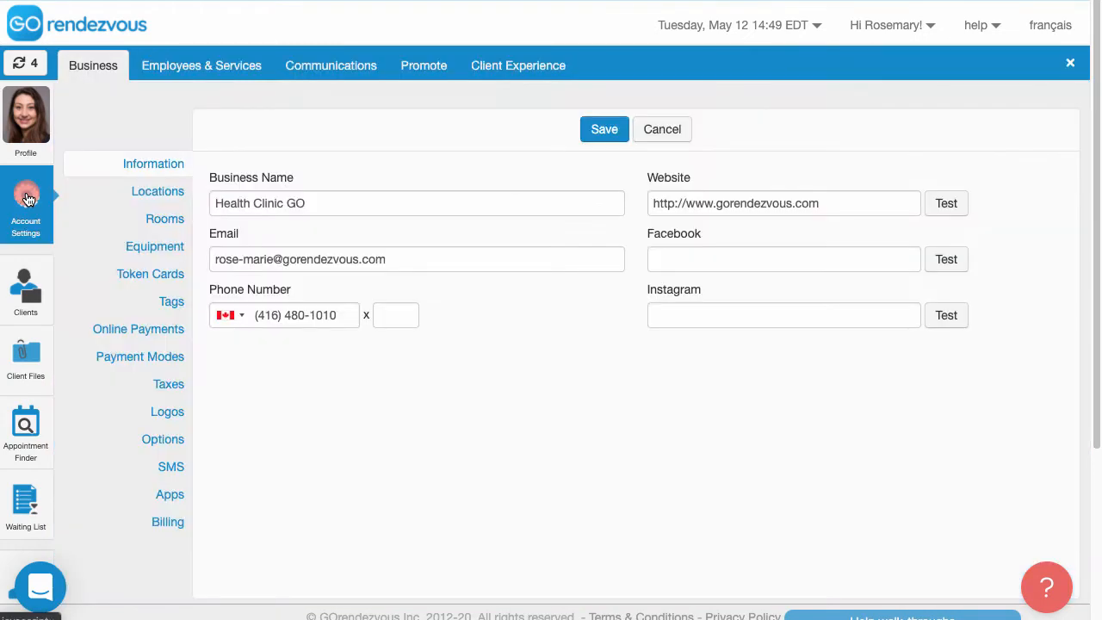
pyautogui.click(201, 65)
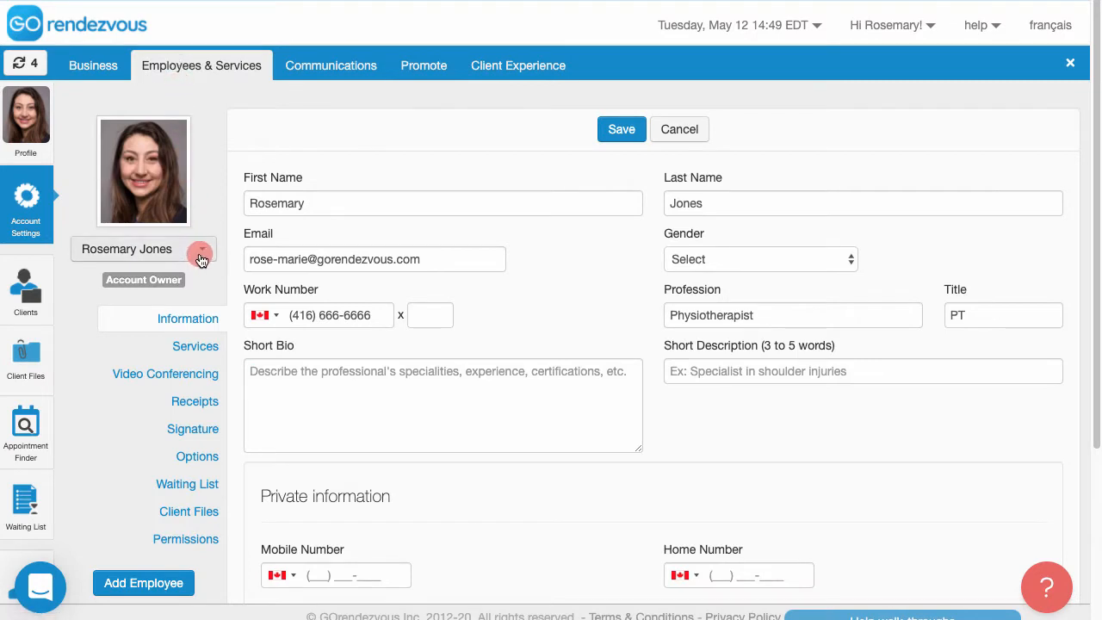
pyautogui.click(201, 249)
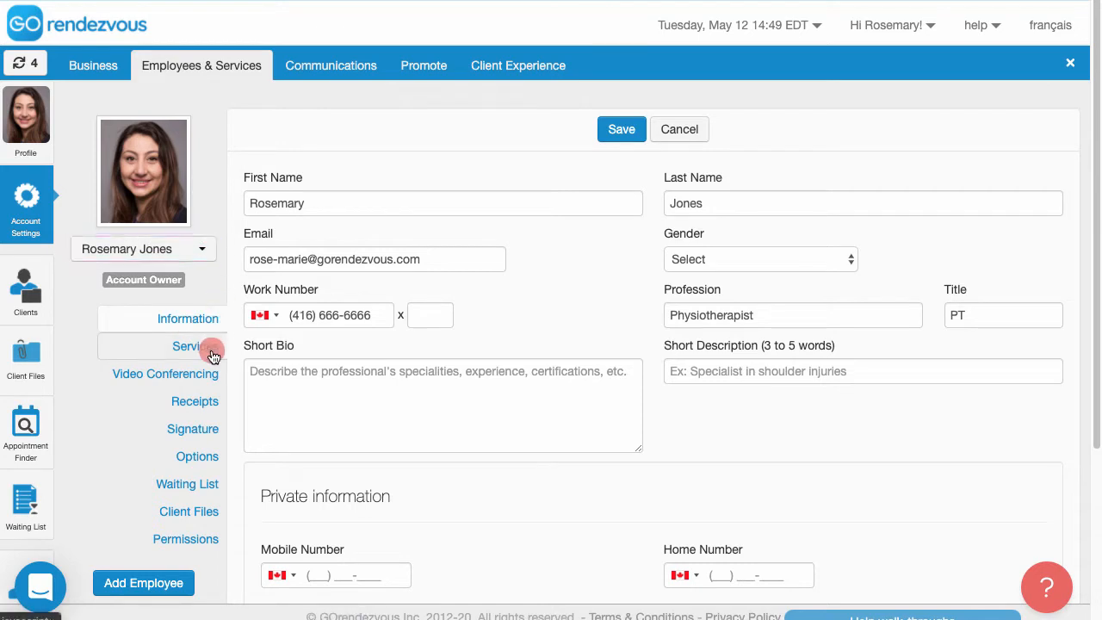
pyautogui.click(181, 346)
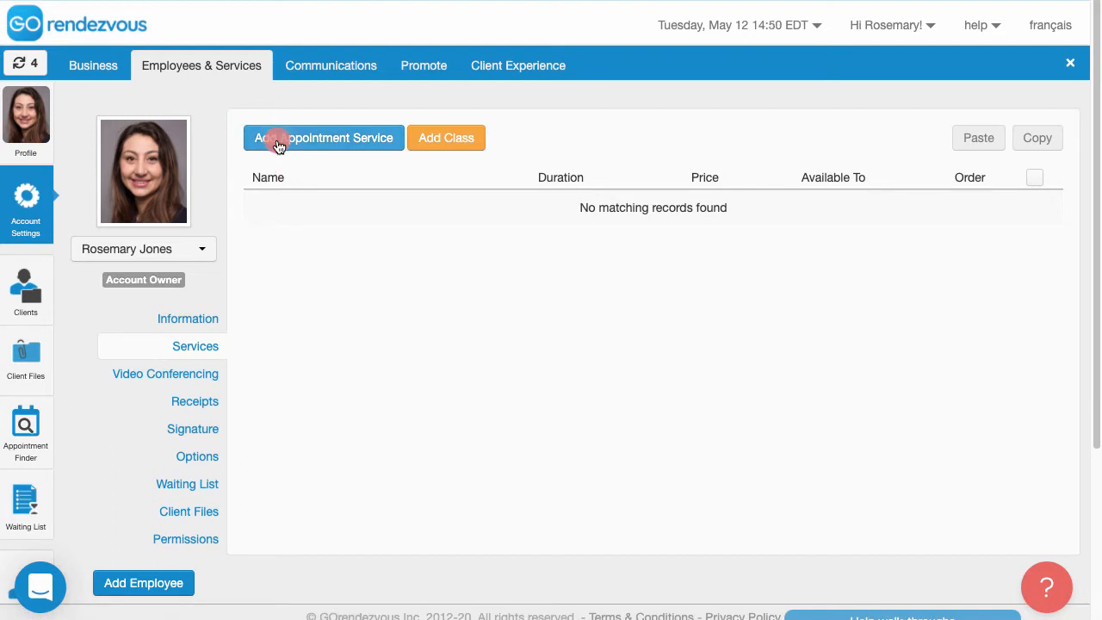
# - Add a new appointment service 'Physiotherapy - Initial Visit' with a 55-minute duration
pyautogui.click(324, 138)
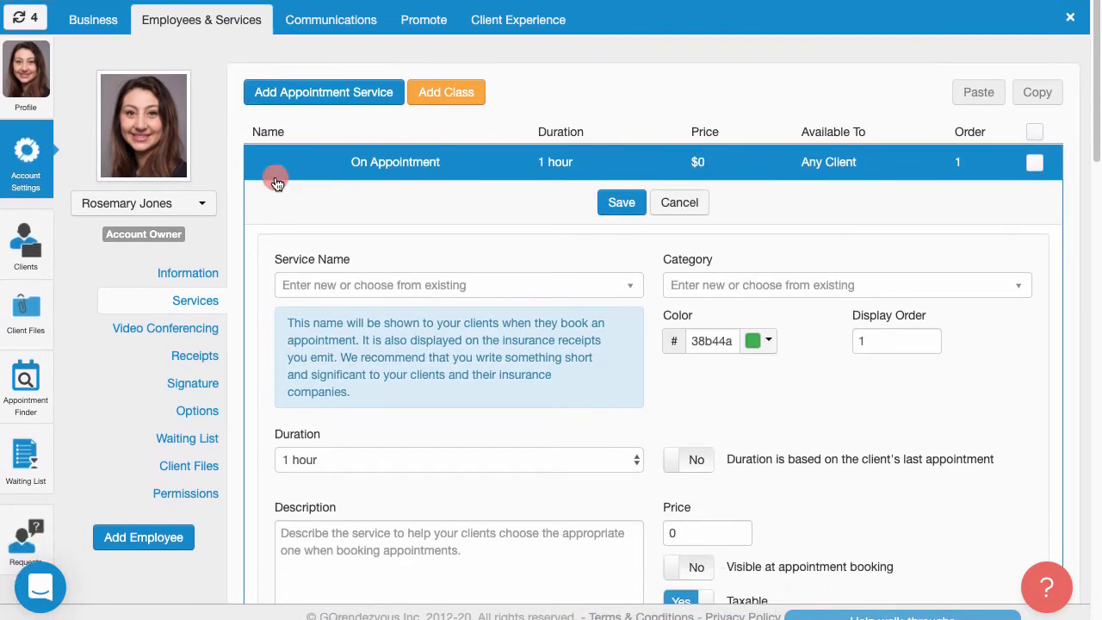
pyautogui.scroll(-3)
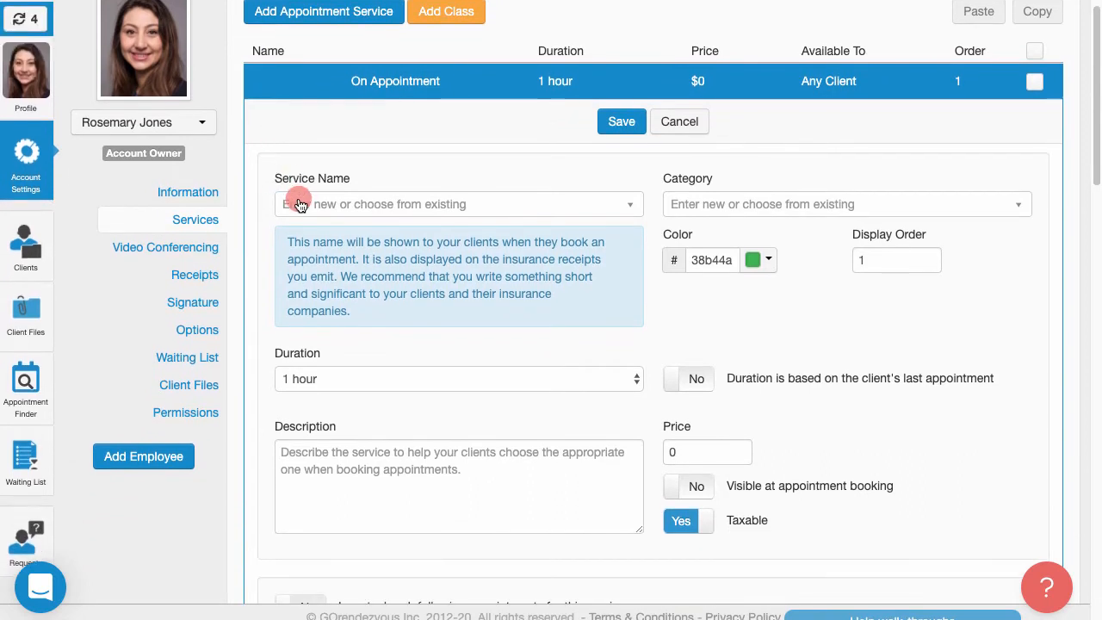
pyautogui.click(459, 204)
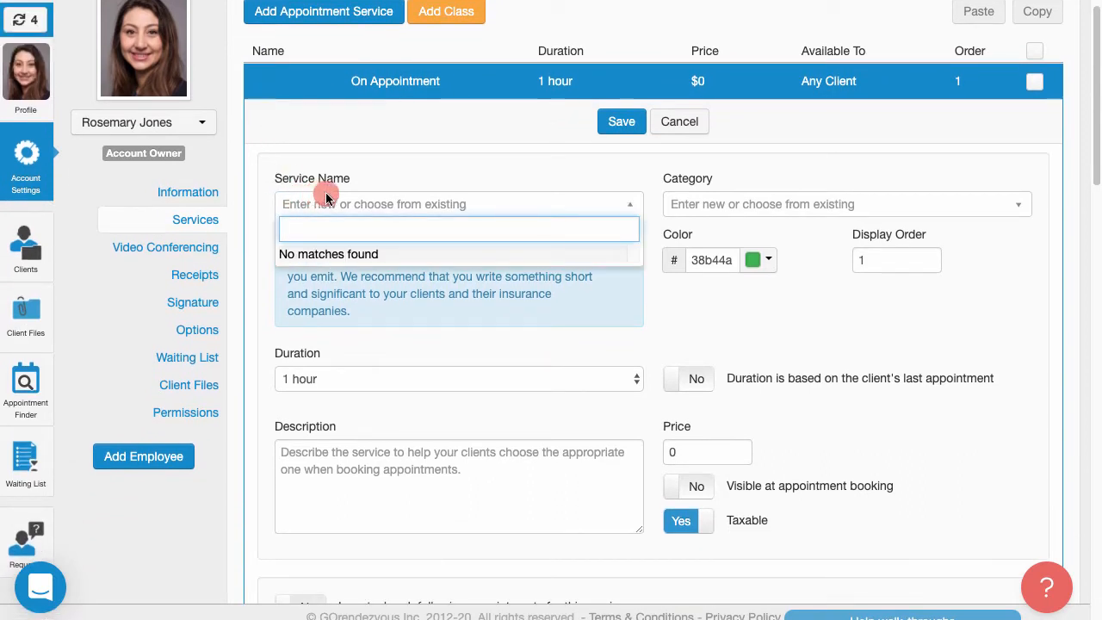
pyautogui.write('Physiotherapy -')
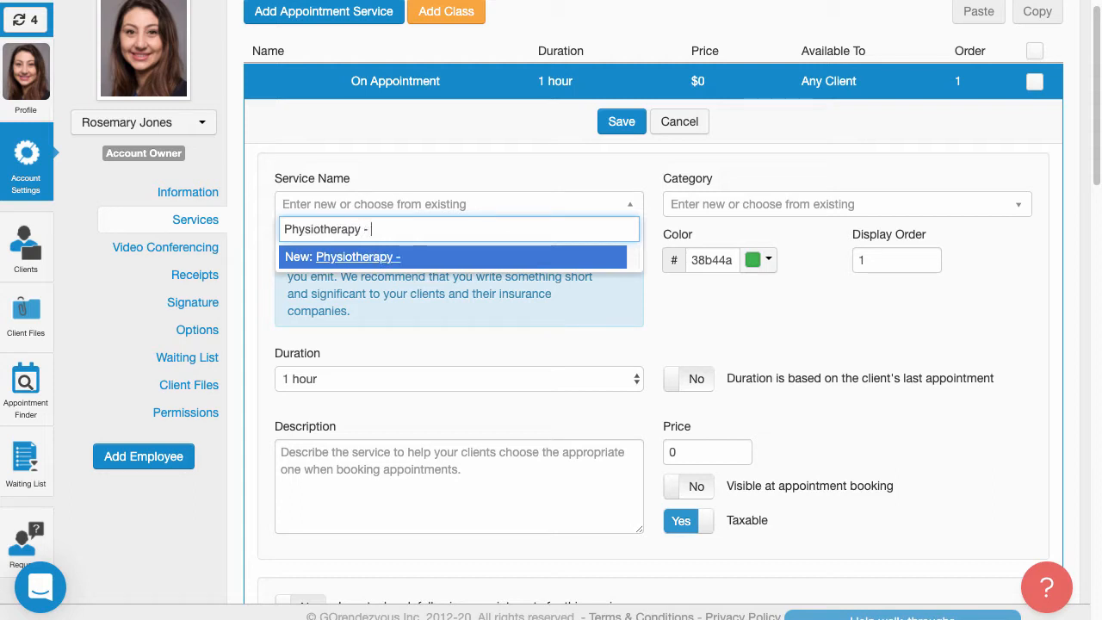
pyautogui.write('Initial Vis')
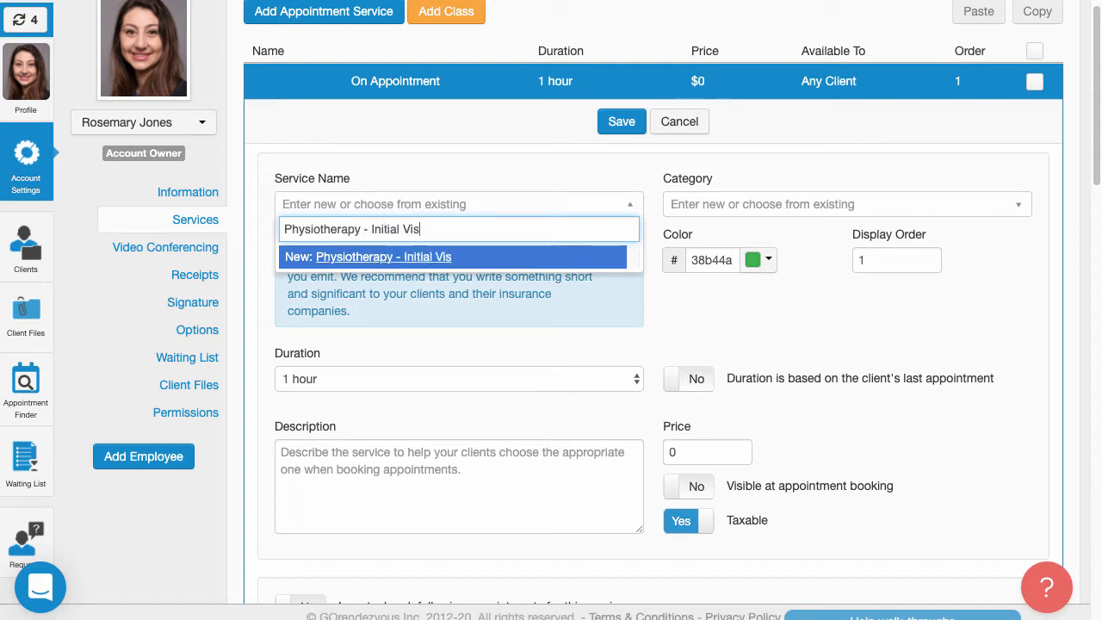
pyautogui.write('it')
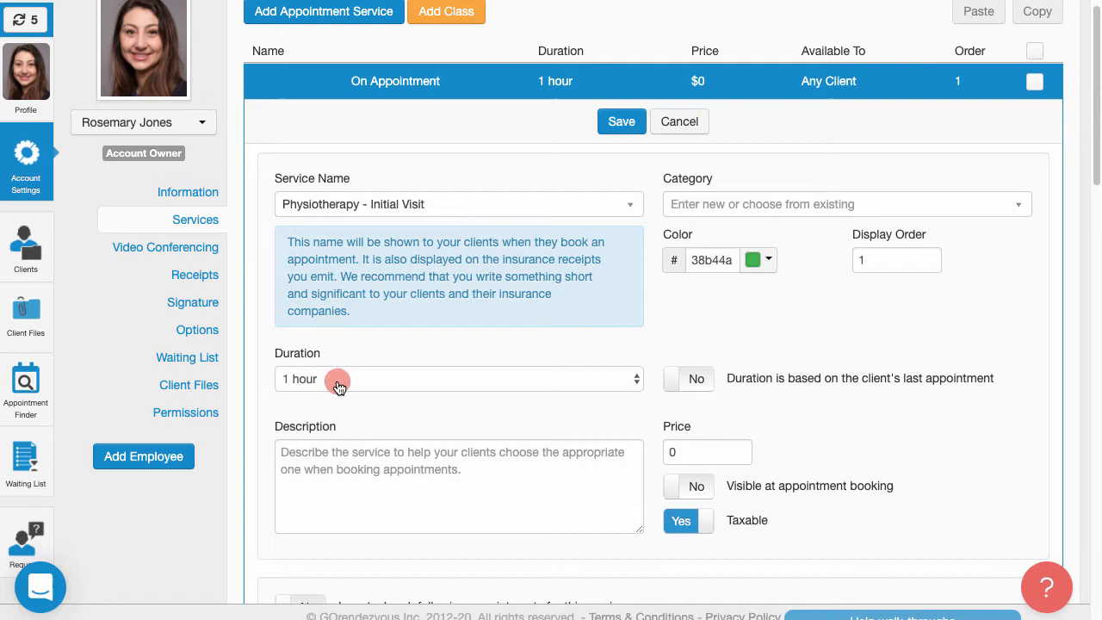
pyautogui.click(458, 379)
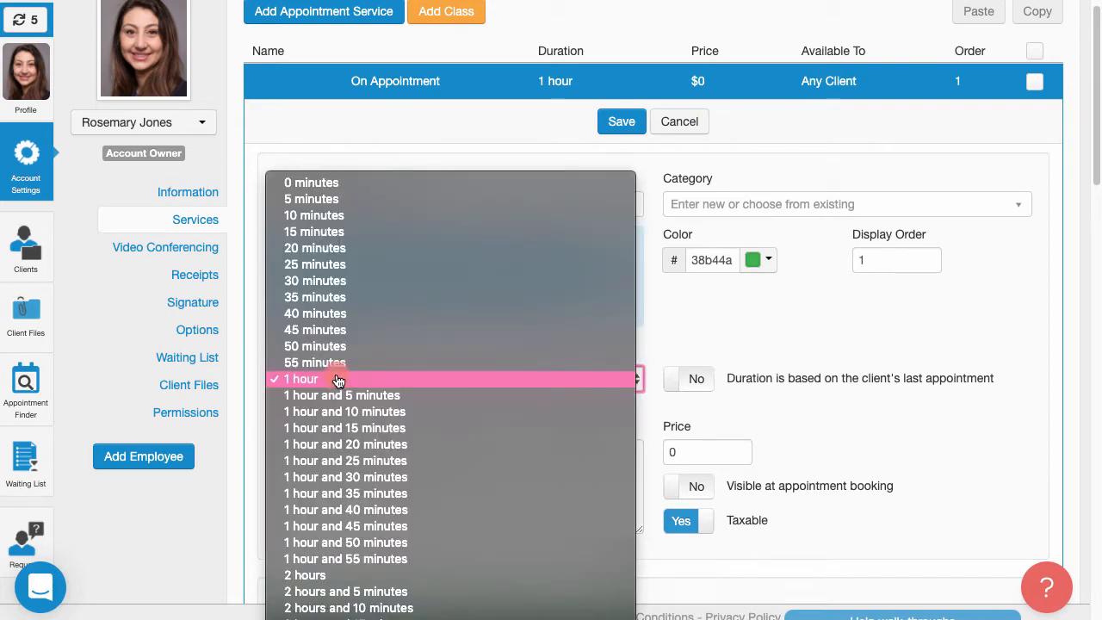
pyautogui.moveTo(336, 362)
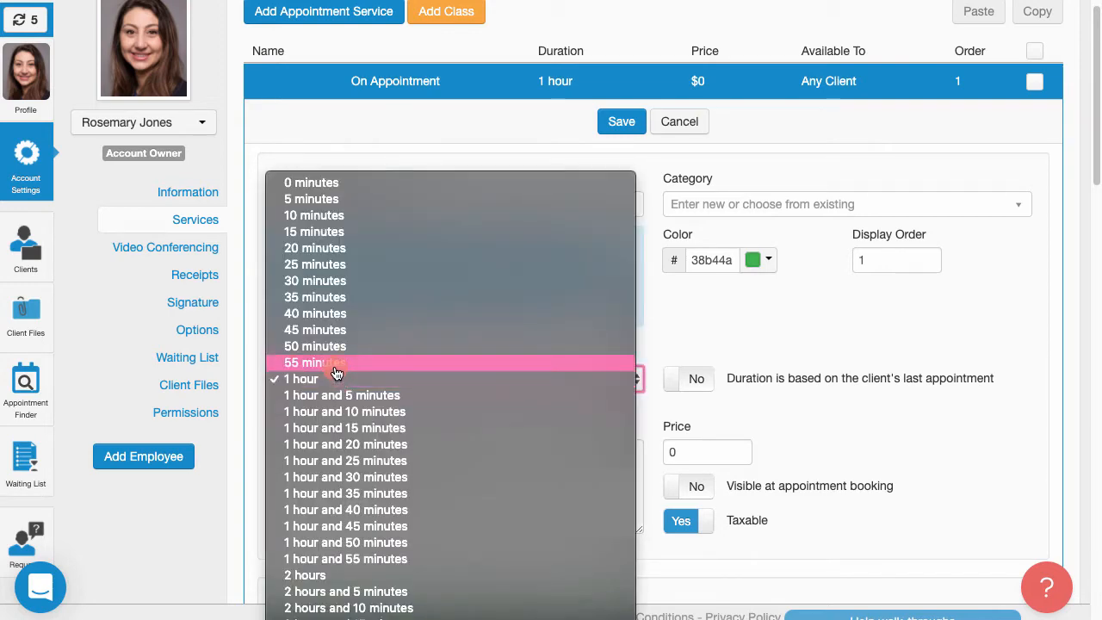
pyautogui.click(314, 362)
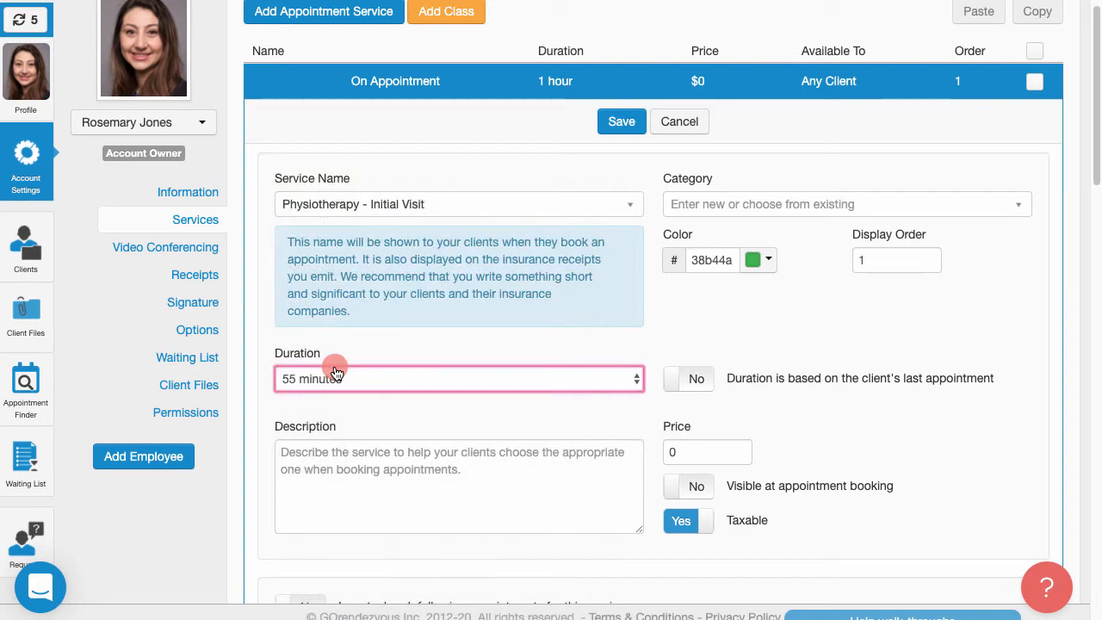
pyautogui.moveTo(264, 433)
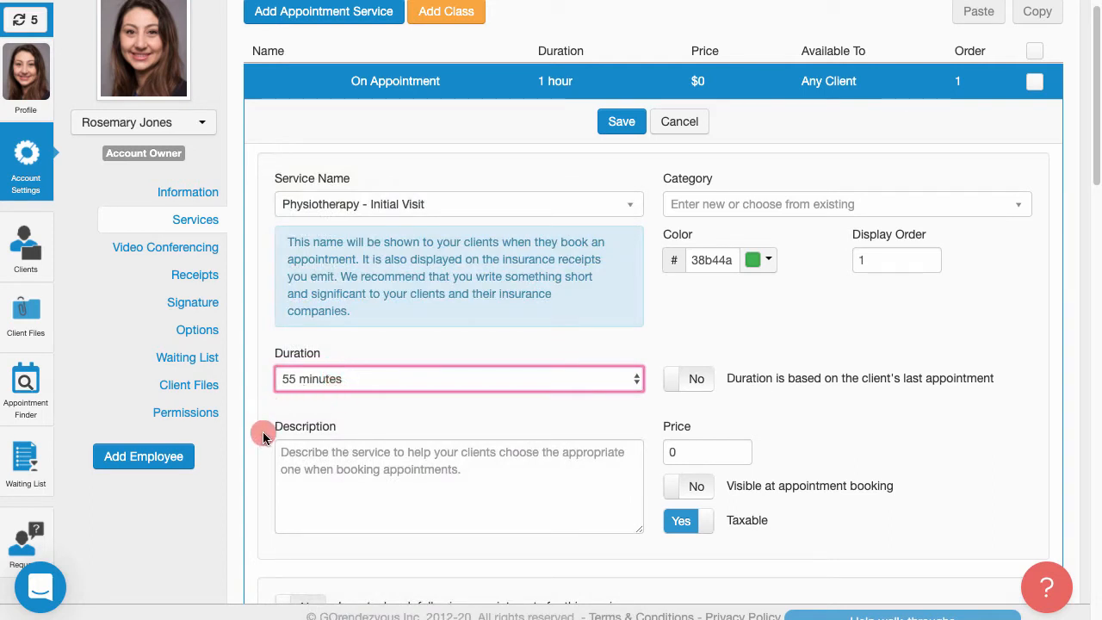
pyautogui.moveTo(258, 407)
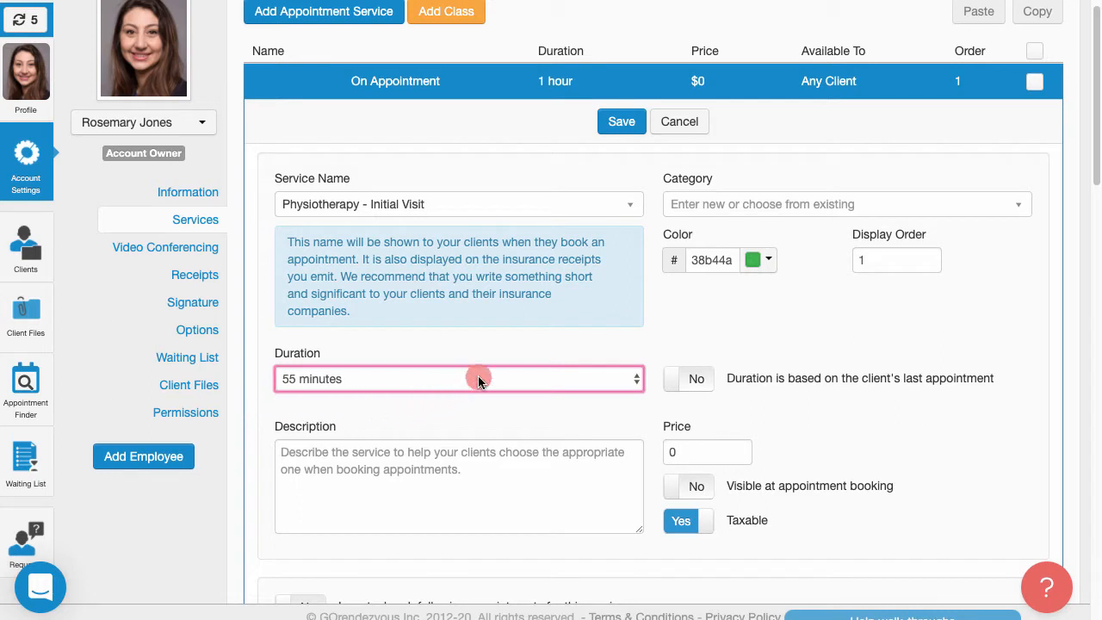
# - Assign the service to a newly created 'Physiotherapy' category
pyautogui.click(844, 204)
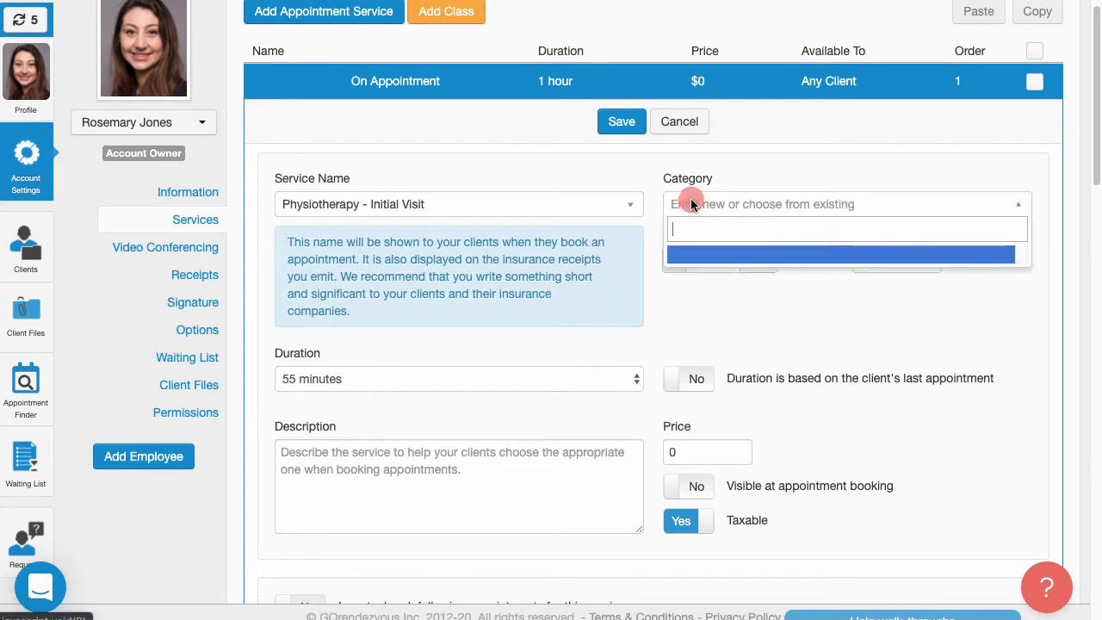
pyautogui.write('P')
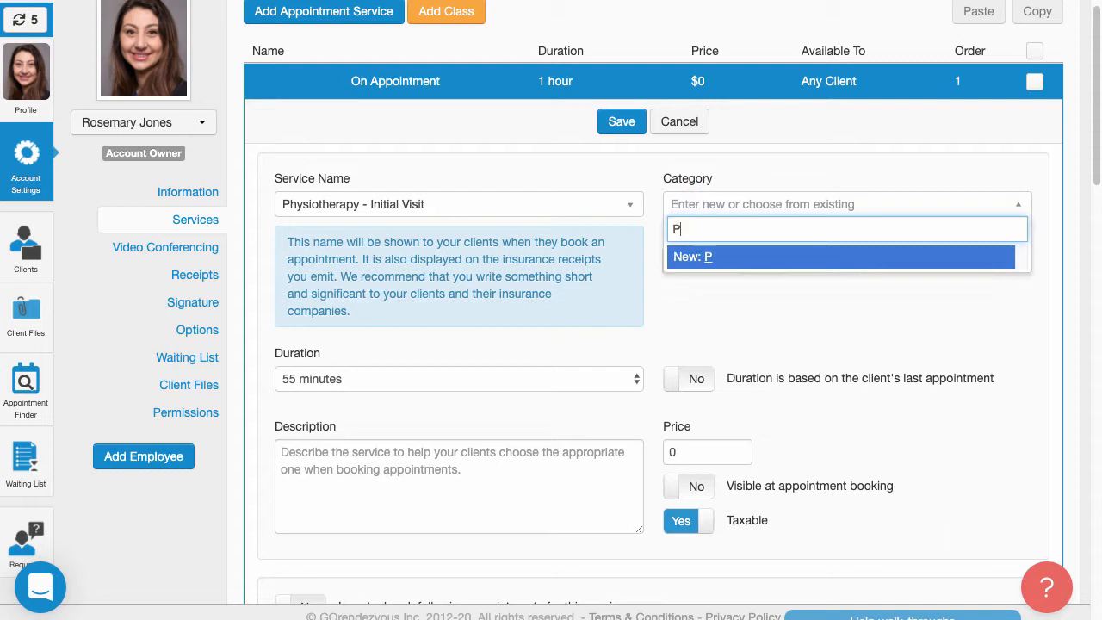
pyautogui.write('hysio')
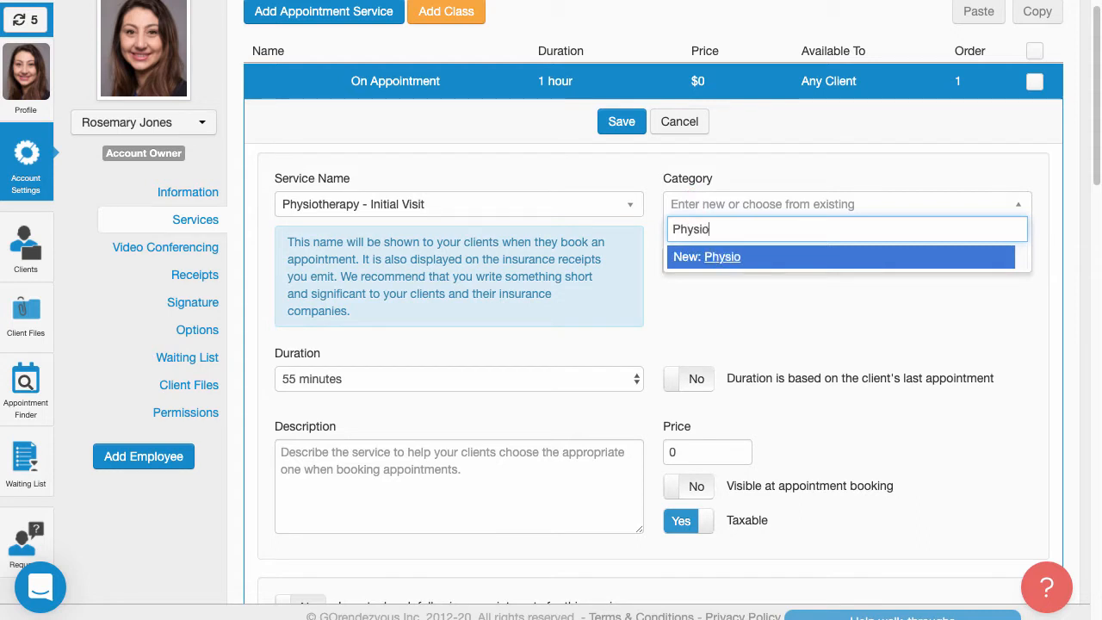
pyautogui.write('therapy')
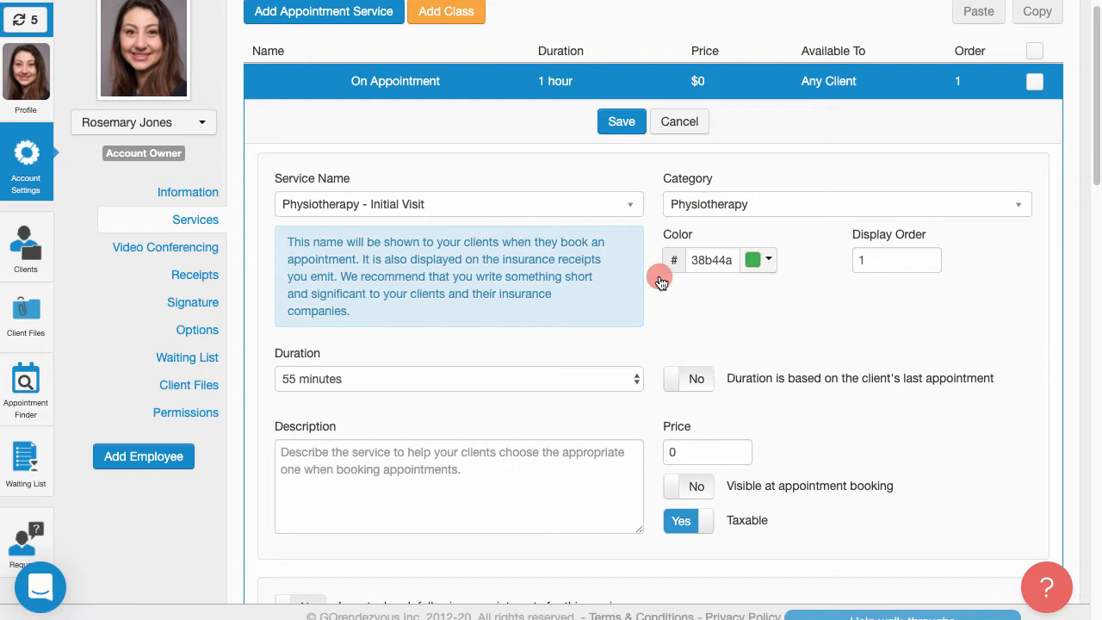
pyautogui.moveTo(756, 281)
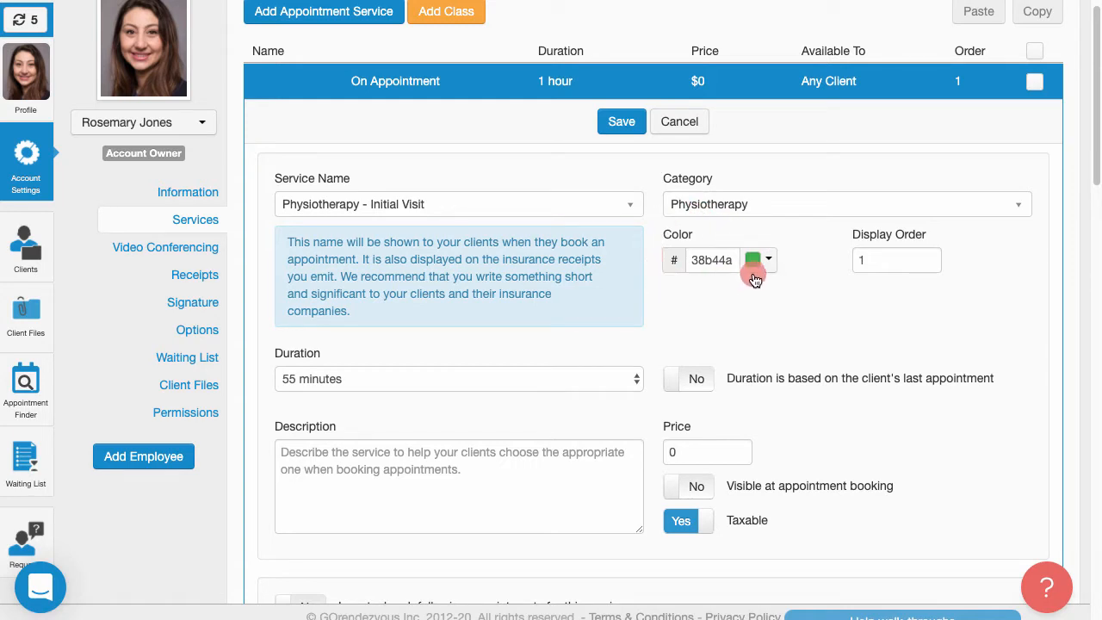
# - Pick the service colour from the palettes and switch Visible at booking and Taxable to Yes
pyautogui.click(767, 259)
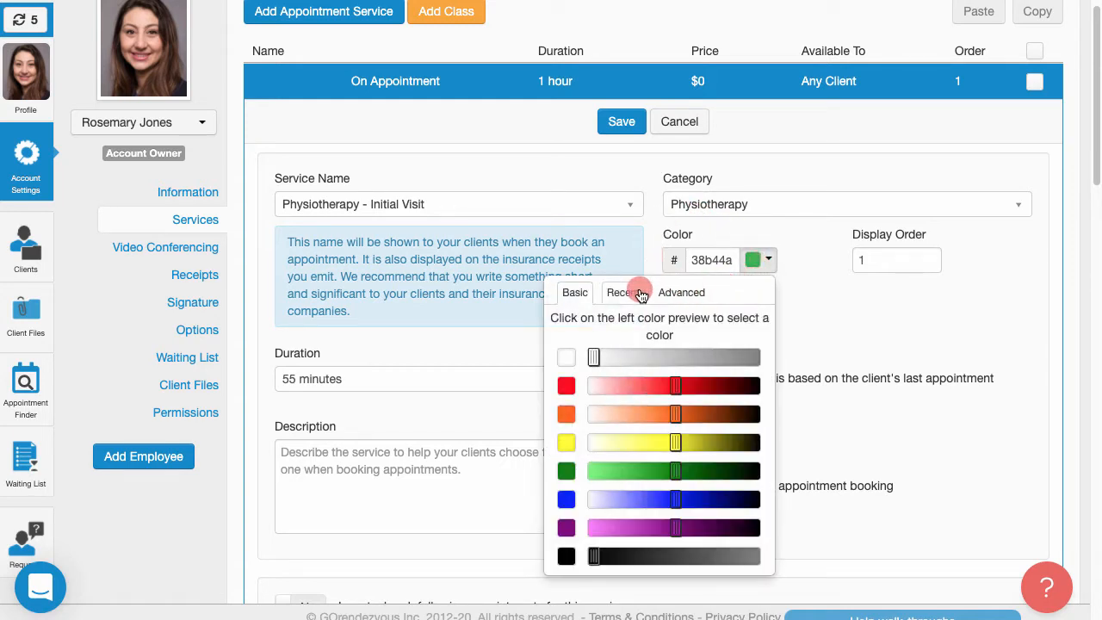
pyautogui.click(622, 292)
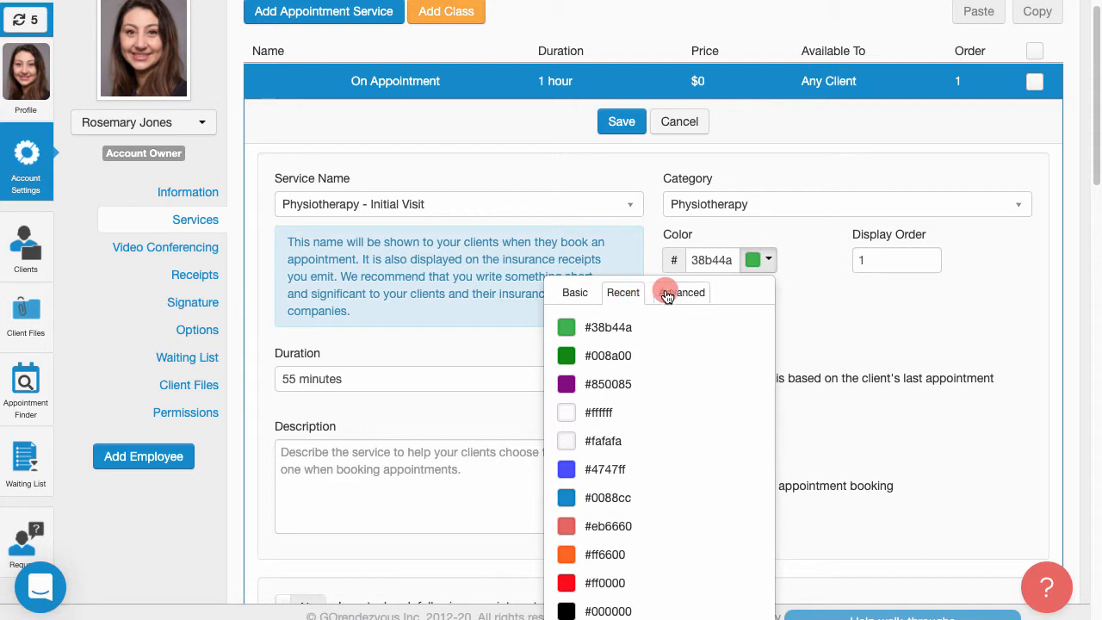
pyautogui.click(681, 292)
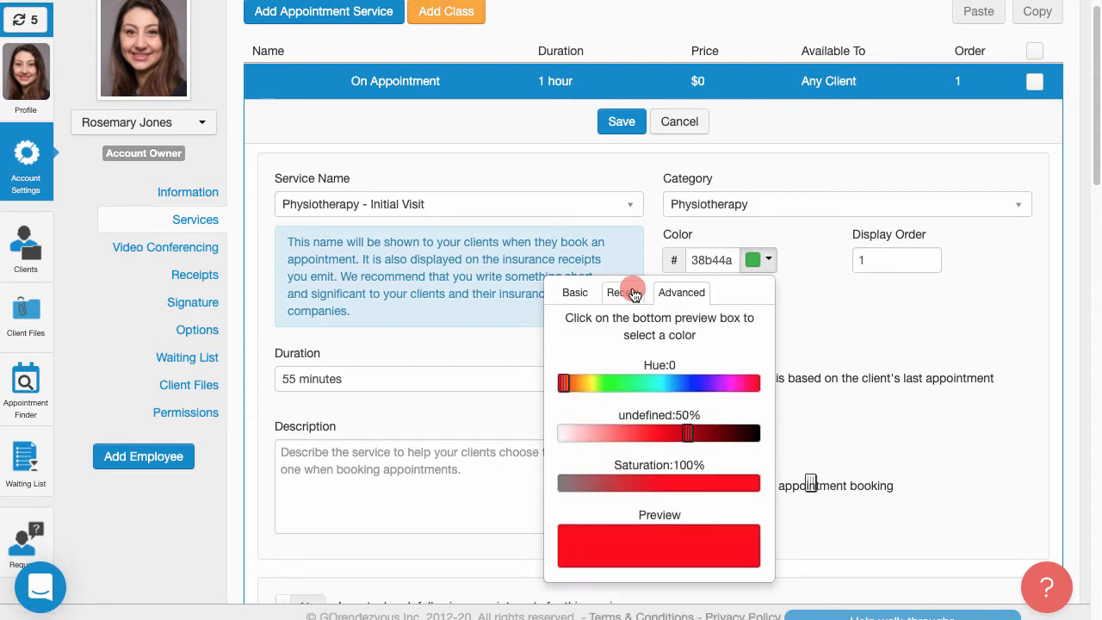
pyautogui.click(623, 292)
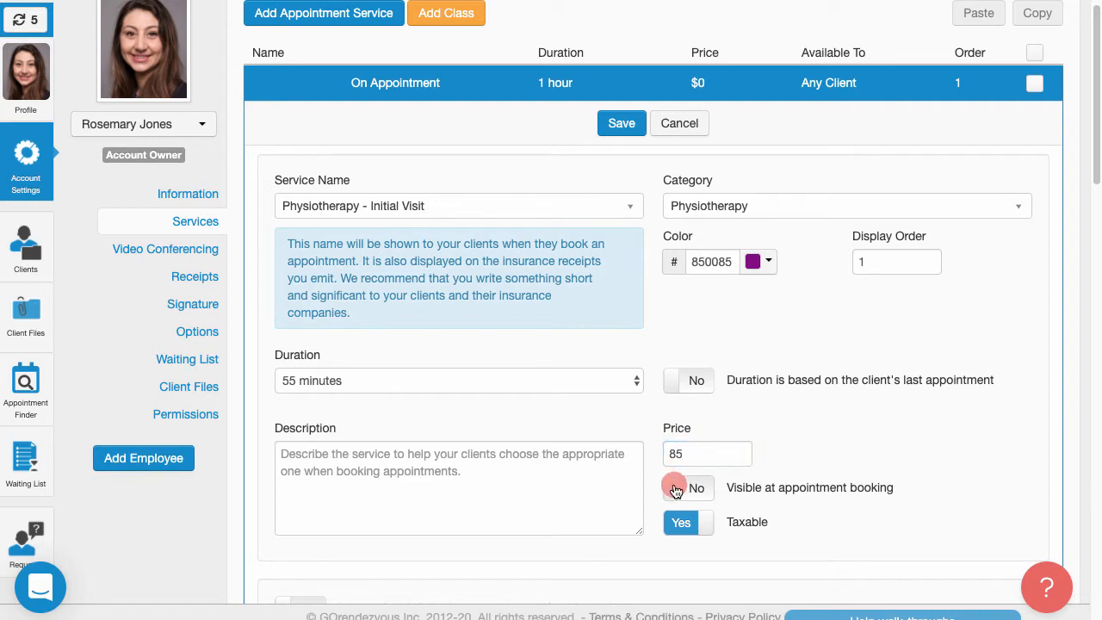
pyautogui.click(680, 487)
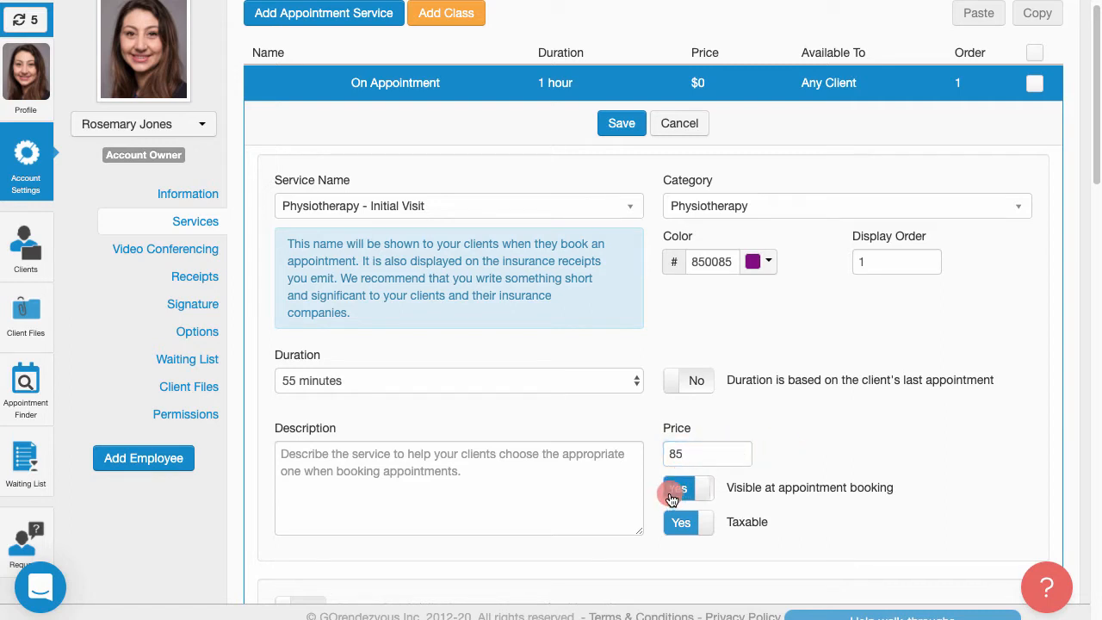
pyautogui.click(680, 487)
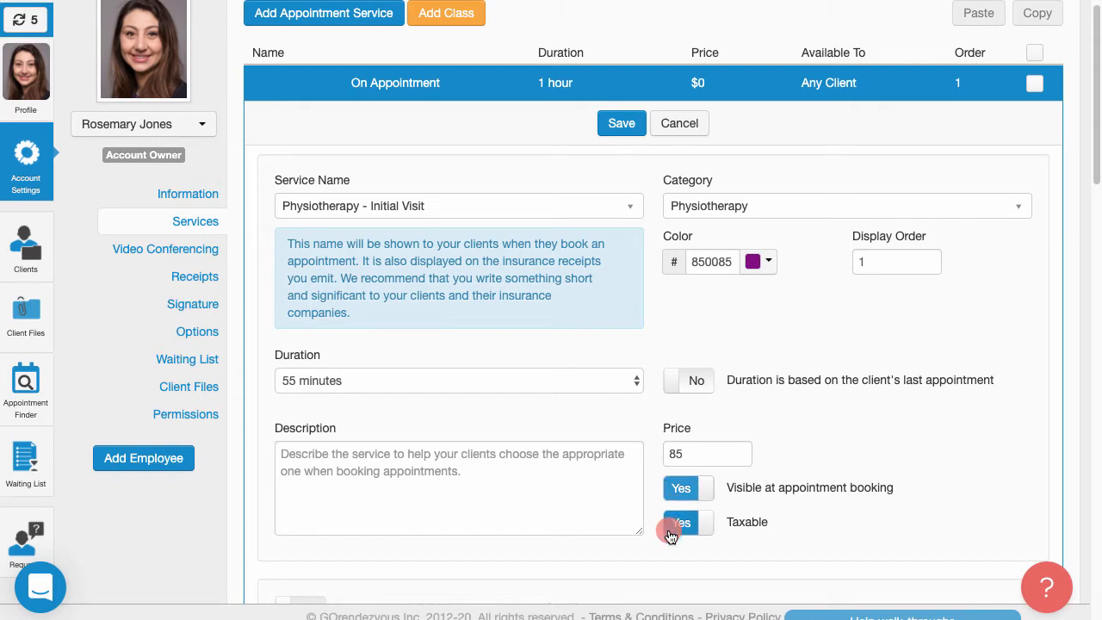
# - Turn on a 5-minute break following each appointment
pyautogui.scroll(-3)
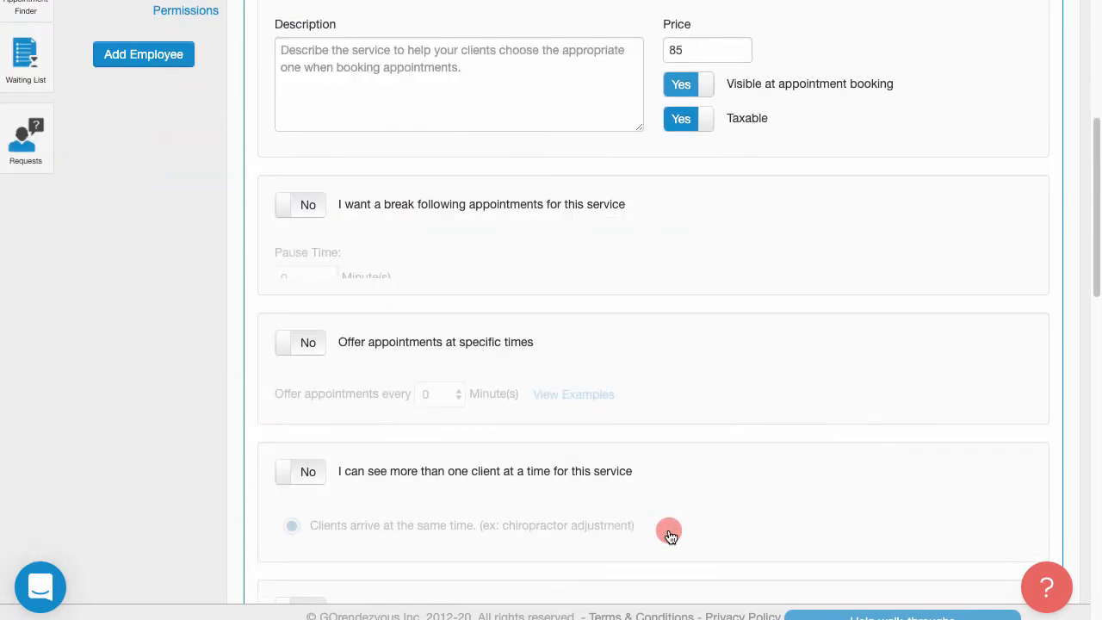
pyautogui.scroll(3)
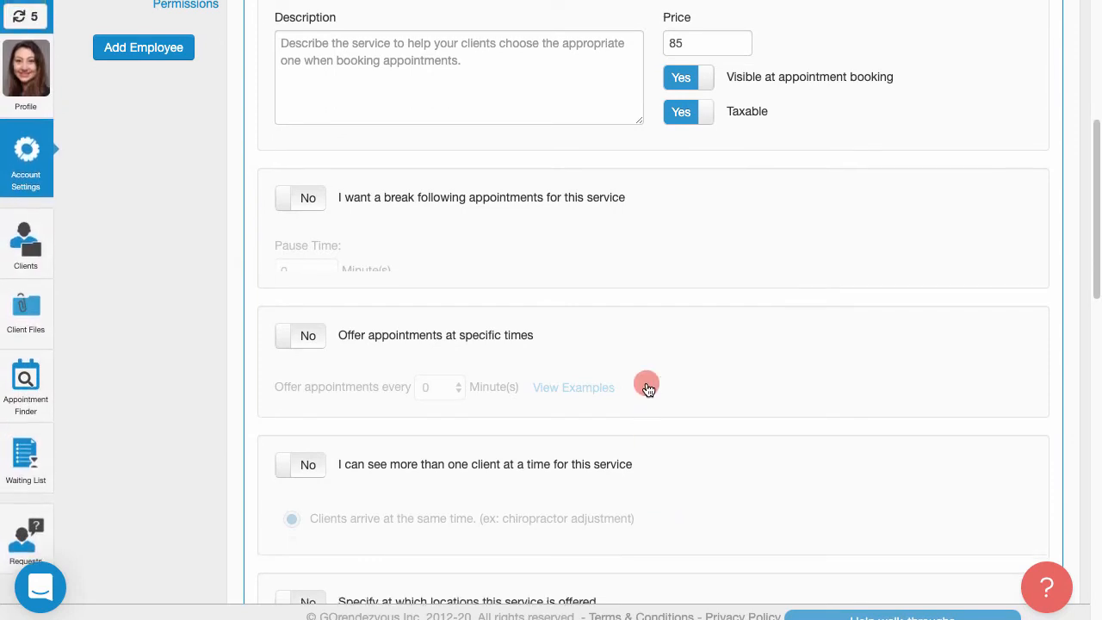
pyautogui.moveTo(366, 249)
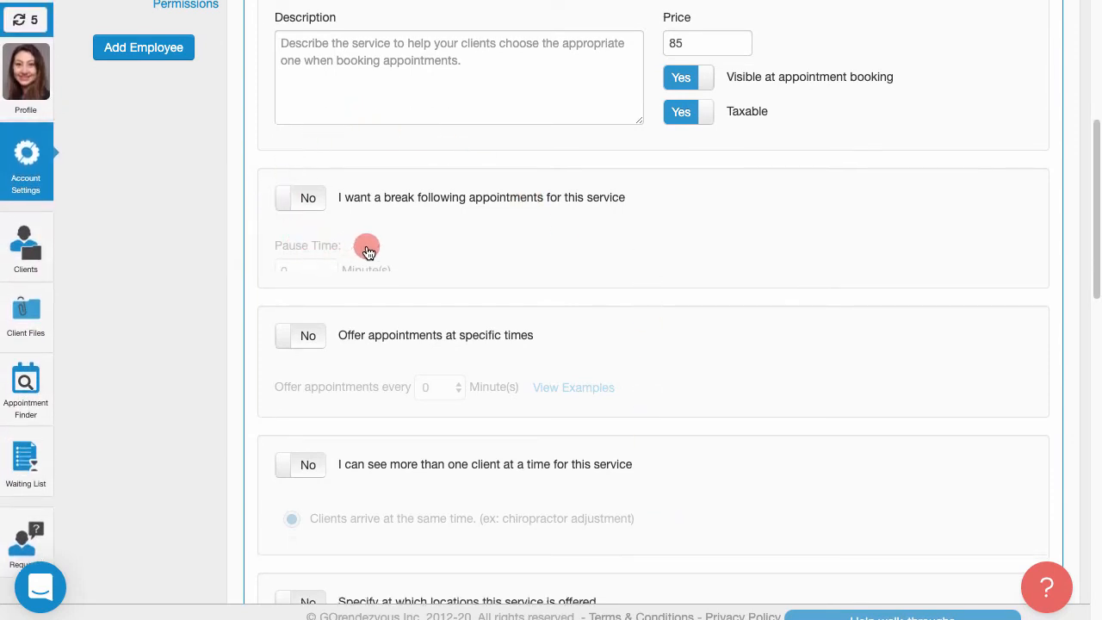
pyautogui.moveTo(316, 173)
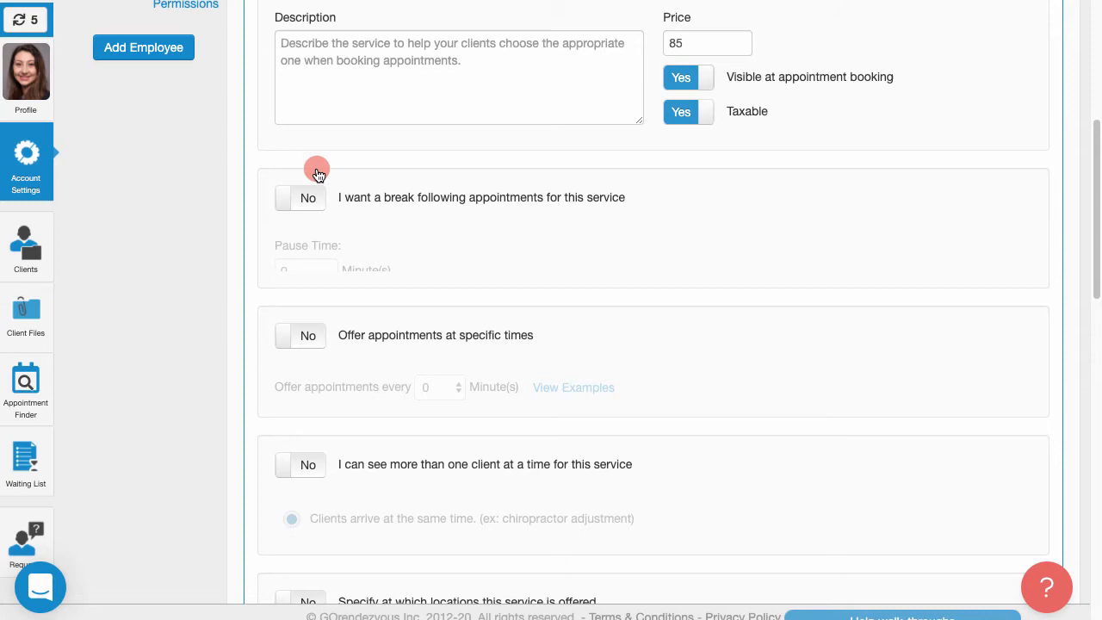
pyautogui.click(299, 197)
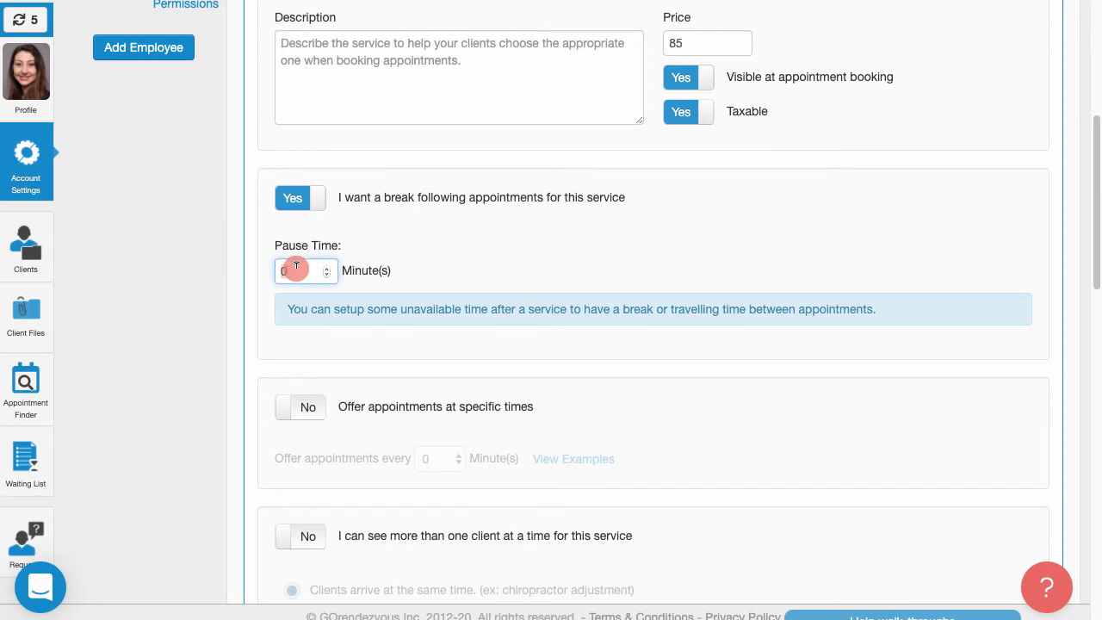
pyautogui.write('5')
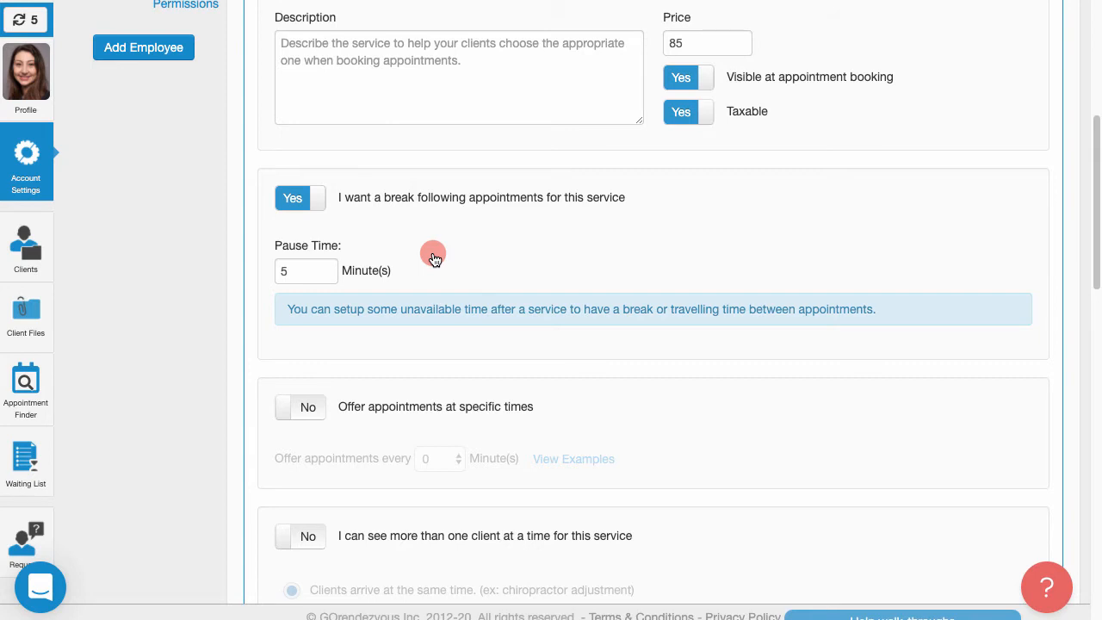
pyautogui.moveTo(434, 256)
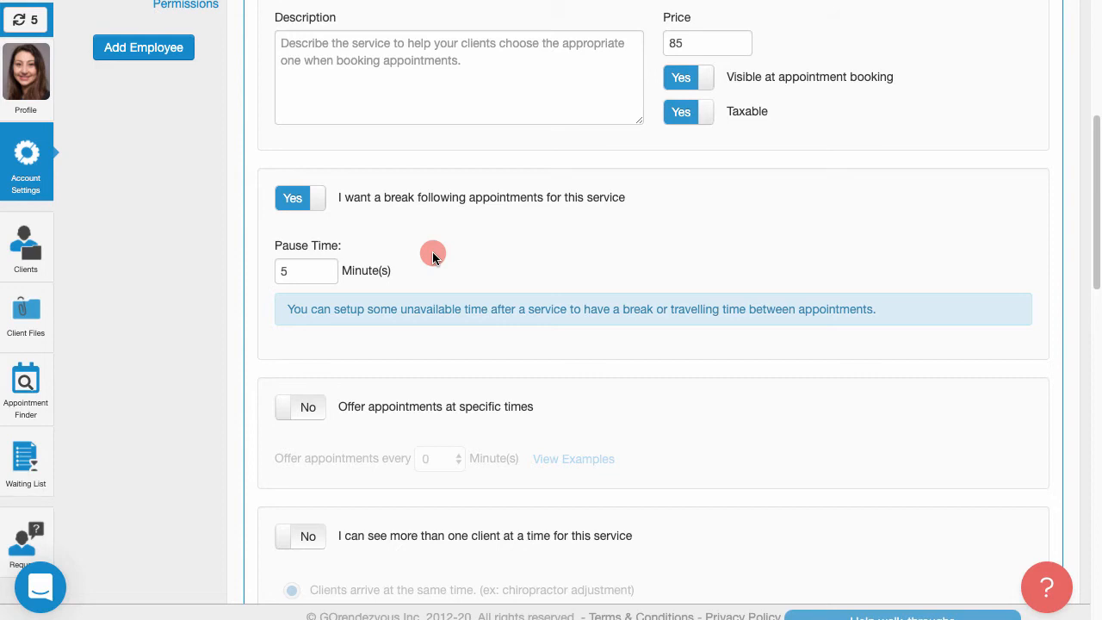
# - Restrict client selection of the service to Professional's New Clients
pyautogui.scroll(-3)
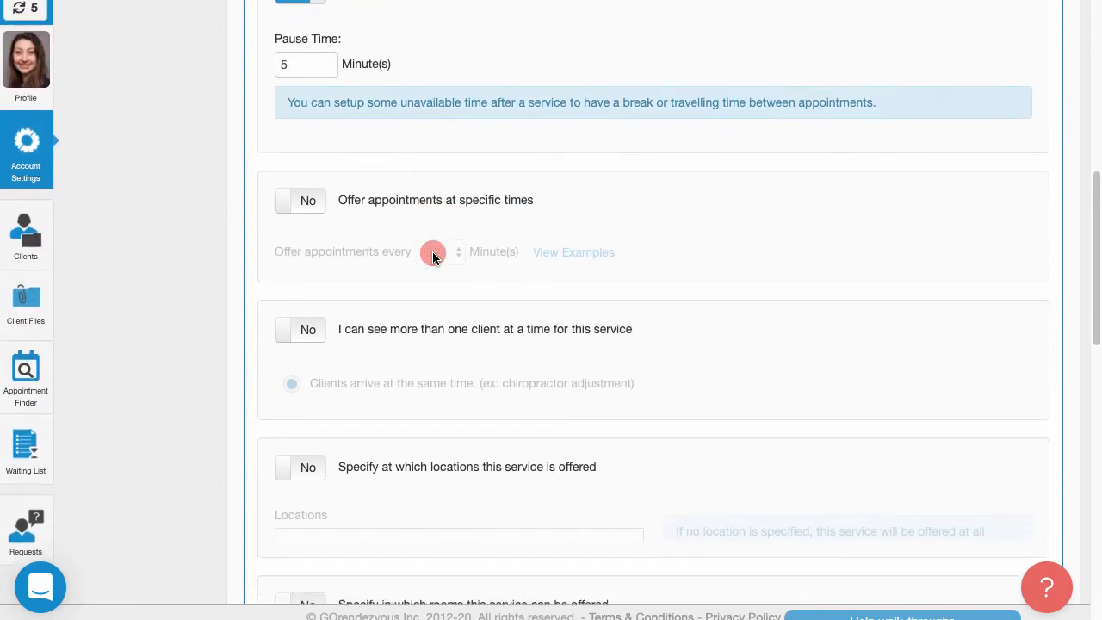
pyautogui.scroll(-3)
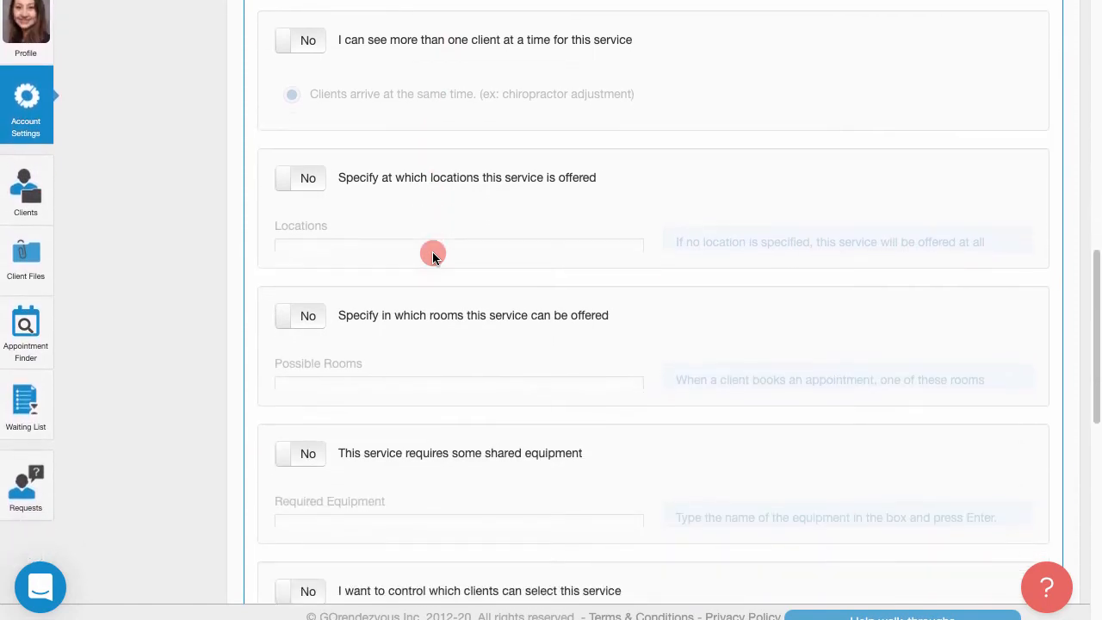
pyautogui.scroll(-3)
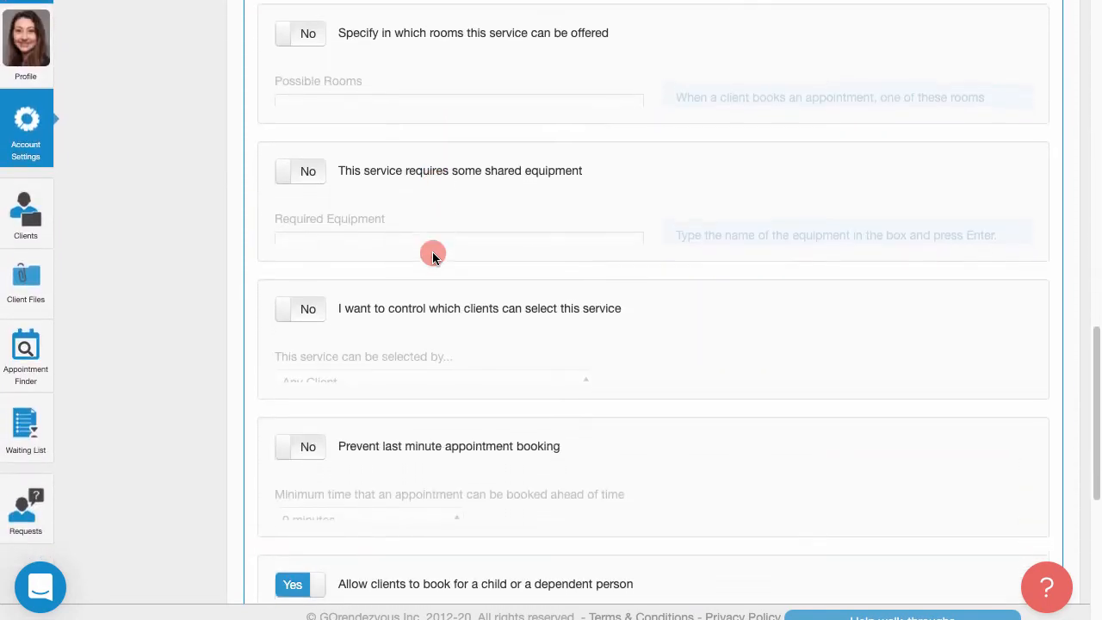
pyautogui.scroll(-3)
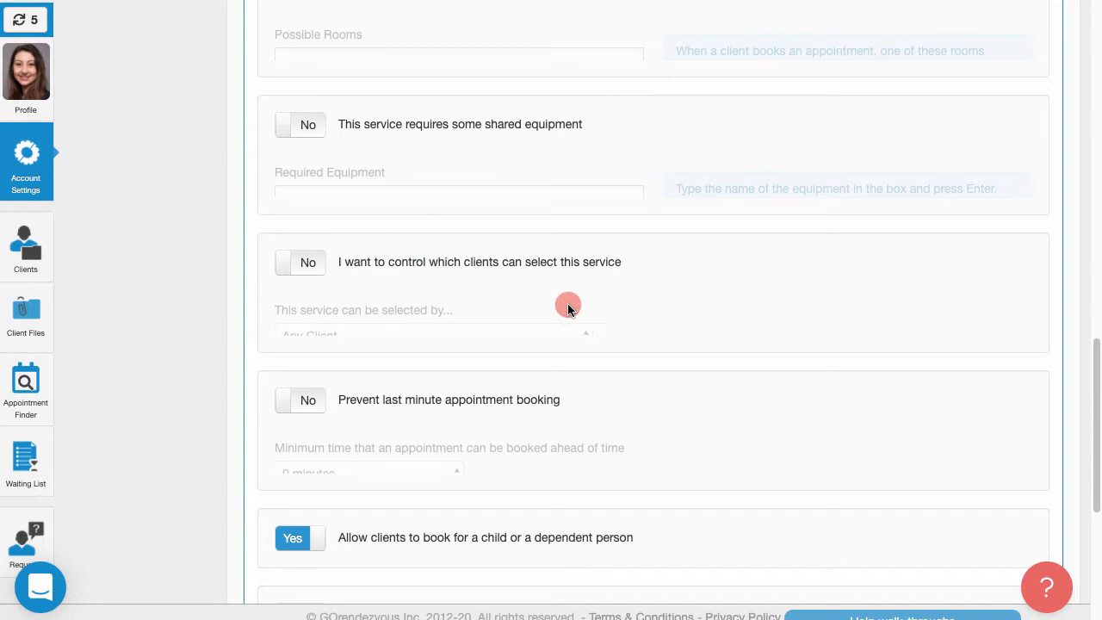
pyautogui.moveTo(263, 287)
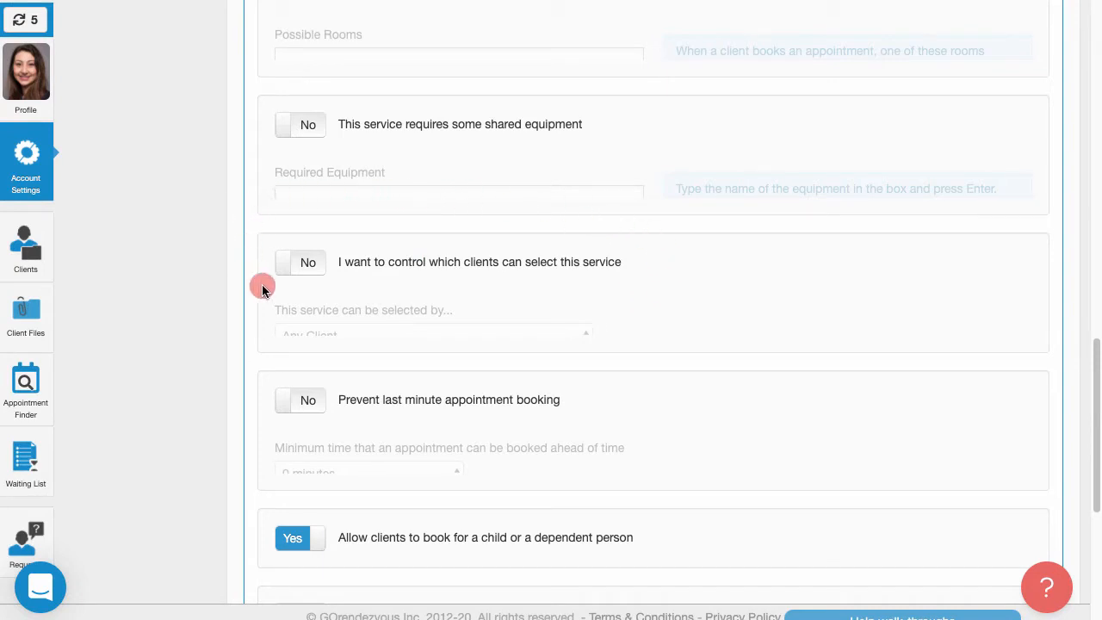
pyautogui.click(299, 261)
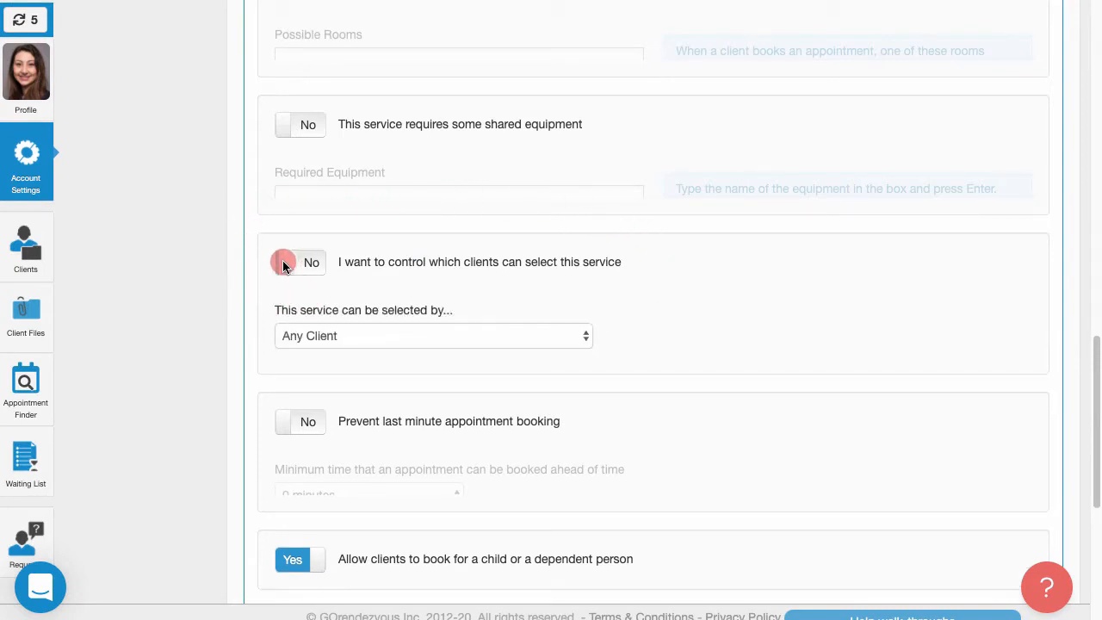
pyautogui.click(298, 262)
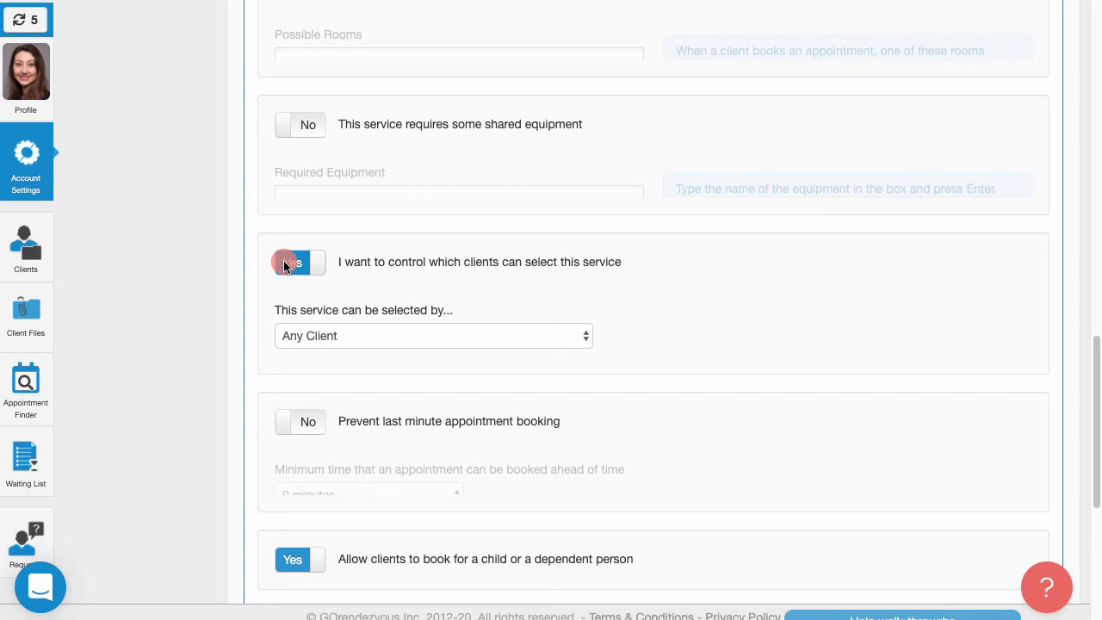
pyautogui.click(433, 336)
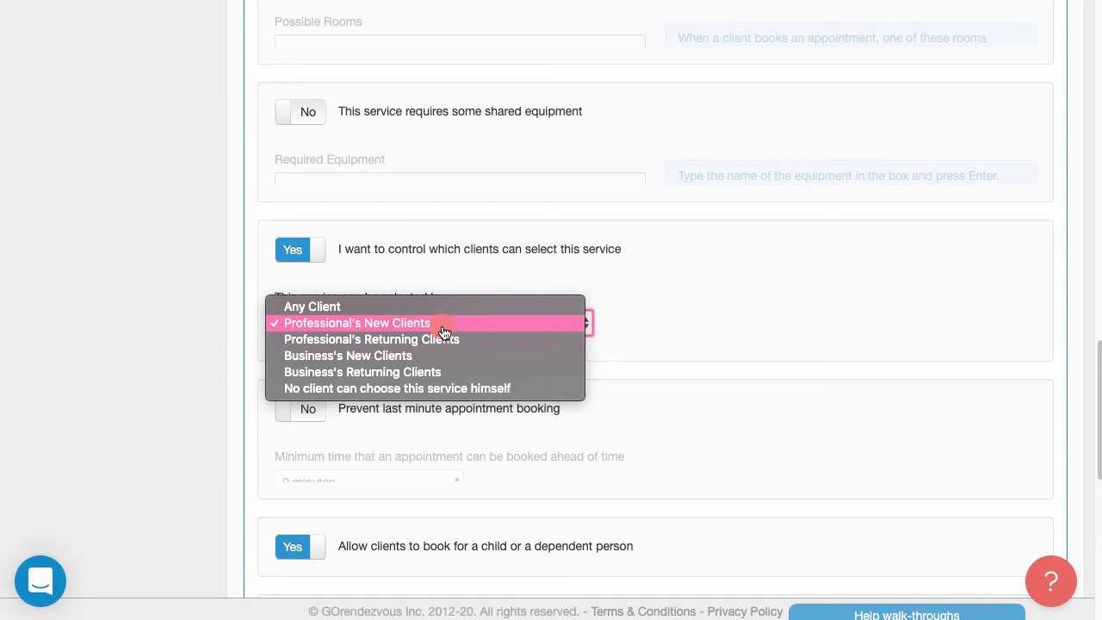
pyautogui.moveTo(465, 330)
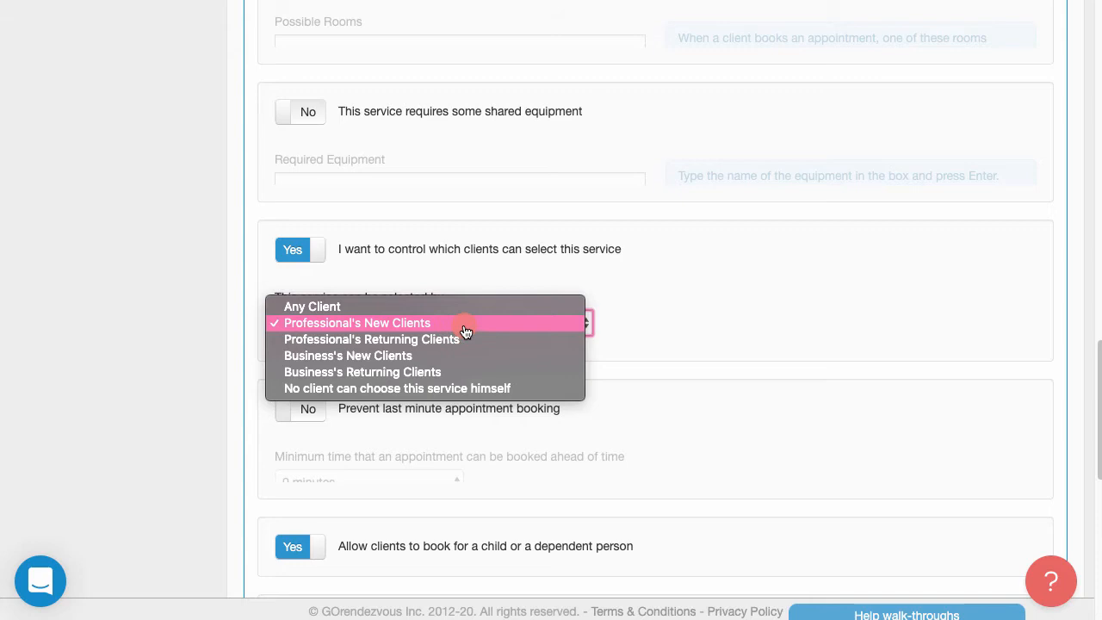
pyautogui.moveTo(512, 327)
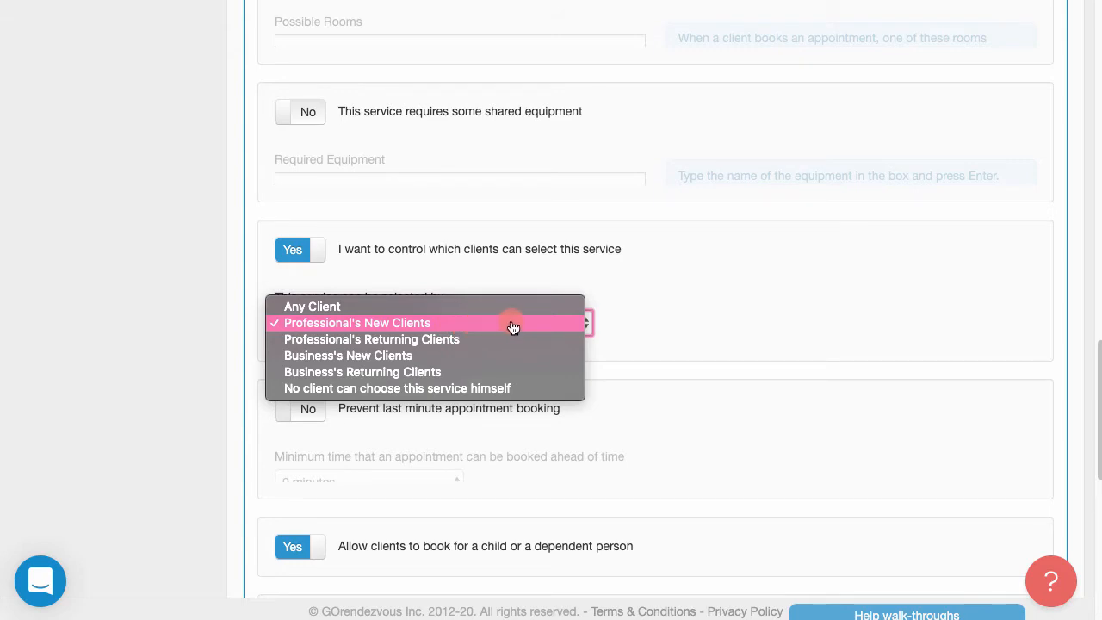
pyautogui.moveTo(551, 329)
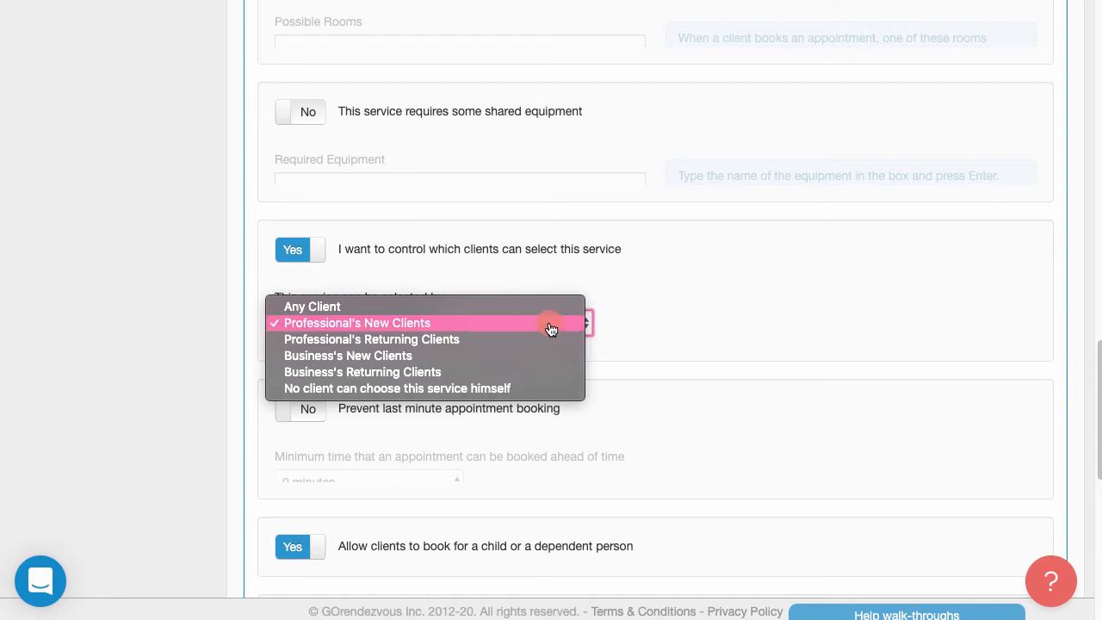
pyautogui.click(357, 323)
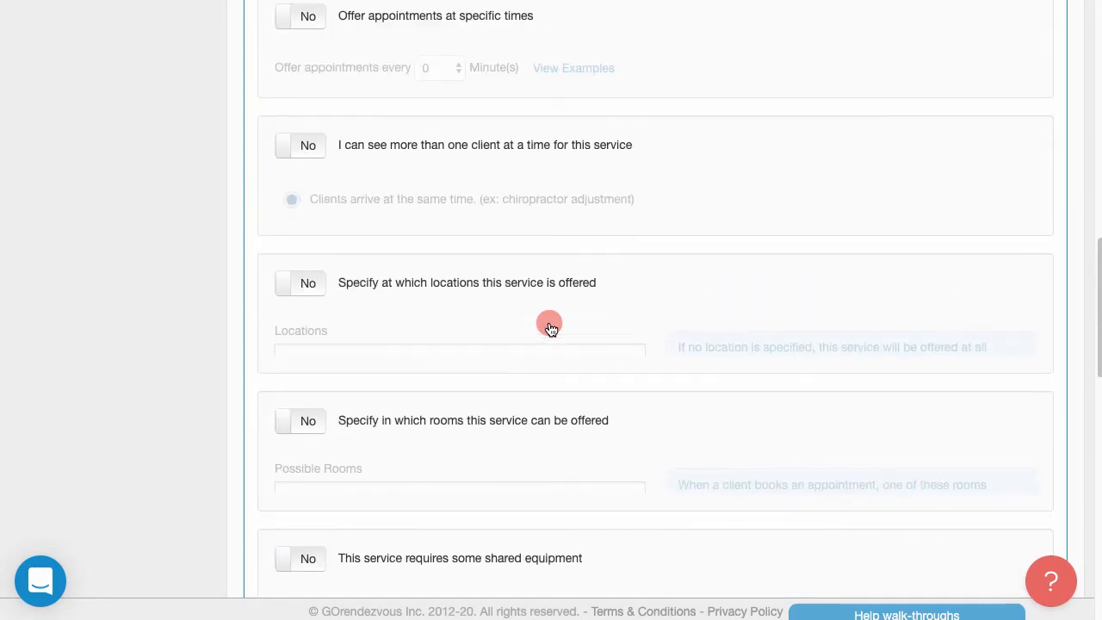
# - Save the Physiotherapy - Initial Visit service (55 min, $85, new clients)
pyautogui.scroll(3)
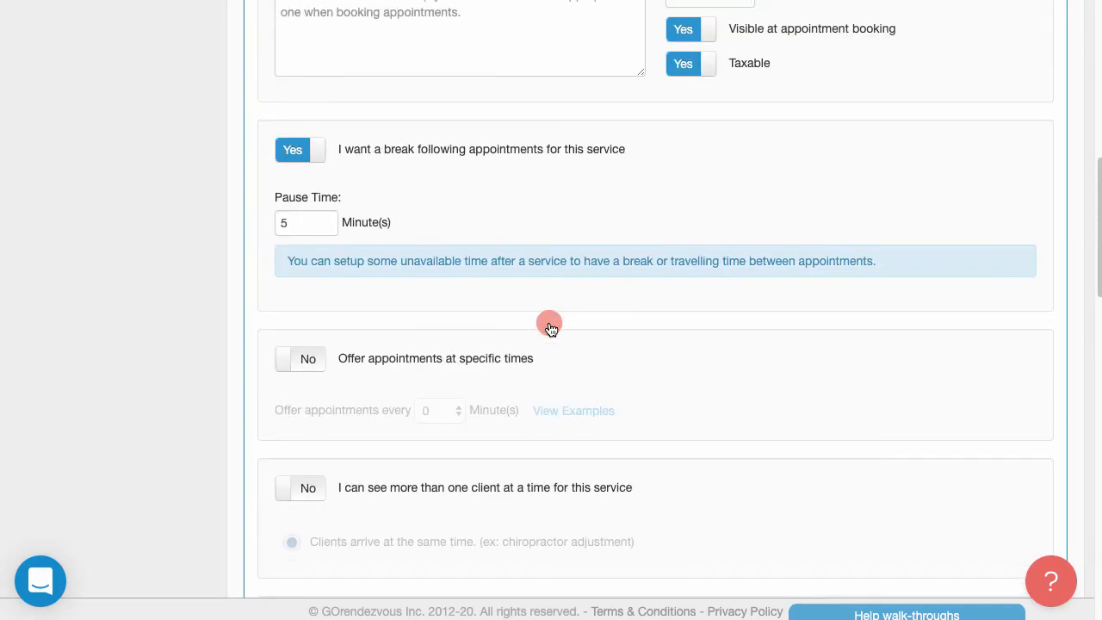
pyautogui.scroll(3)
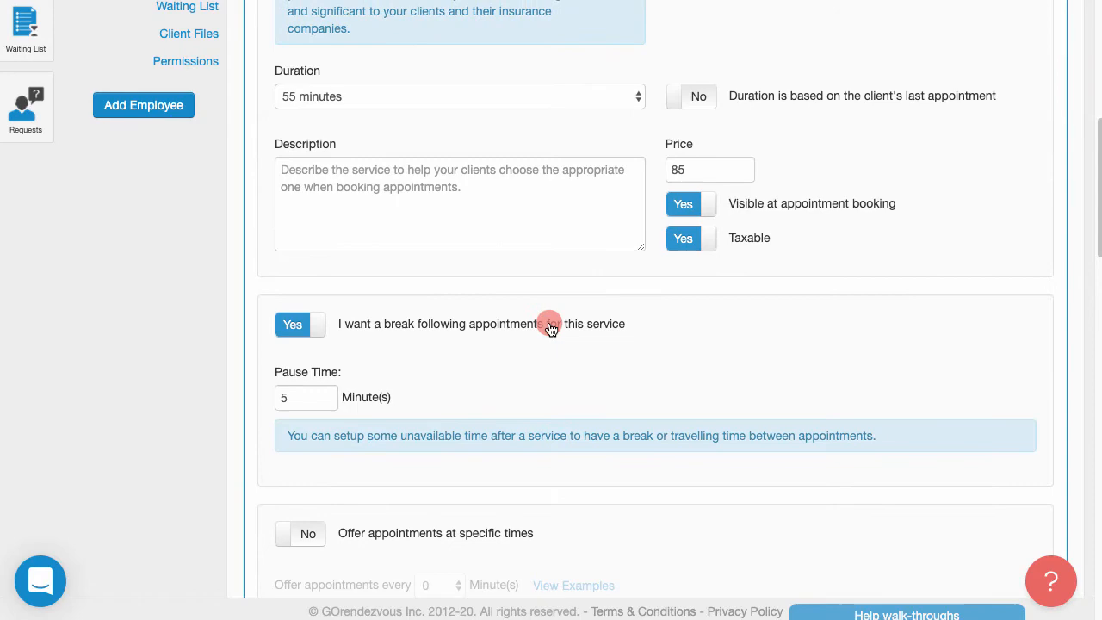
pyautogui.scroll(3)
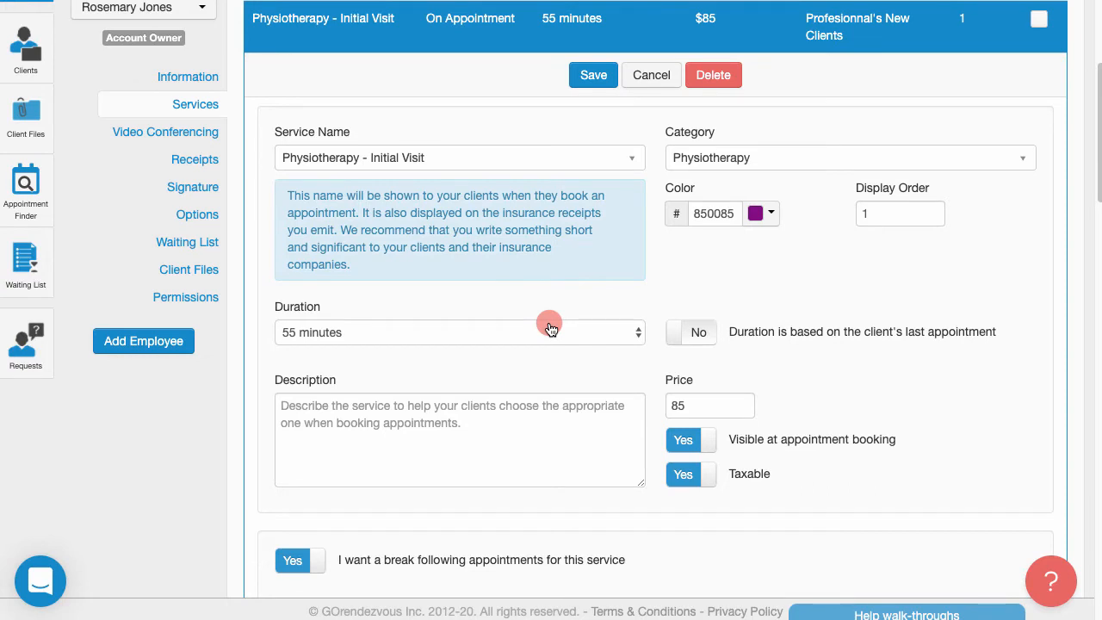
pyautogui.moveTo(560, 247)
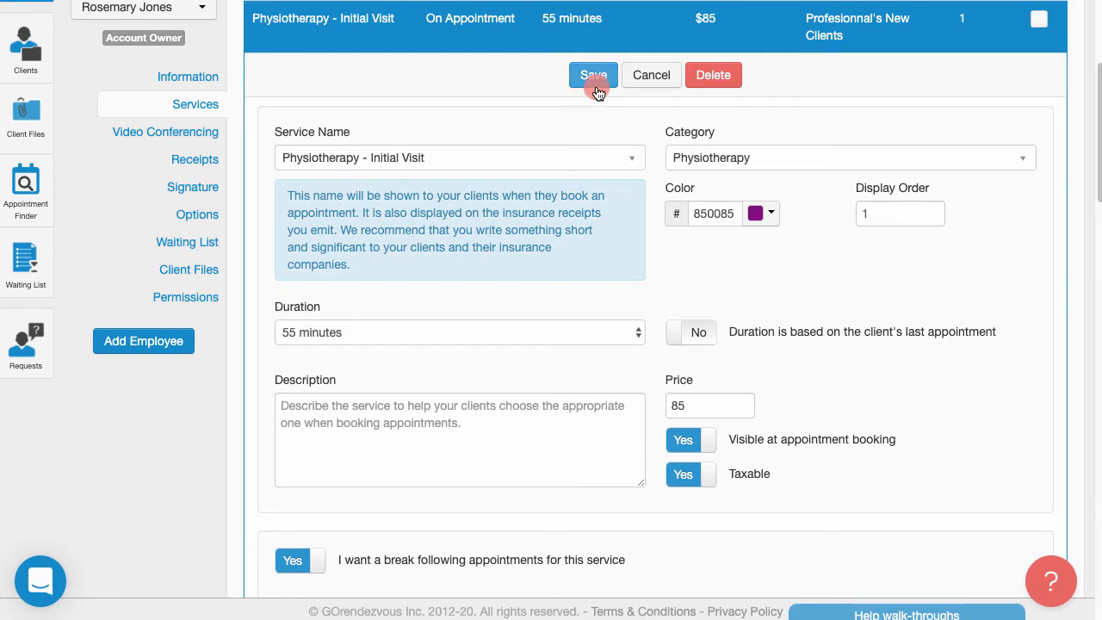
pyautogui.click(592, 75)
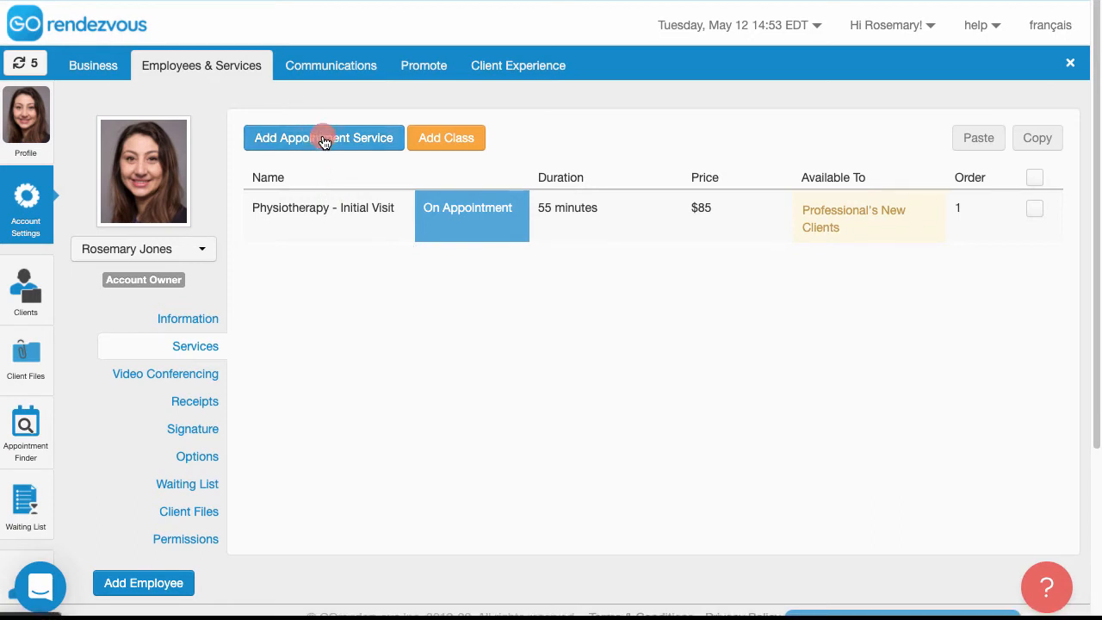
# - Fill in 'Physiotherapy - Follow-up' with Physiotherapy category, orange colour, visible at booking
pyautogui.click(324, 137)
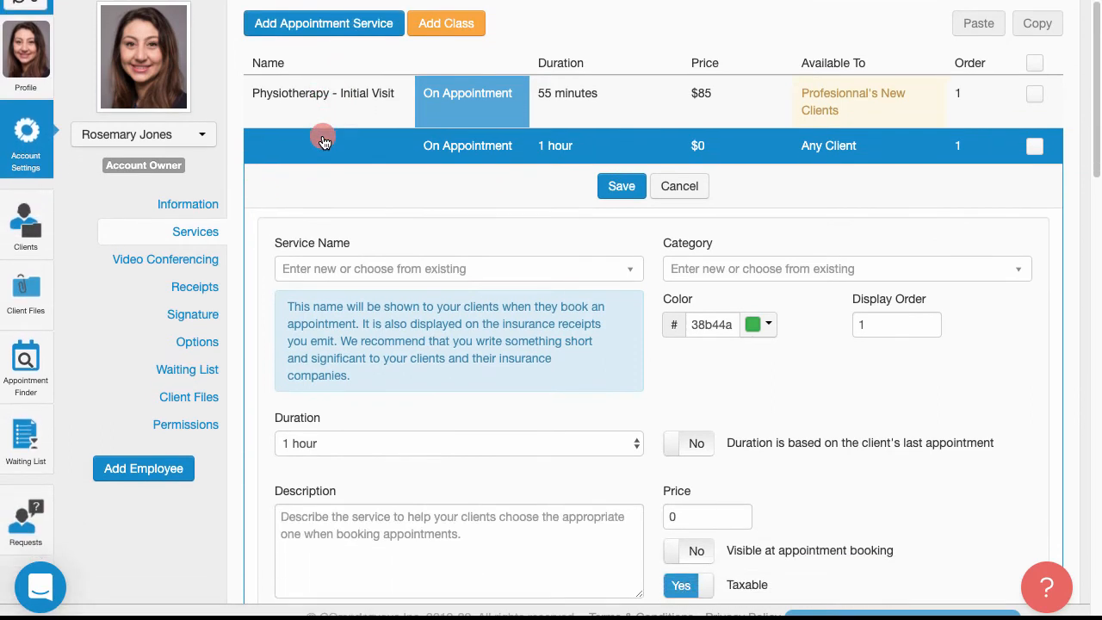
pyautogui.write('Physioth')
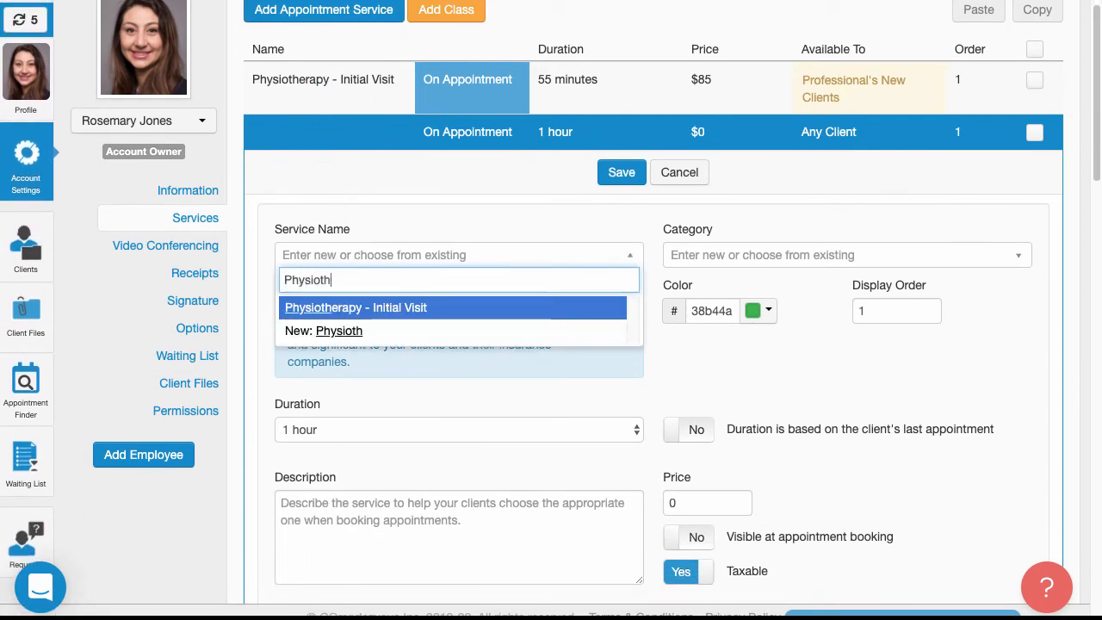
pyautogui.write('Physiotherapy - Follow-up')
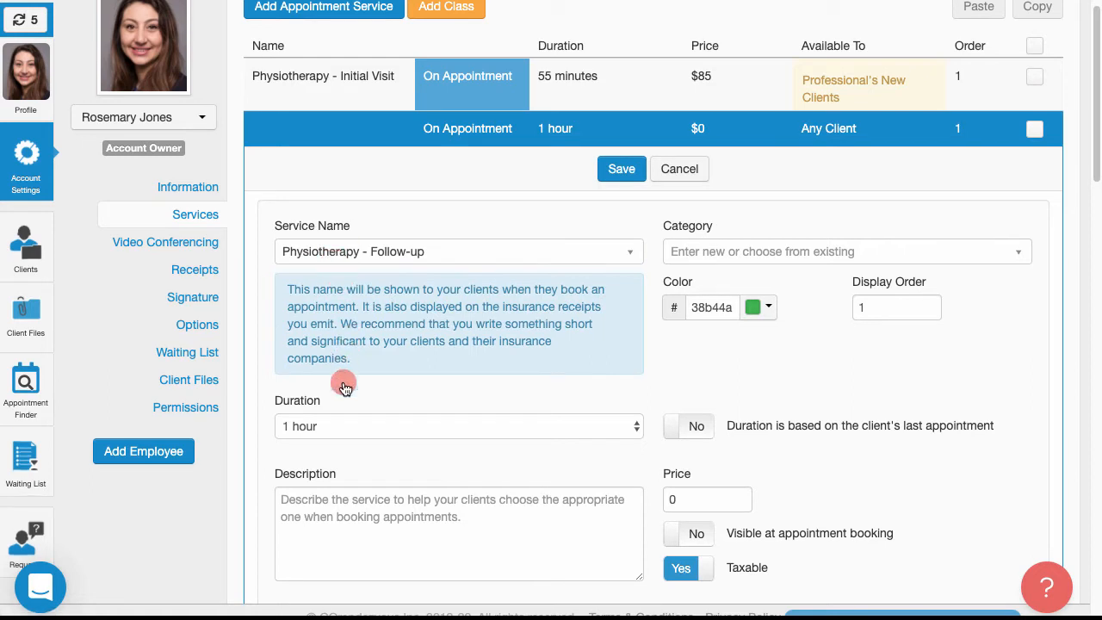
pyautogui.click(459, 426)
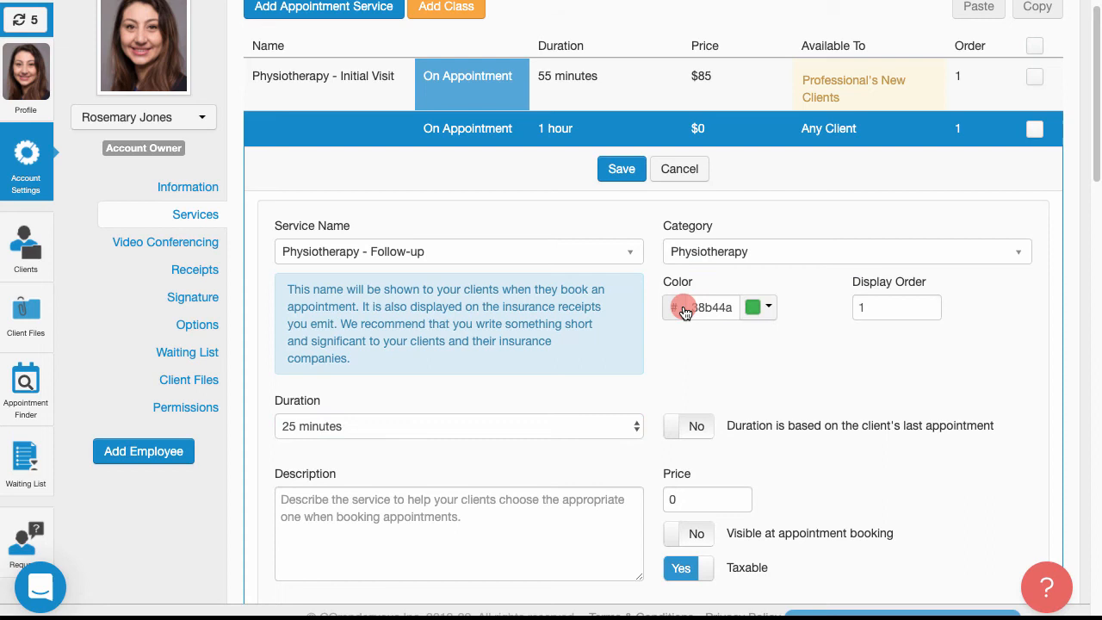
pyautogui.click(681, 307)
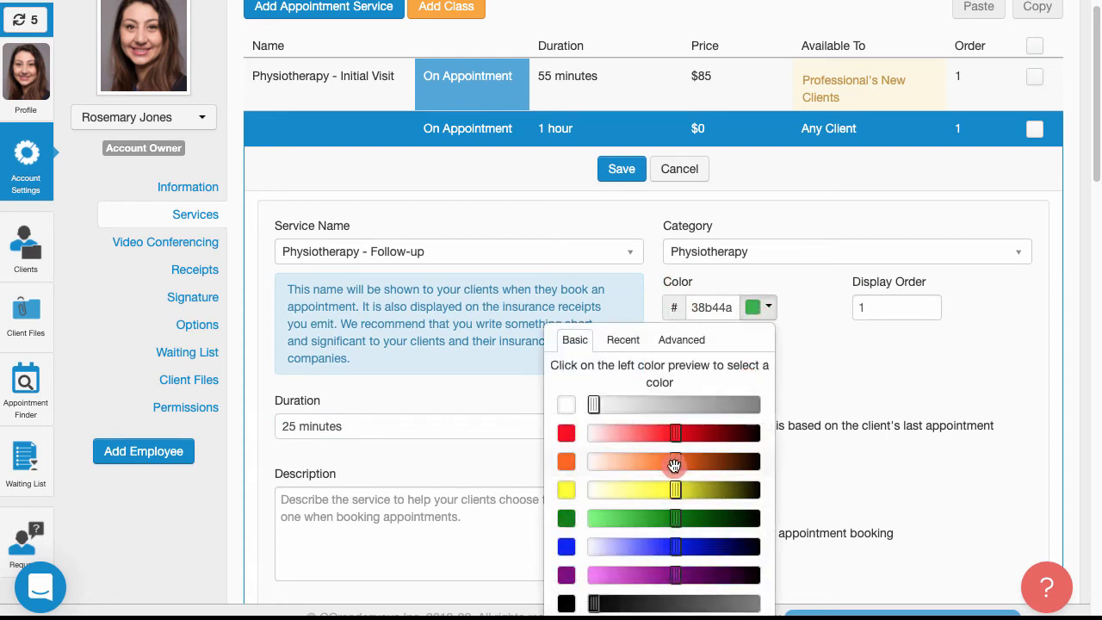
pyautogui.click(567, 462)
pyautogui.write('55')
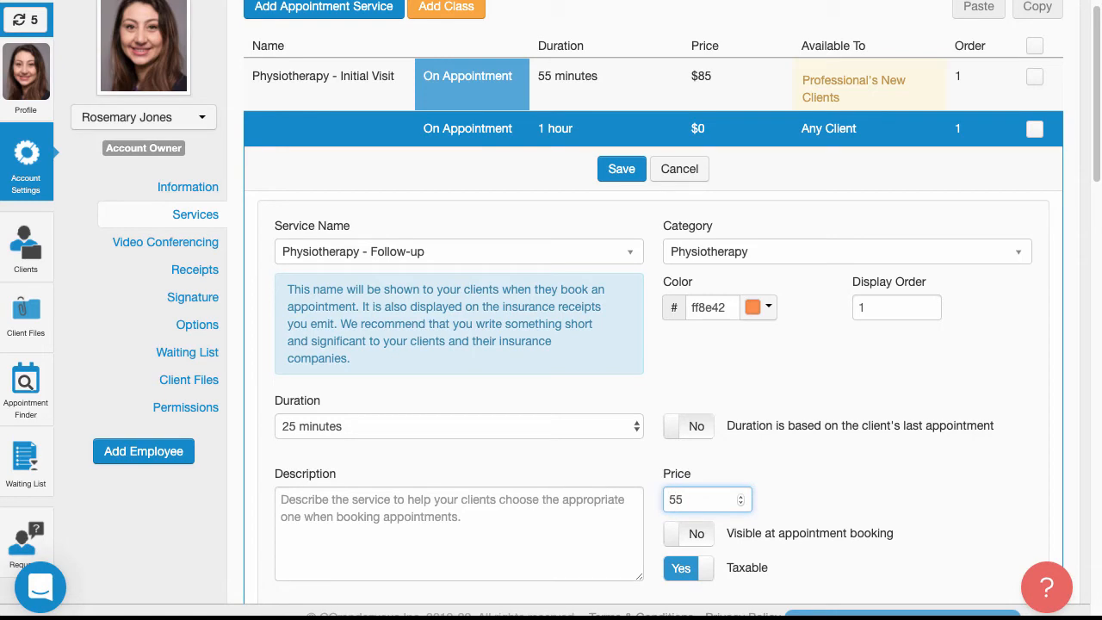
pyautogui.click(688, 533)
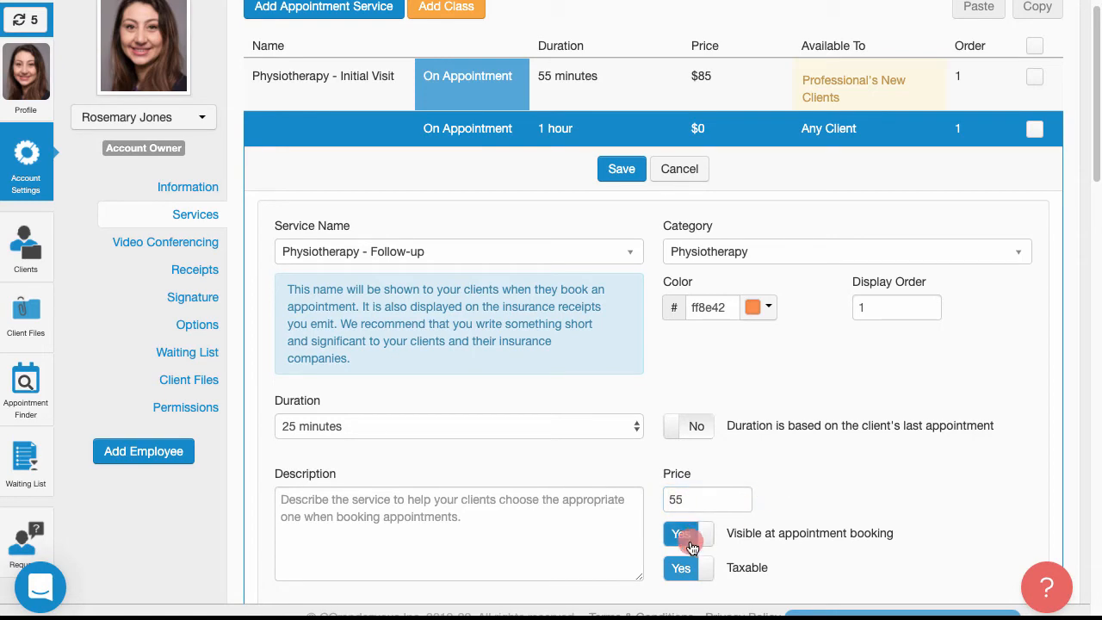
# - Switch on client selection control for the Follow-up service and bring up the client groups
pyautogui.scroll(-3)
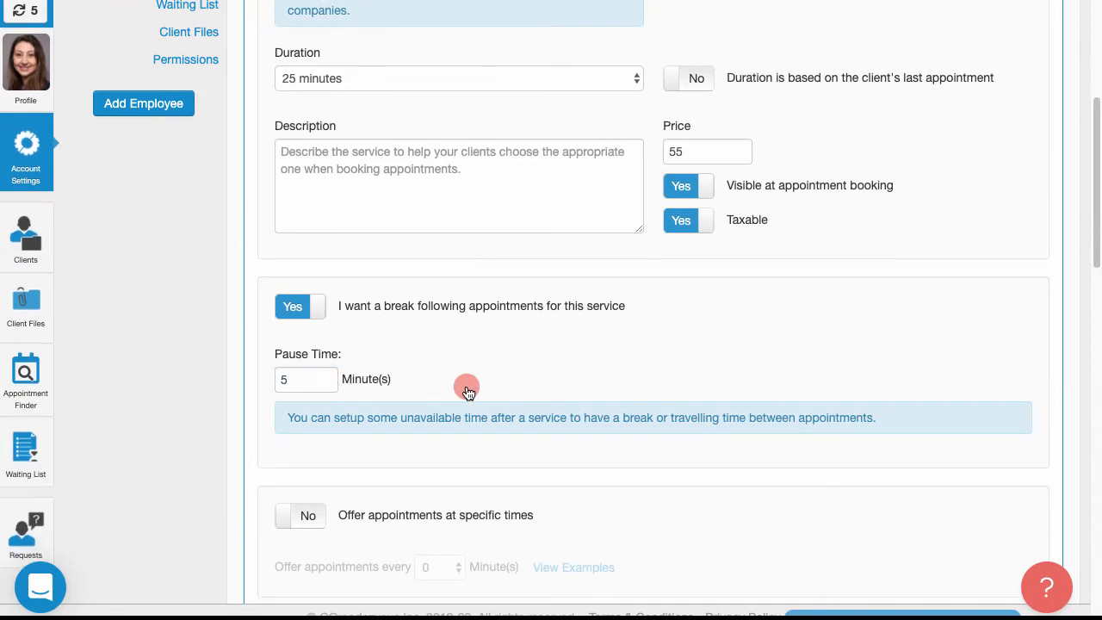
pyautogui.scroll(-3)
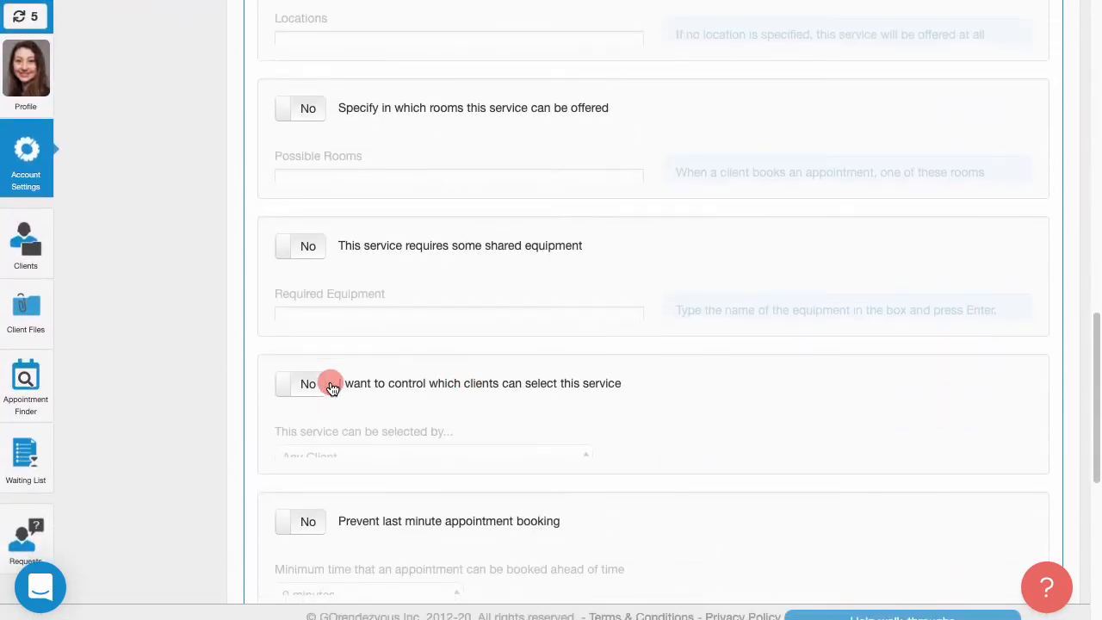
pyautogui.click(299, 384)
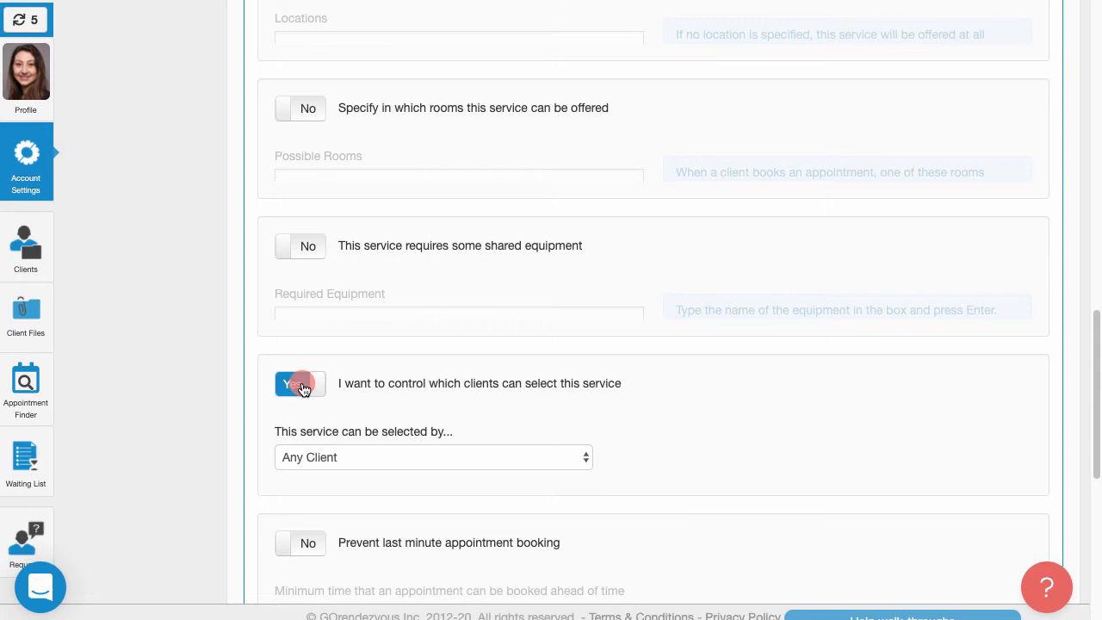
pyautogui.click(433, 457)
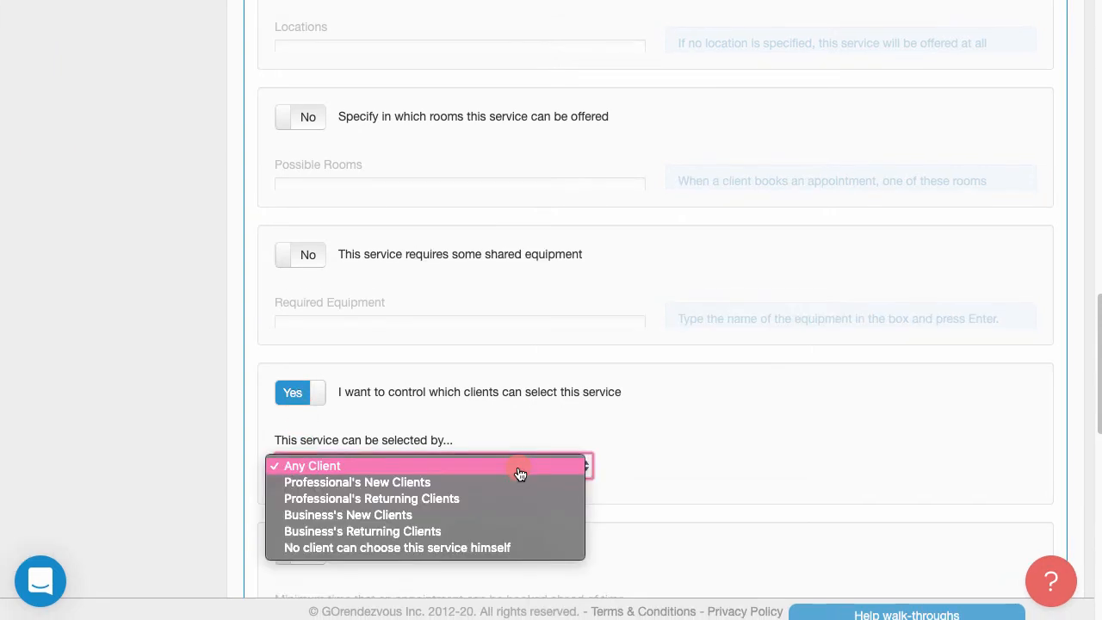
pyautogui.moveTo(519, 500)
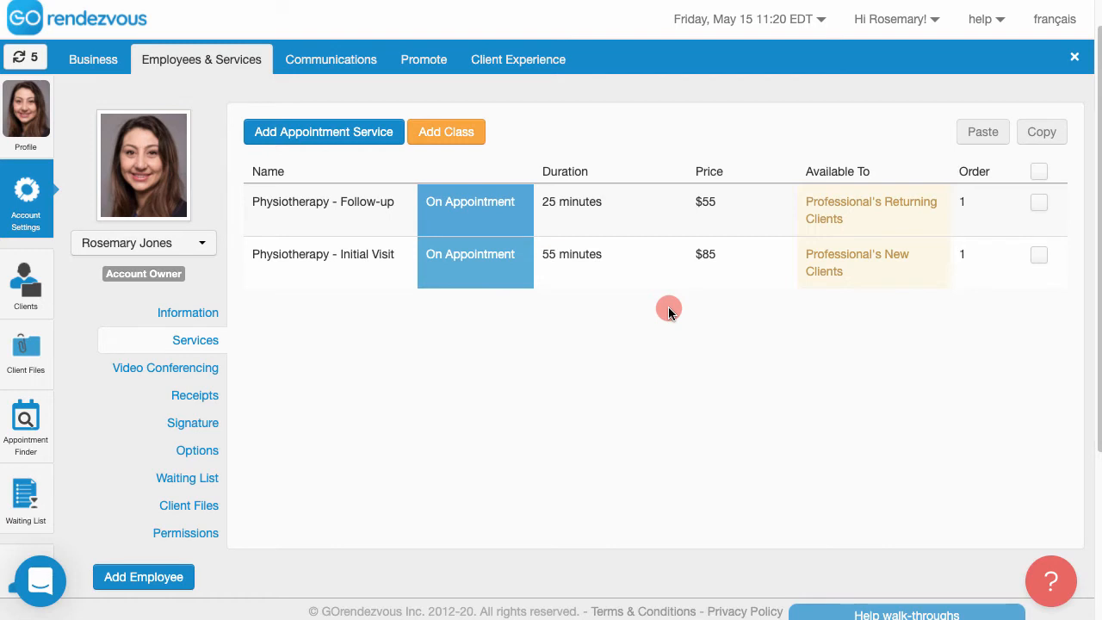
pyautogui.moveTo(661, 302)
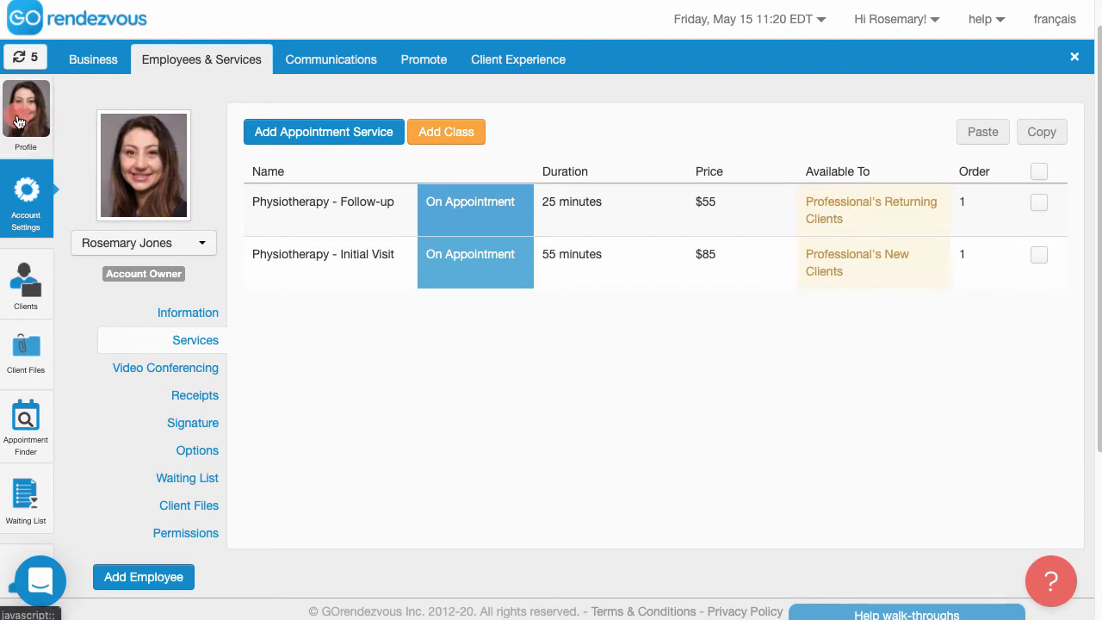
# - Go to the profile calendar, collapse the side panel, and enter the work schedule editor
pyautogui.click(28, 116)
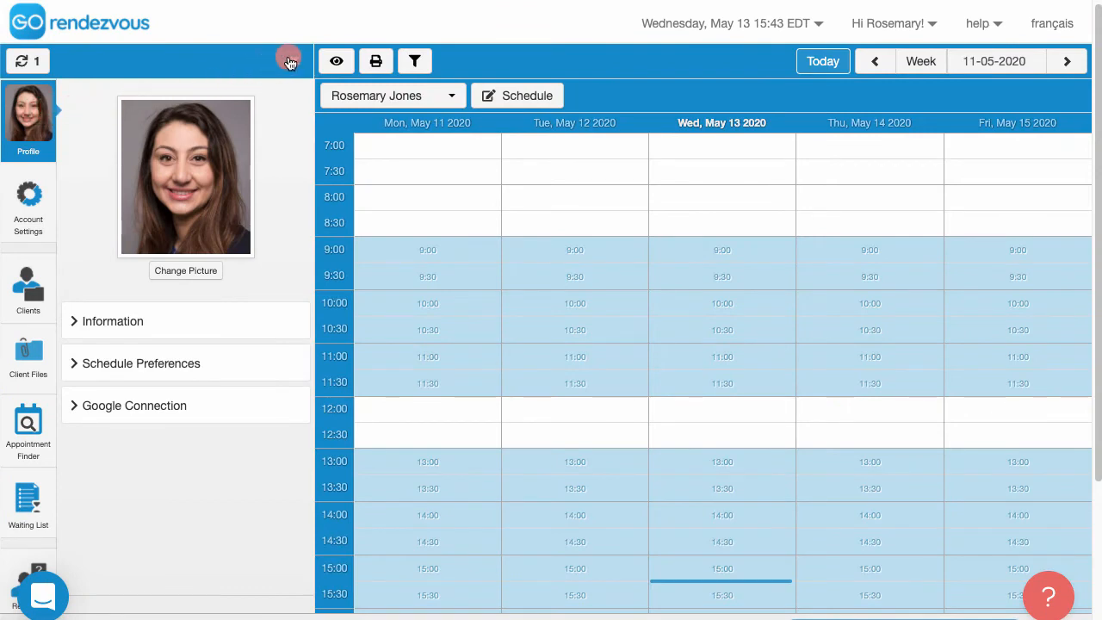
pyautogui.click(290, 60)
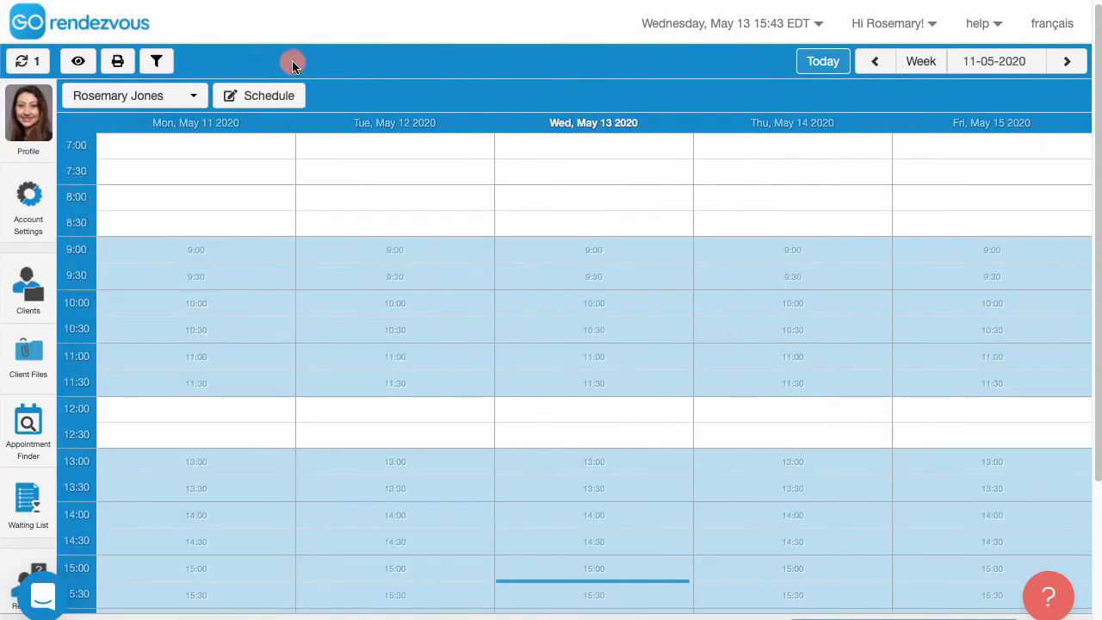
pyautogui.moveTo(341, 152)
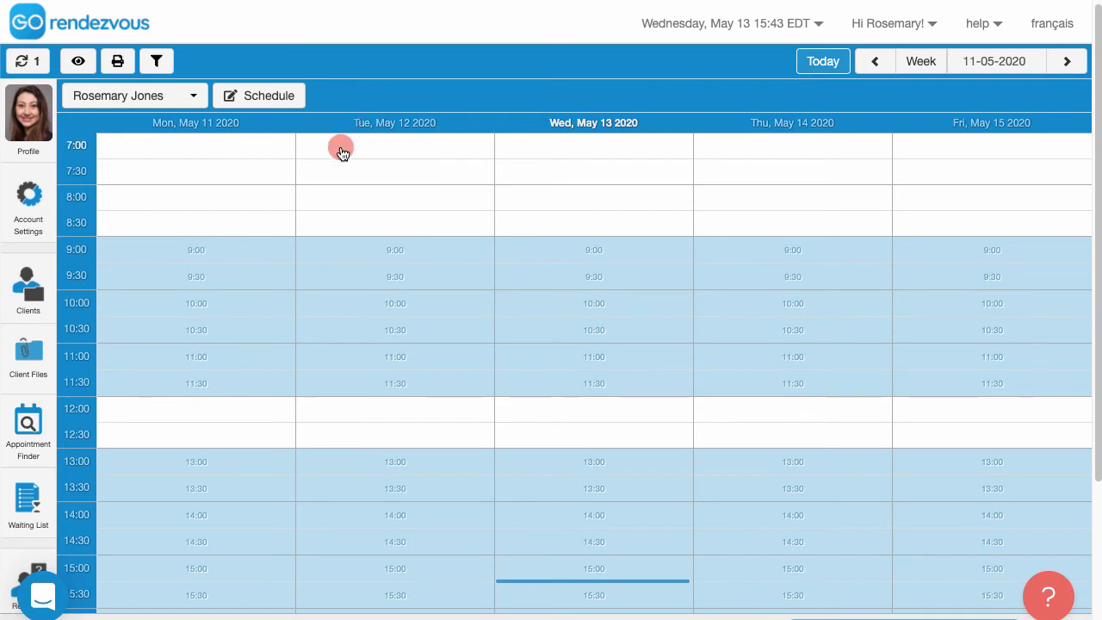
pyautogui.moveTo(297, 110)
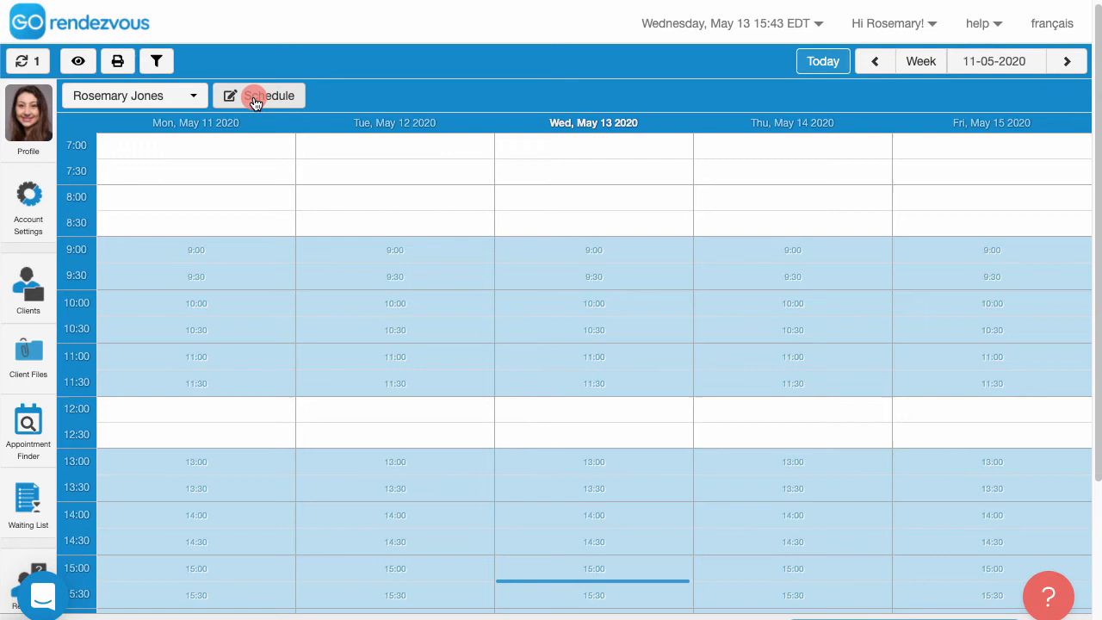
pyautogui.click(269, 95)
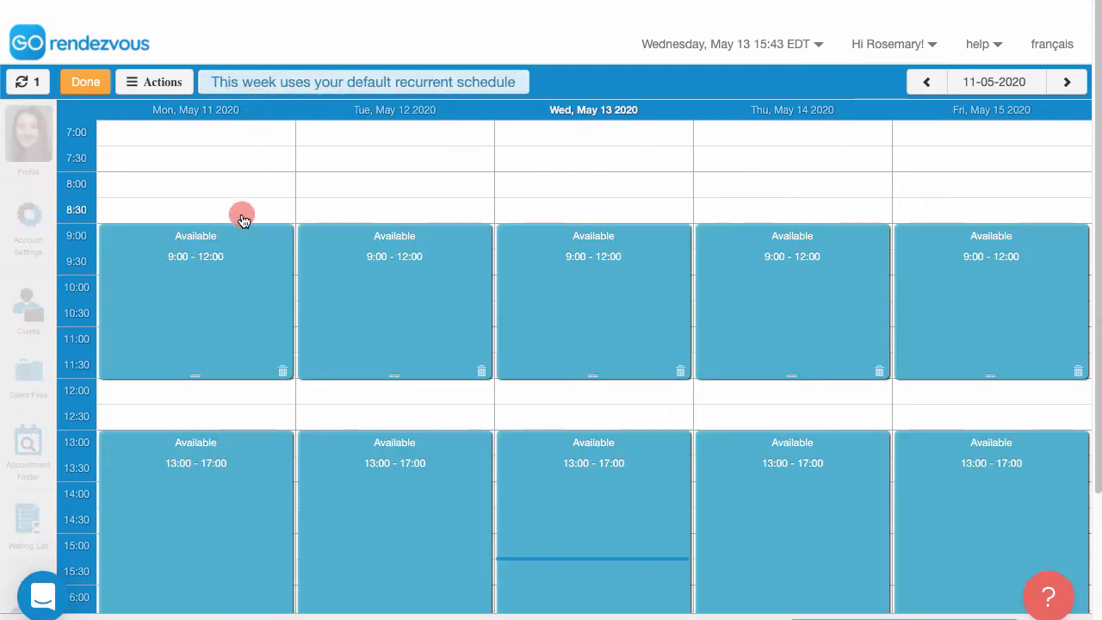
pyautogui.moveTo(235, 264)
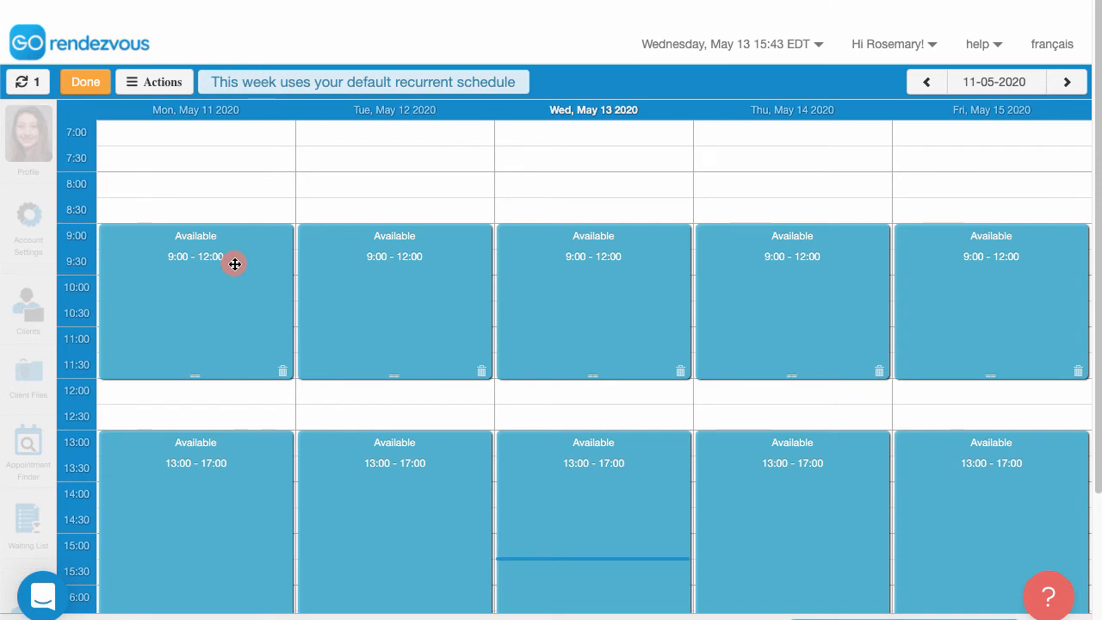
# - Make Monday's morning block 8:00–12:00, labelled Admin, offering only Physiotherapy - Follow-up, and save
pyautogui.click(235, 263)
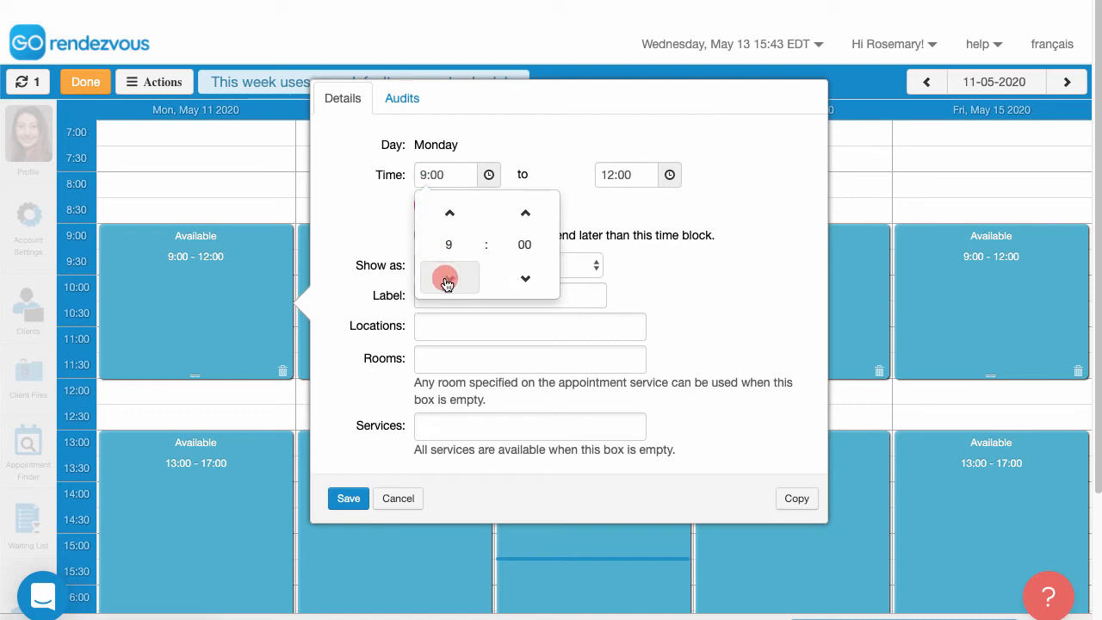
pyautogui.click(449, 277)
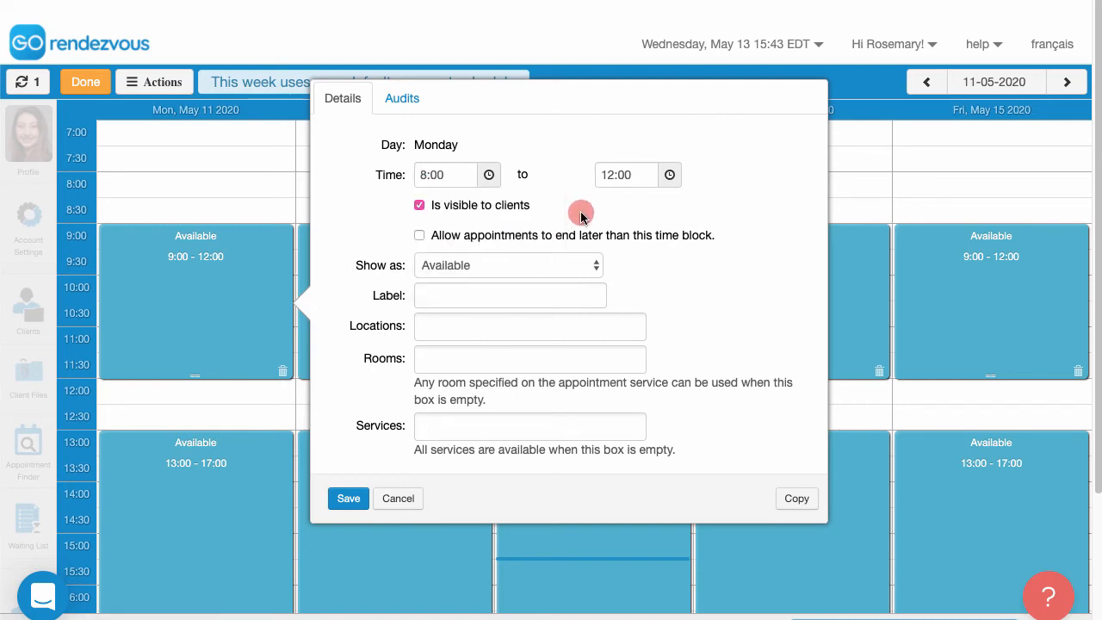
pyautogui.moveTo(571, 211)
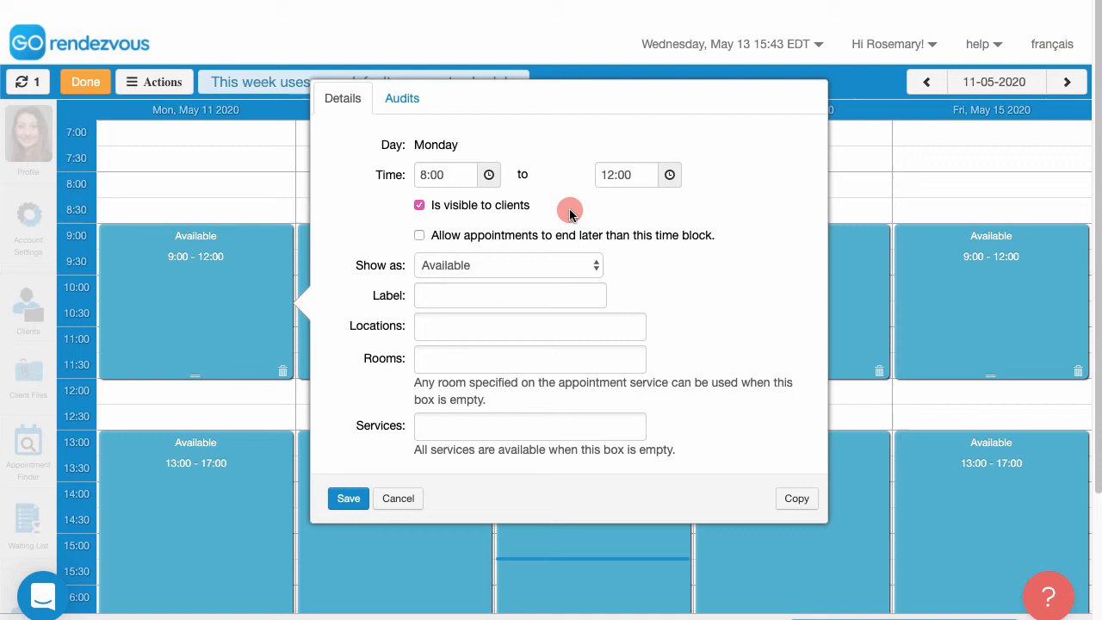
pyautogui.moveTo(536, 199)
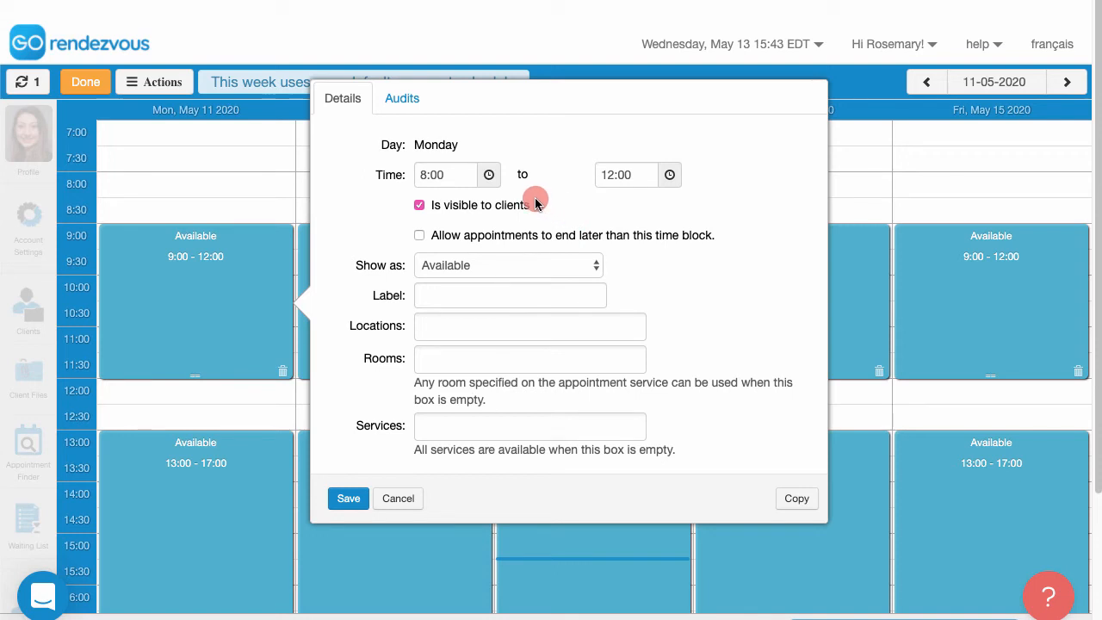
pyautogui.moveTo(480, 205)
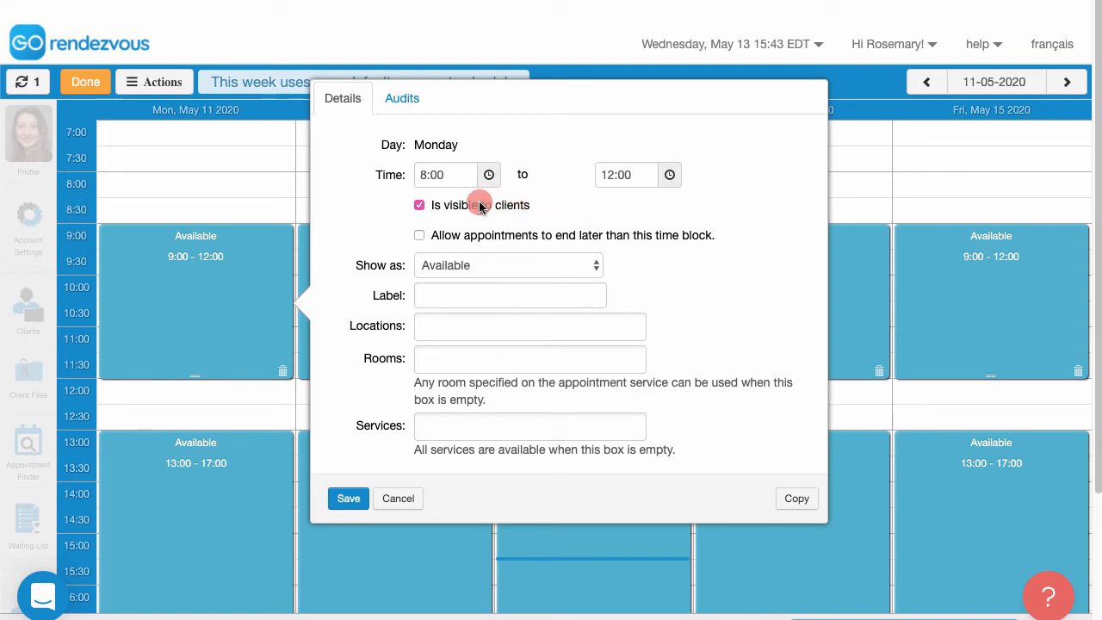
pyautogui.moveTo(461, 265)
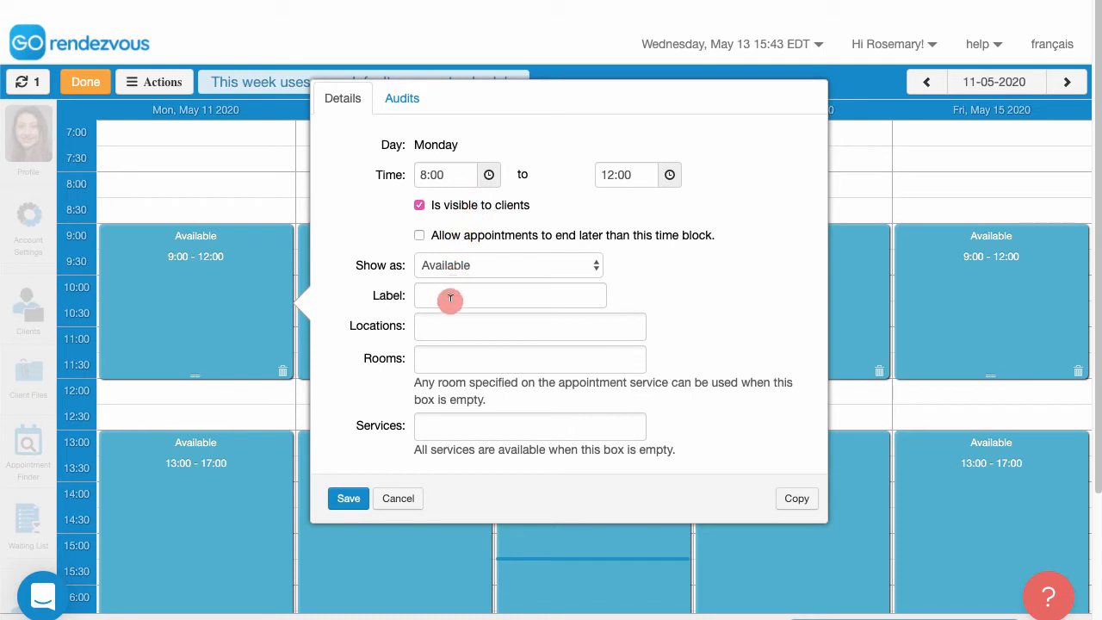
pyautogui.click(510, 295)
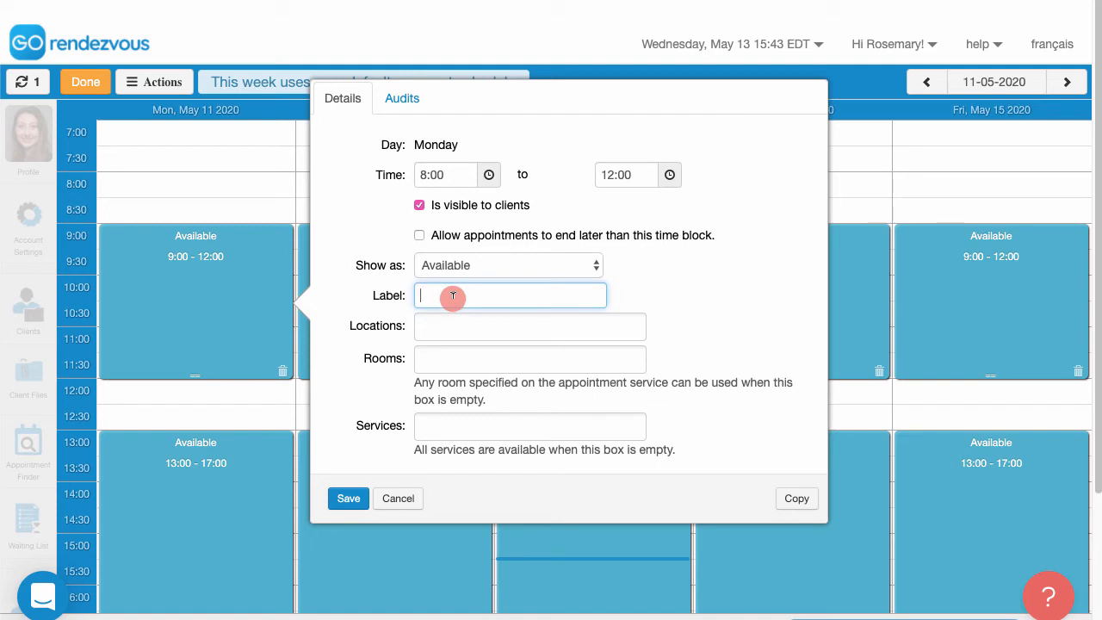
pyautogui.write('Admin')
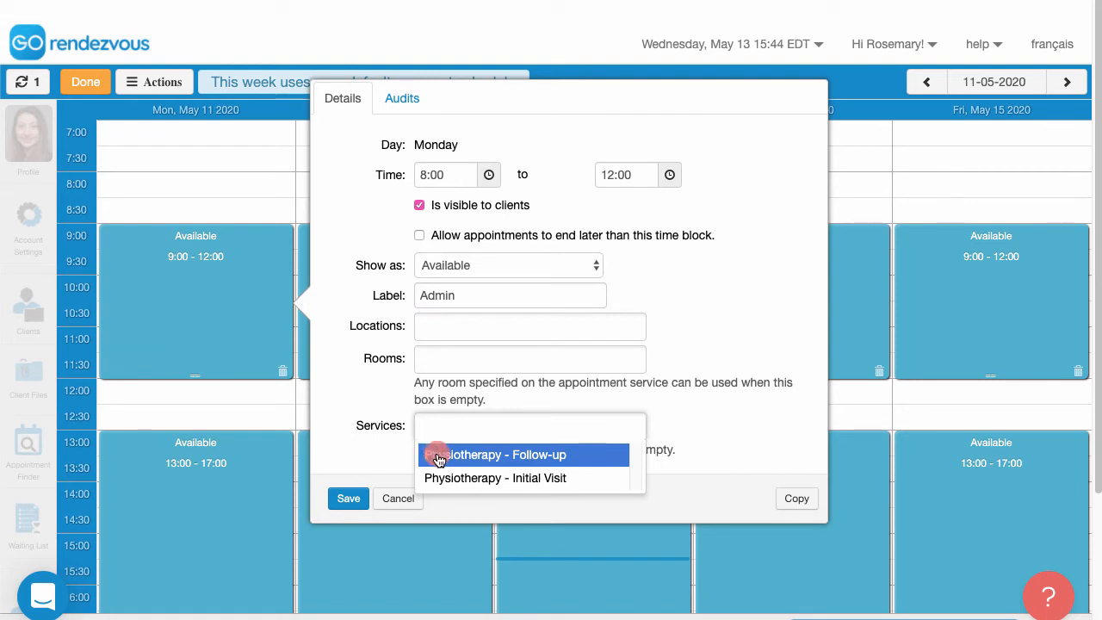
pyautogui.click(503, 455)
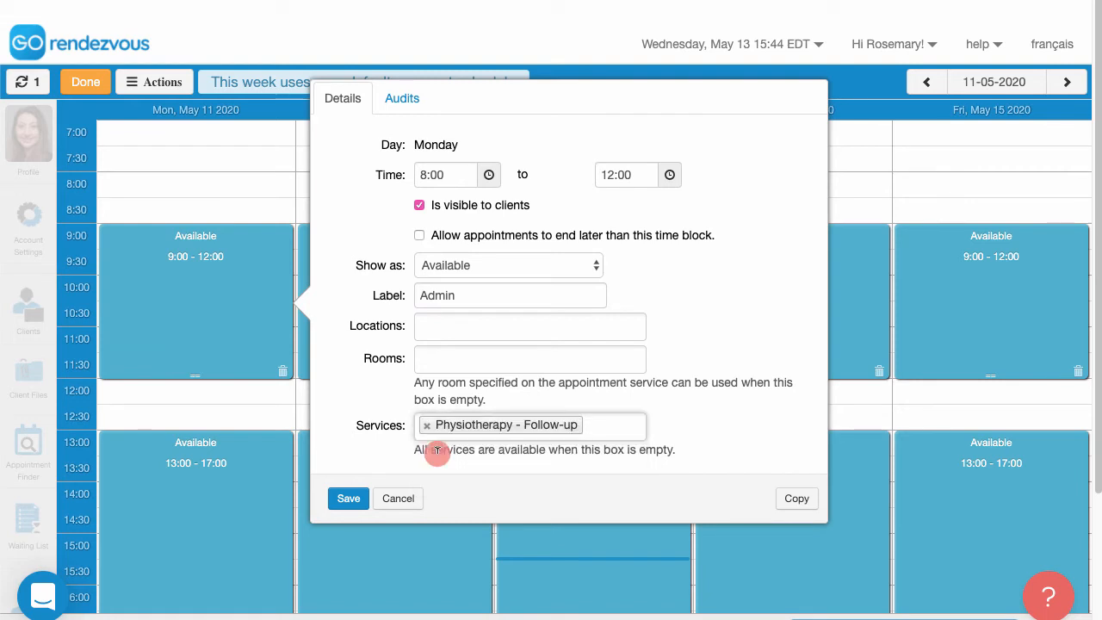
pyautogui.click(348, 498)
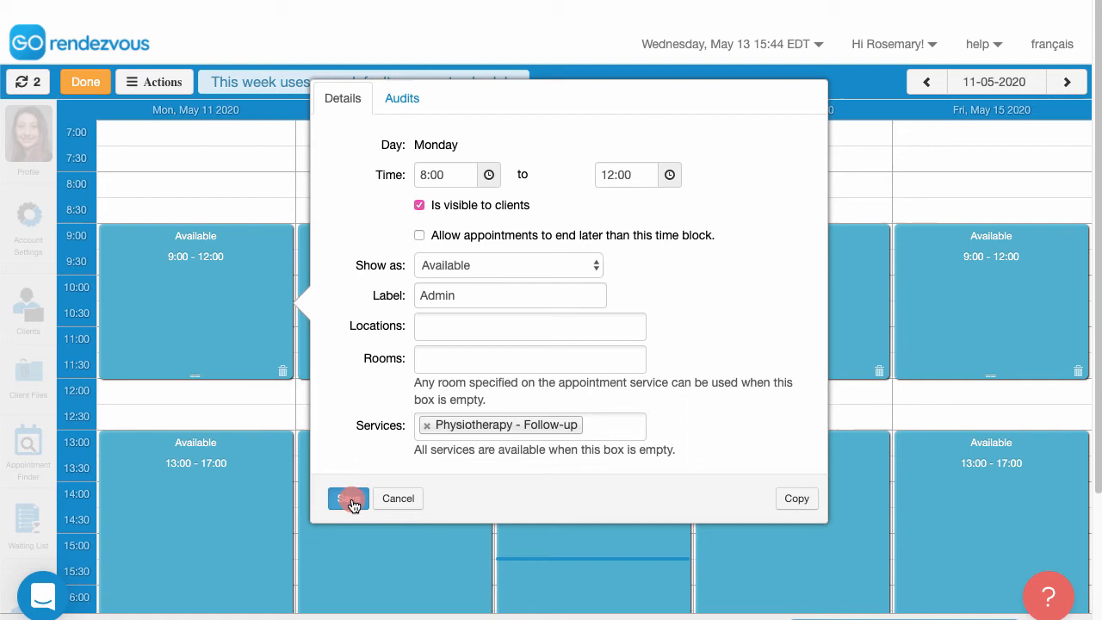
pyautogui.click(349, 497)
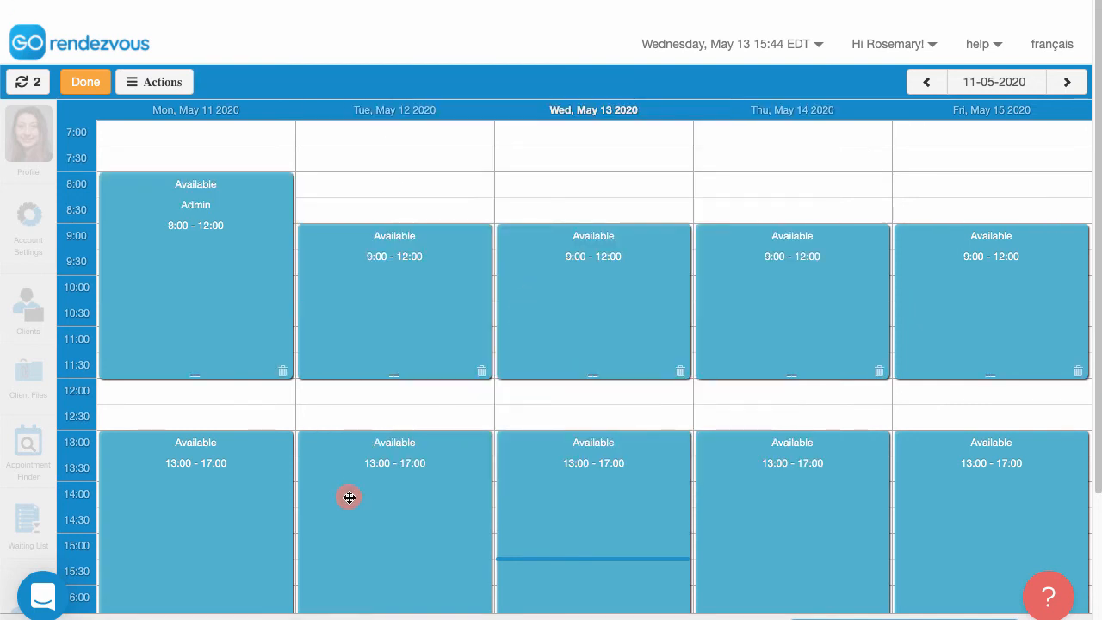
pyautogui.moveTo(966, 333)
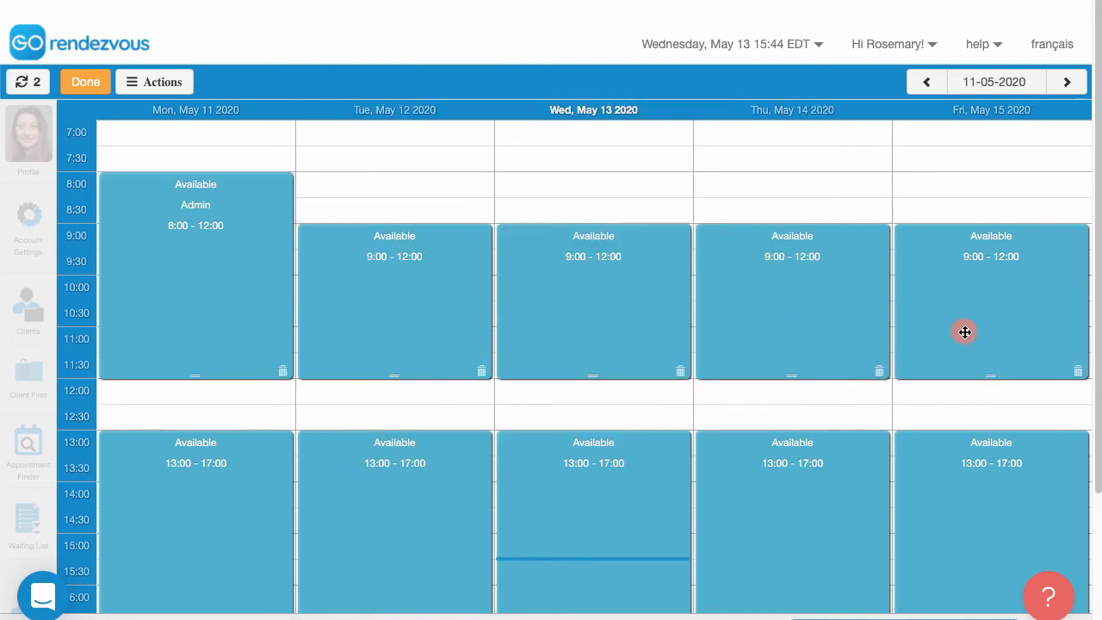
pyautogui.moveTo(1079, 378)
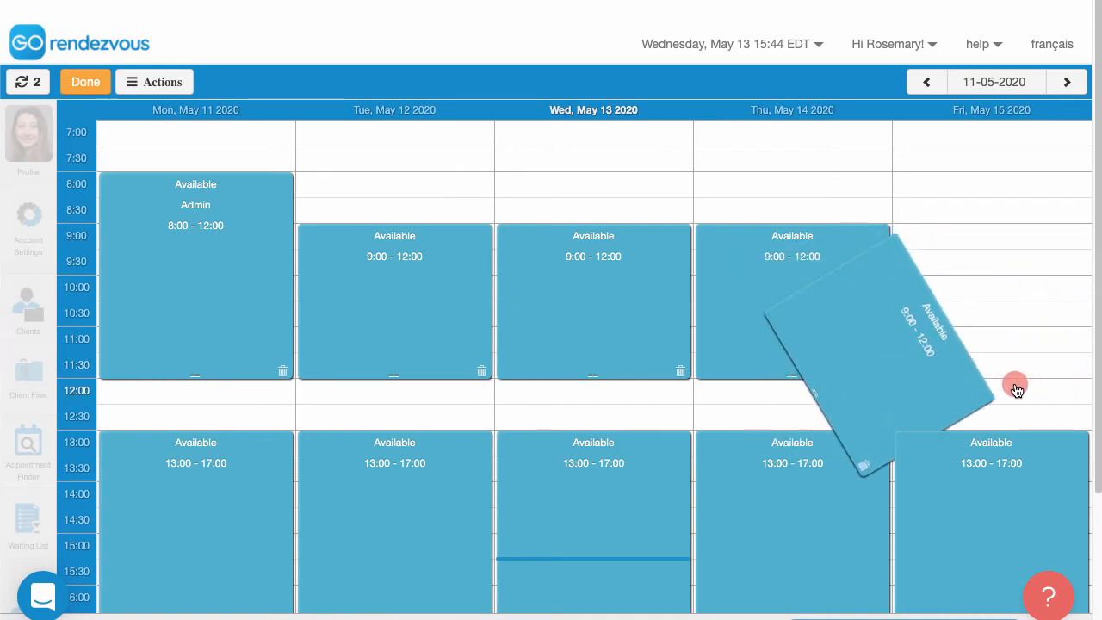
# - Scroll the schedule down and back up to review the week without Friday blocks
pyautogui.scroll(-3)
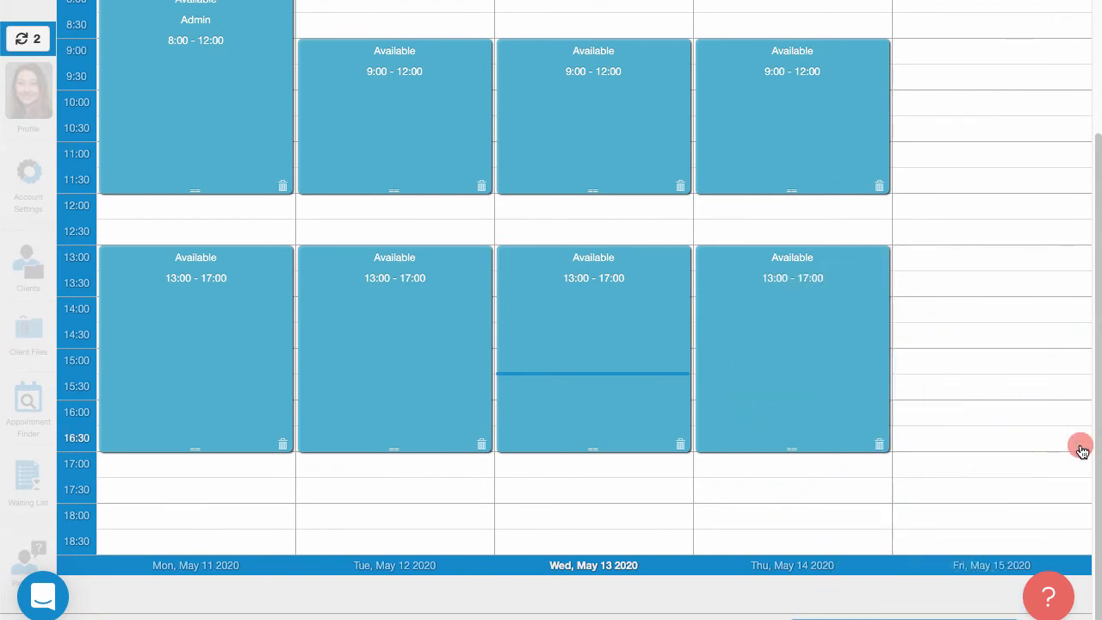
pyautogui.scroll(3)
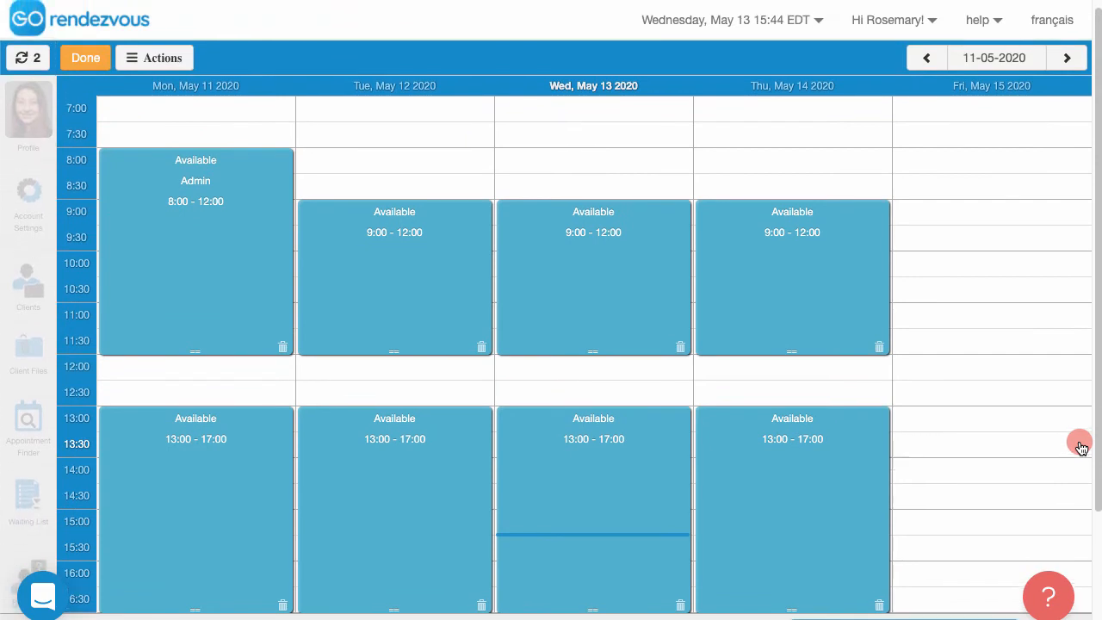
pyautogui.moveTo(298, 262)
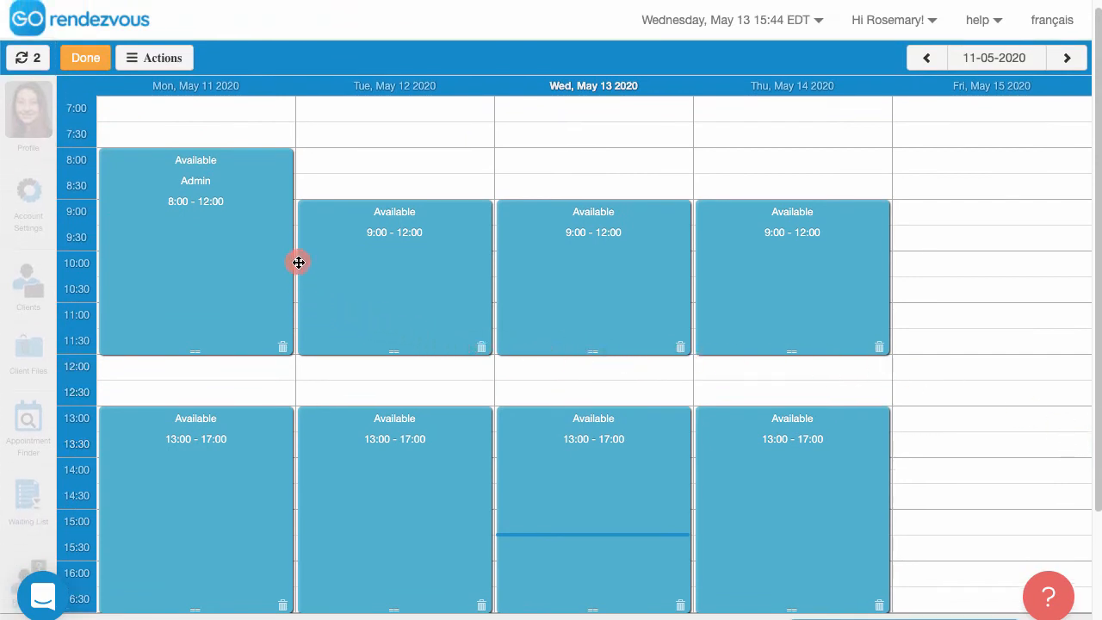
pyautogui.moveTo(164, 58)
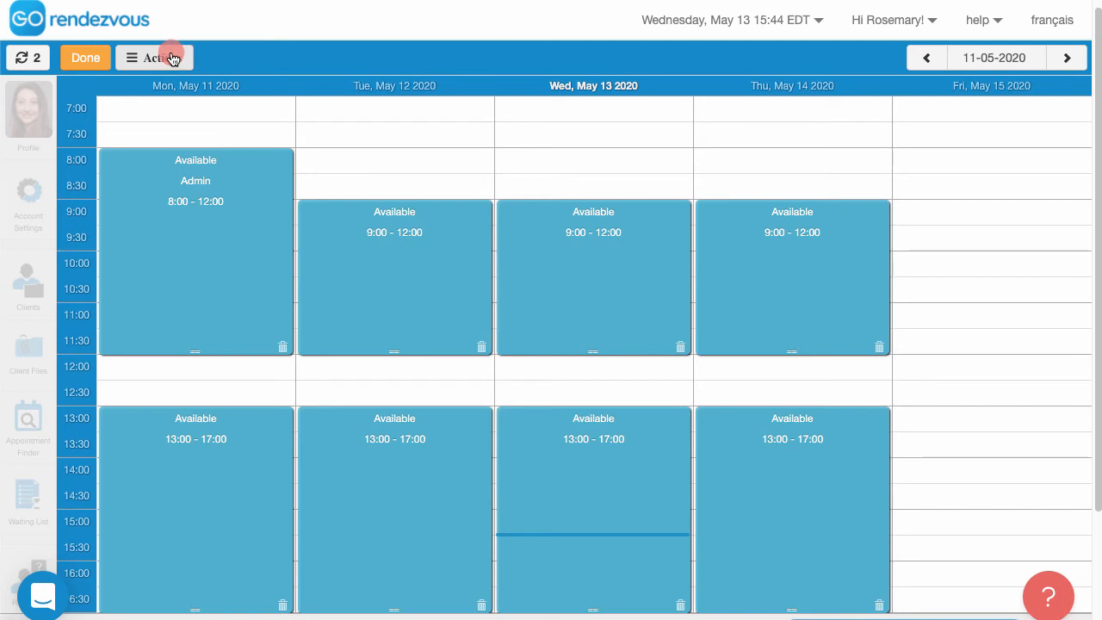
# - Make this edited week the default recurrent work schedule
pyautogui.click(155, 57)
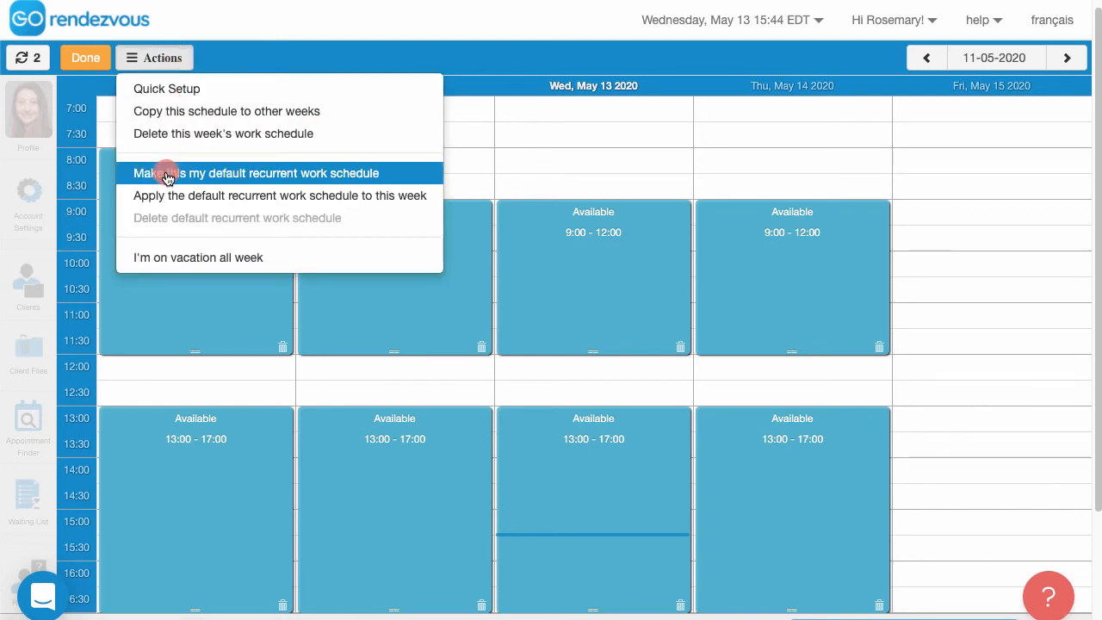
pyautogui.click(256, 173)
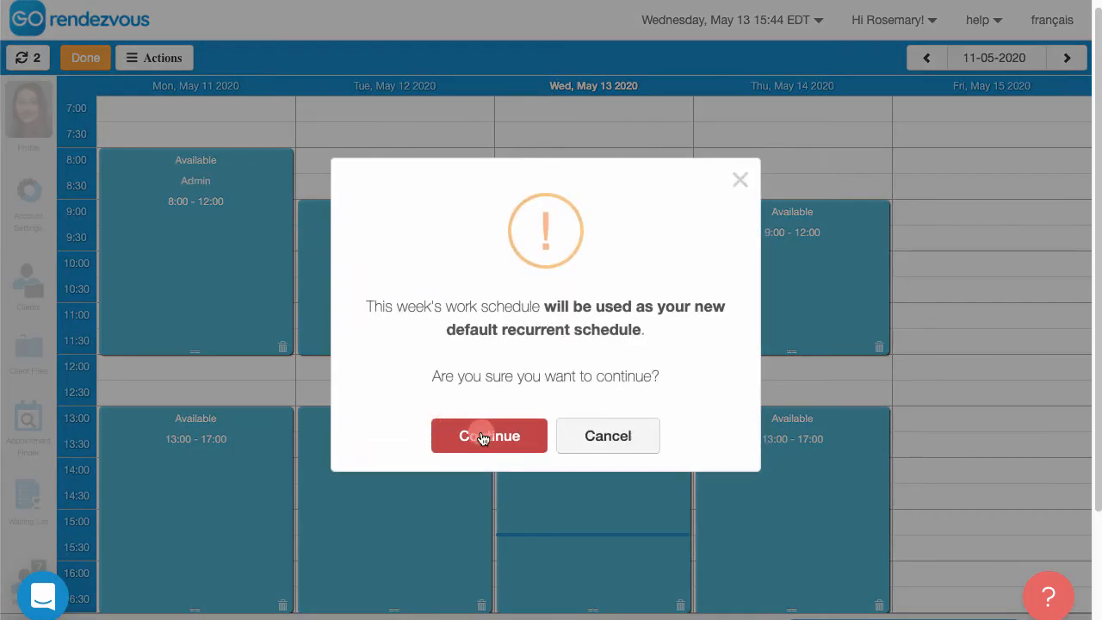
pyautogui.click(488, 436)
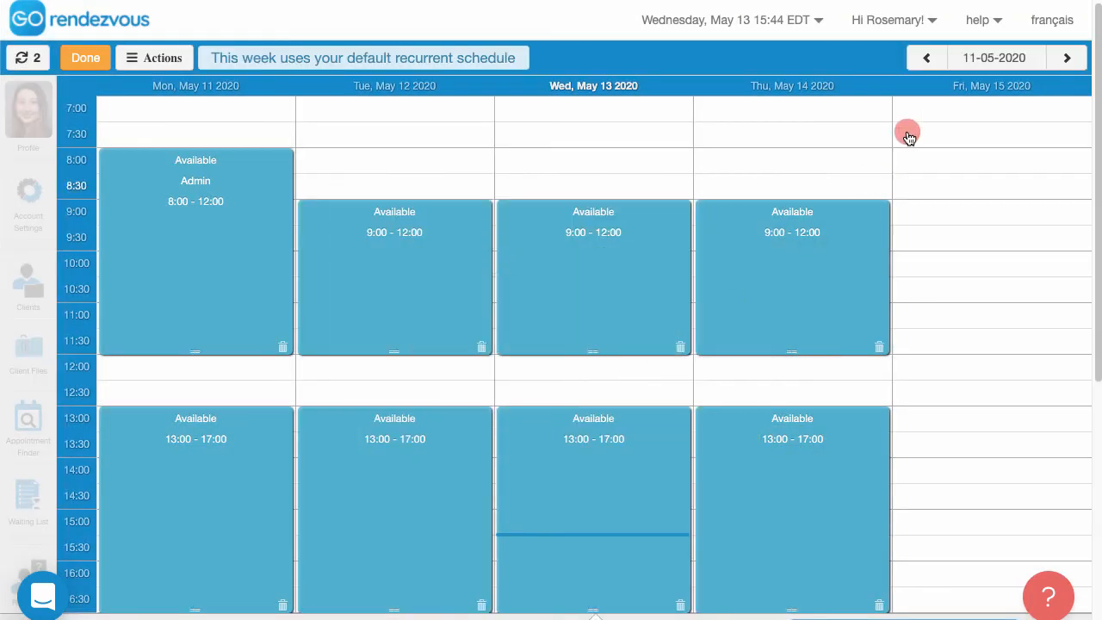
# - Advance two weeks to the week of May 25 and bring up the date picker
pyautogui.click(1066, 58)
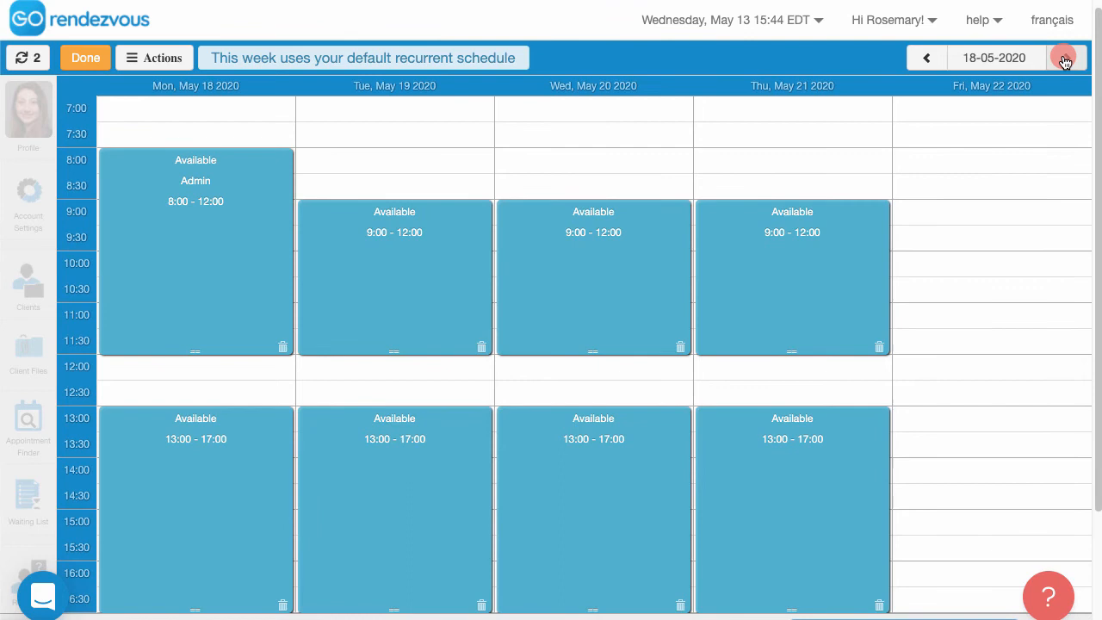
pyautogui.click(1067, 58)
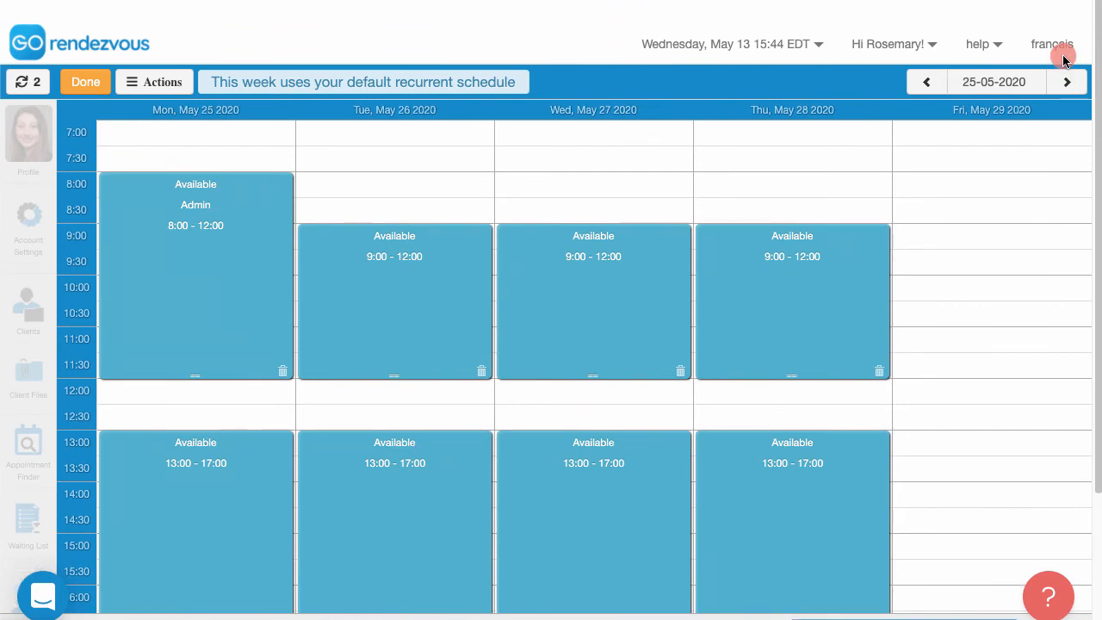
pyautogui.click(994, 81)
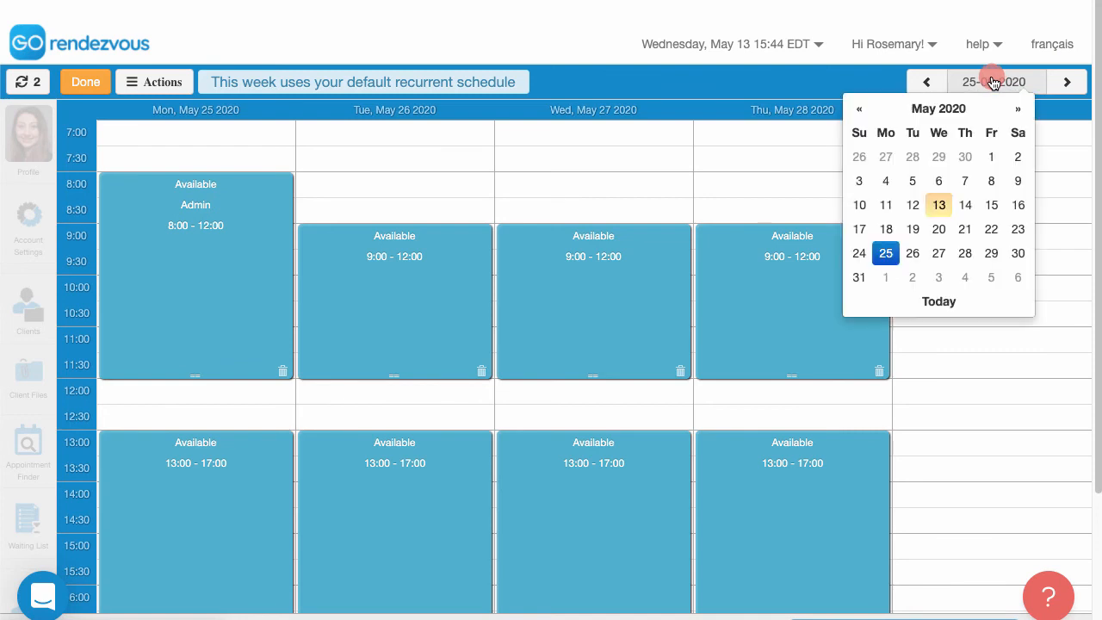
# - Pick June 22 in the date calendar to display that week's schedule
pyautogui.click(1018, 108)
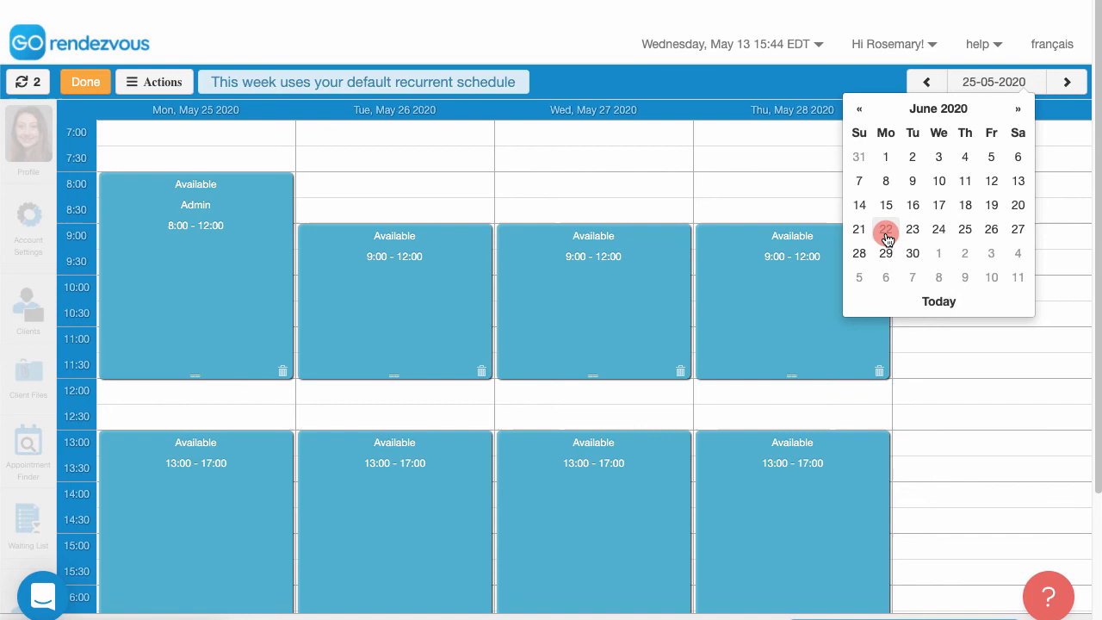
pyautogui.click(887, 229)
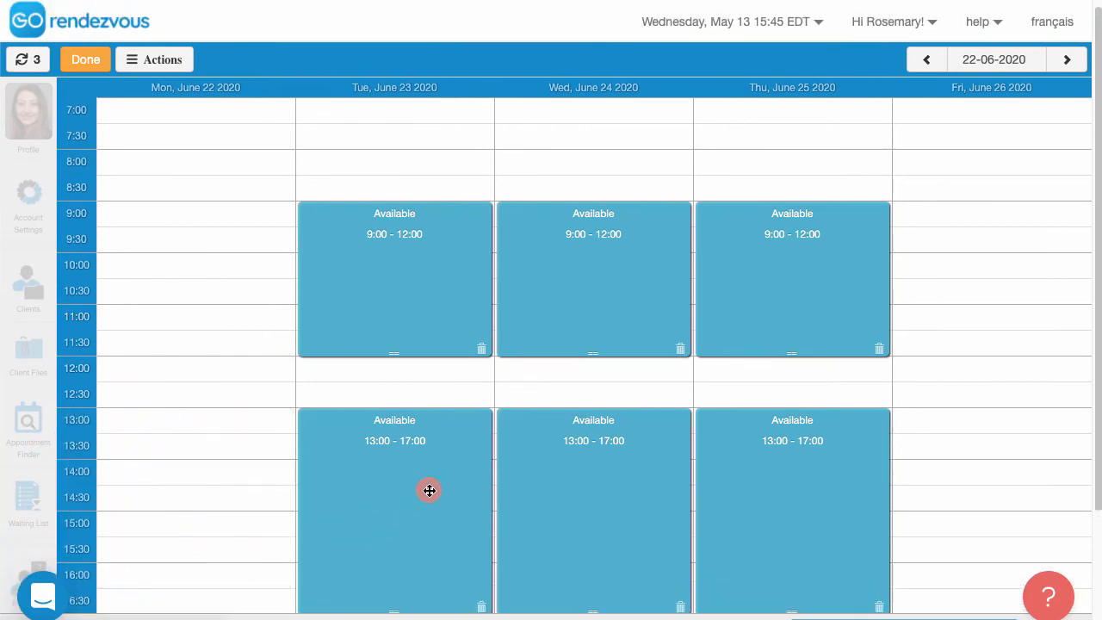
pyautogui.click(154, 60)
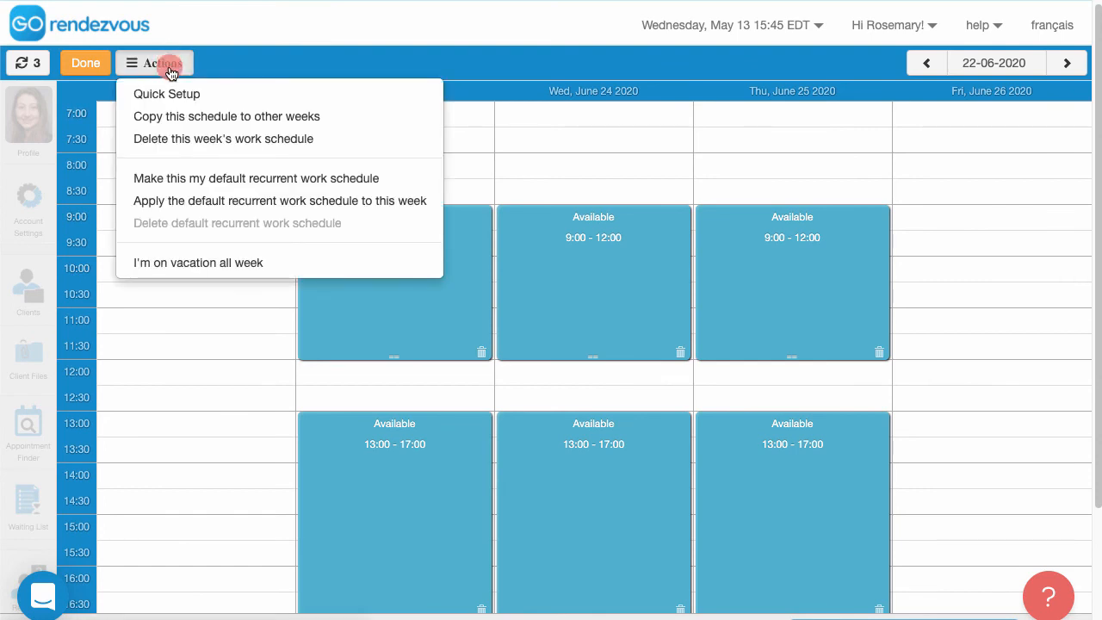
# - Copy the week's schedule every week for 6 weeks, June 29 to Aug 9 2020
pyautogui.click(227, 117)
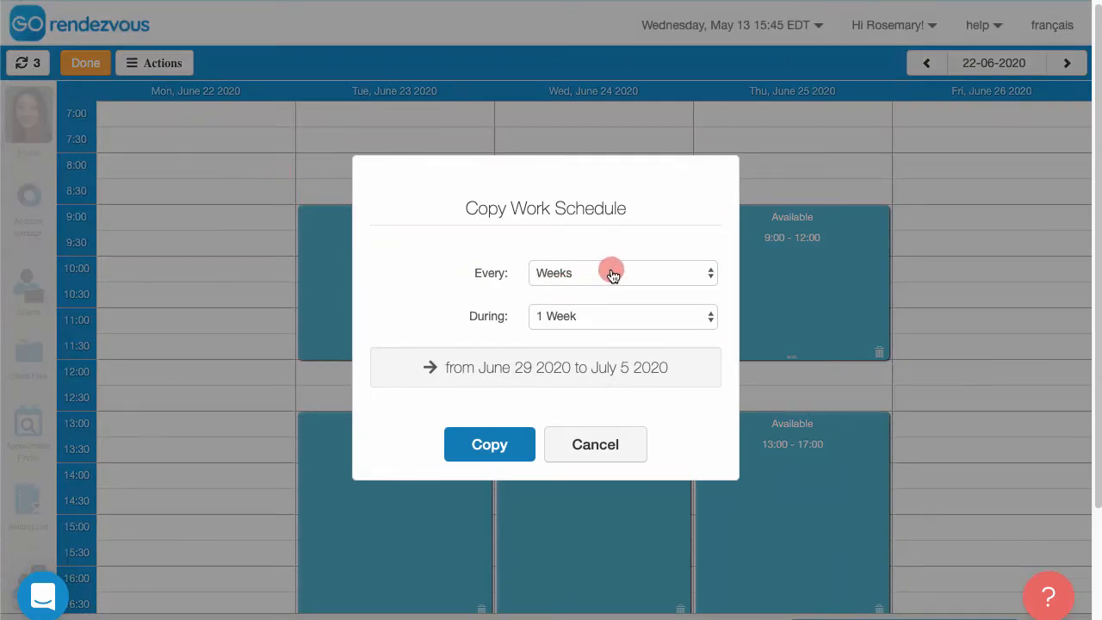
pyautogui.click(620, 273)
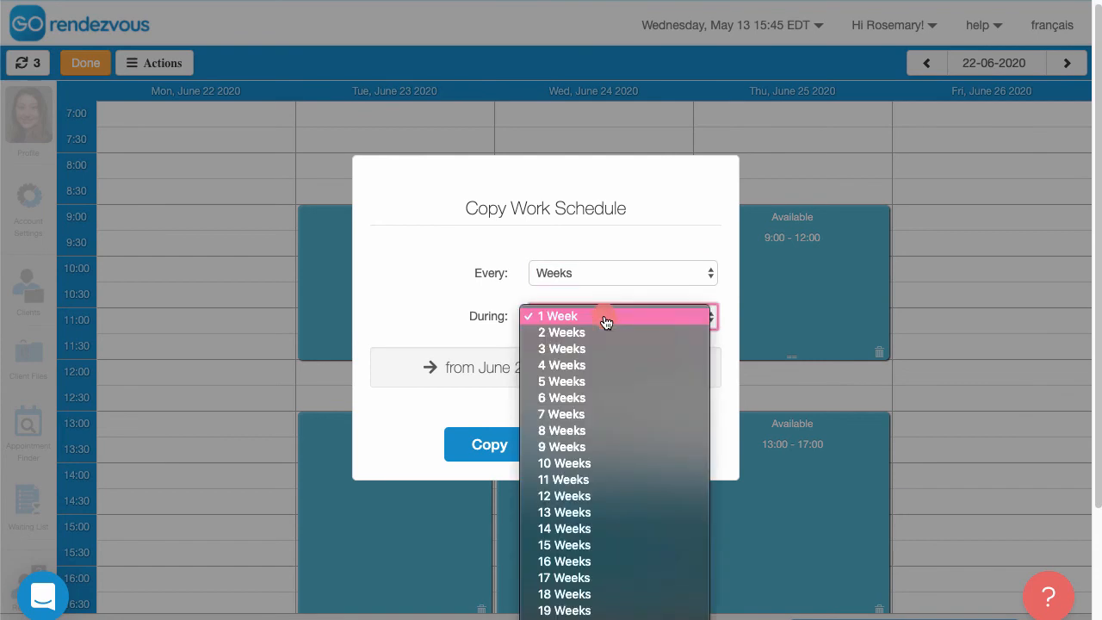
pyautogui.moveTo(586, 397)
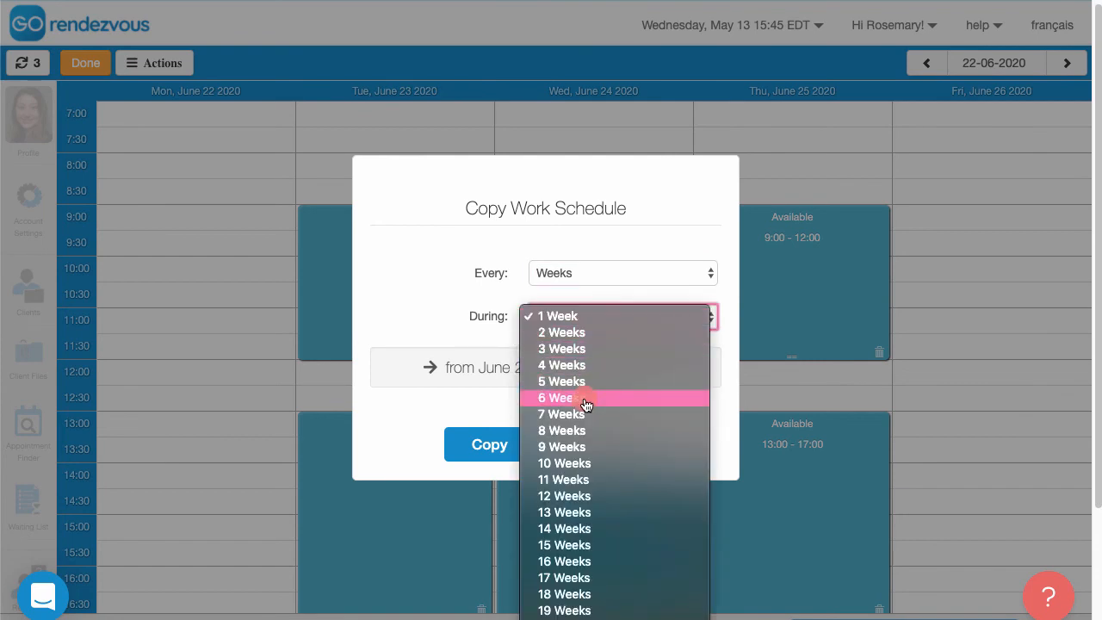
pyautogui.click(561, 397)
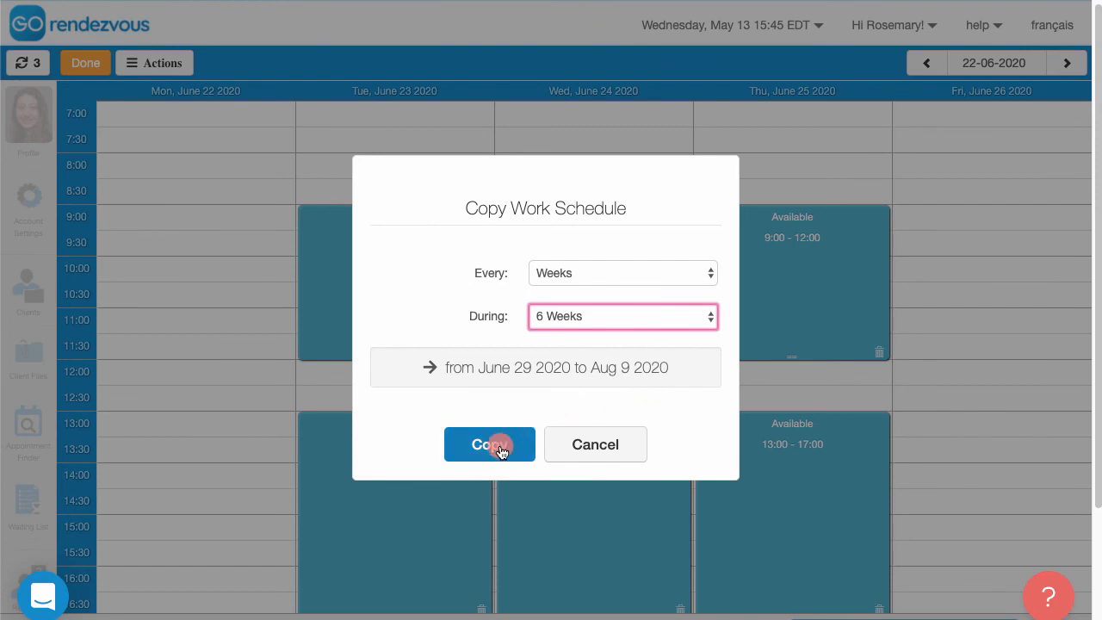
pyautogui.click(489, 445)
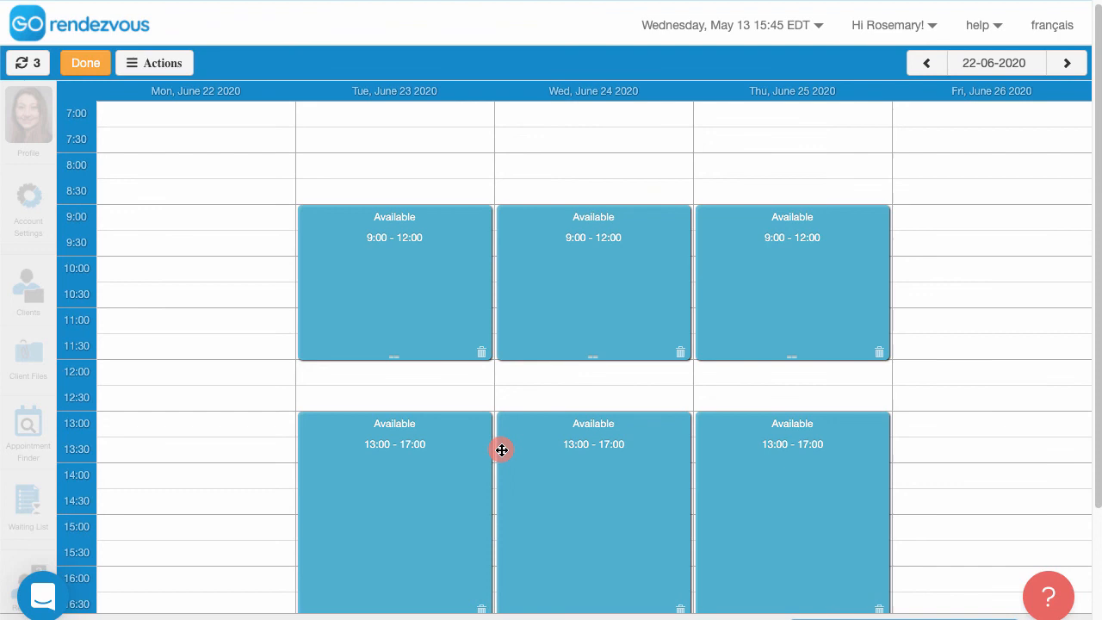
pyautogui.moveTo(360, 325)
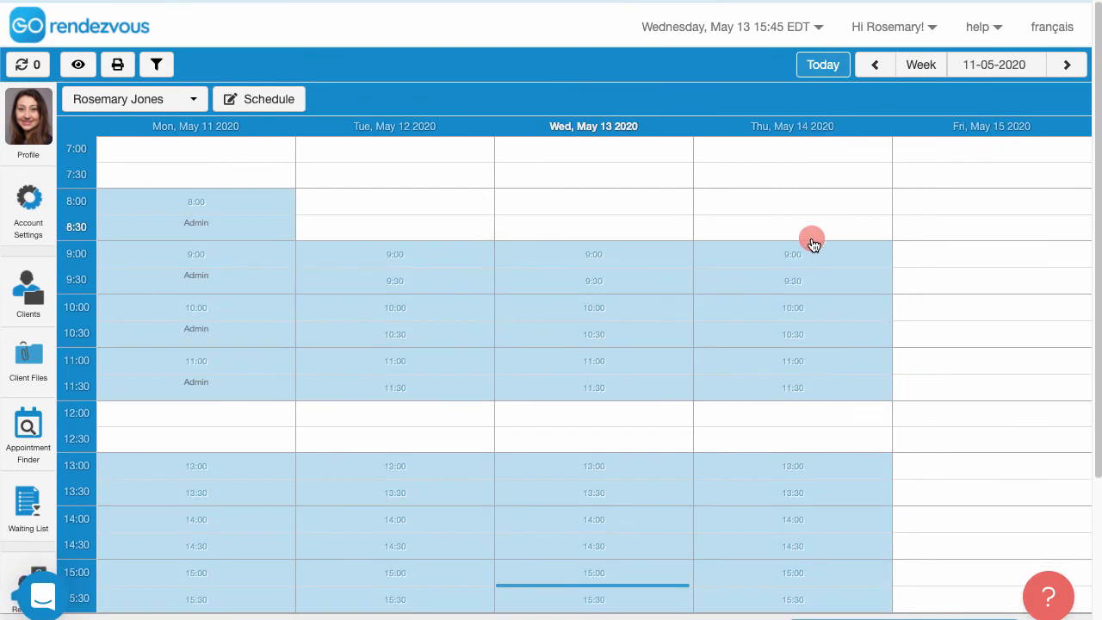
# - Scroll through the regular appointment calendar for the week of May 11
pyautogui.scroll(-3)
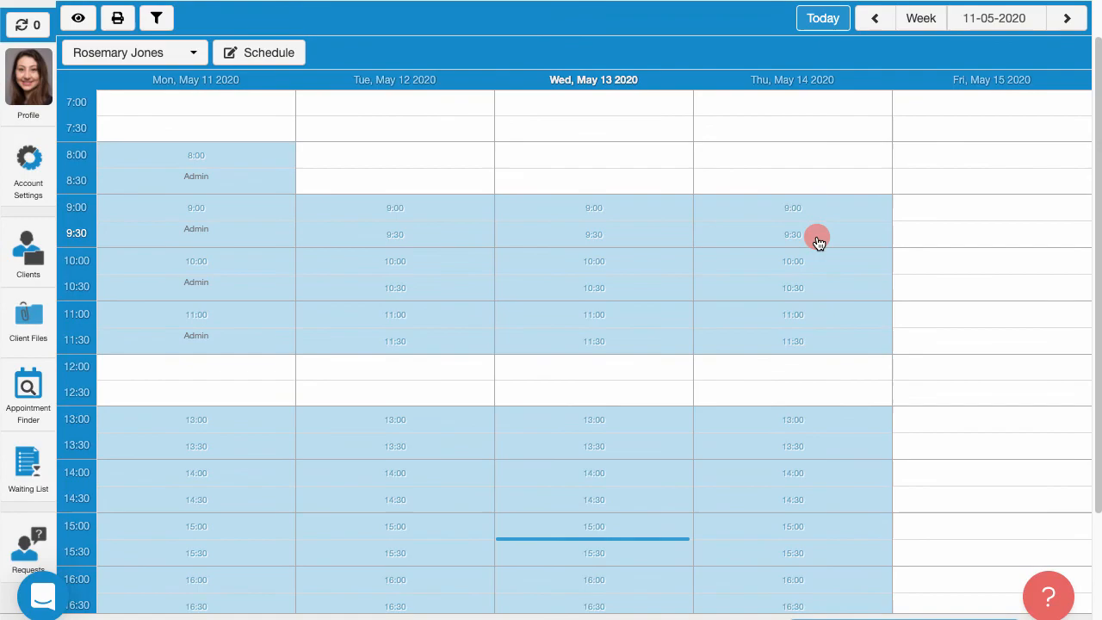